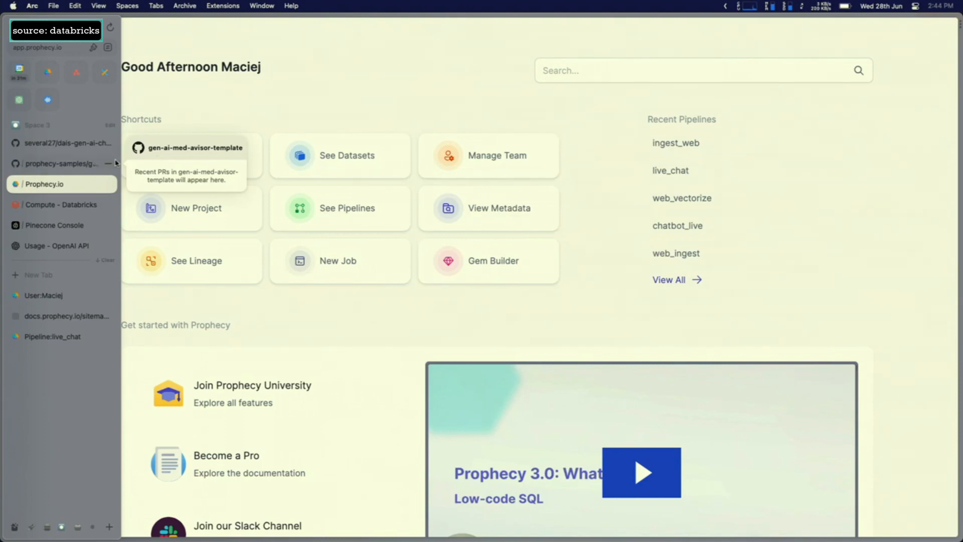
- Switch from the empty dais-gen-ai-chatbot repo to the gen-ai-chatbot-template repository
{"action": "left_click", "coordinate": [61, 142]}
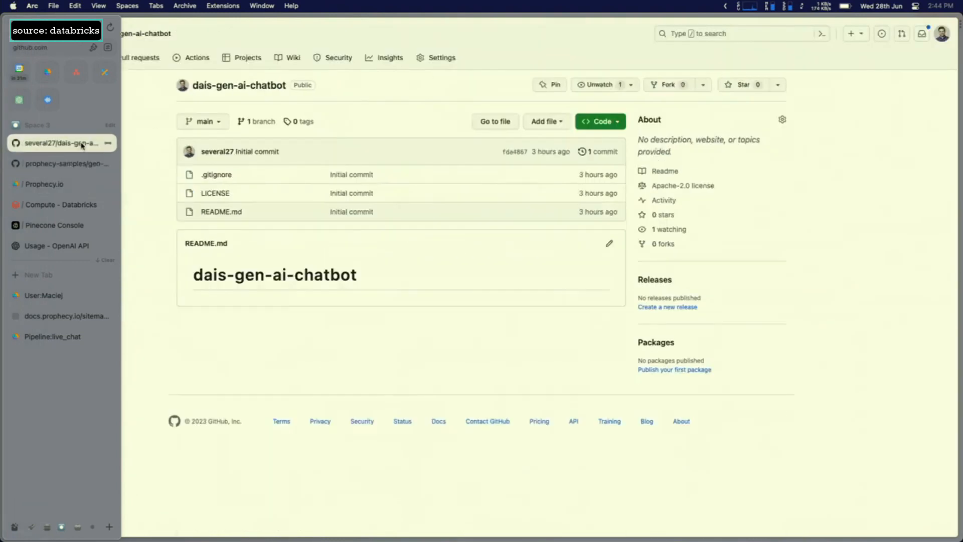
{"action": "left_click", "coordinate": [61, 164]}
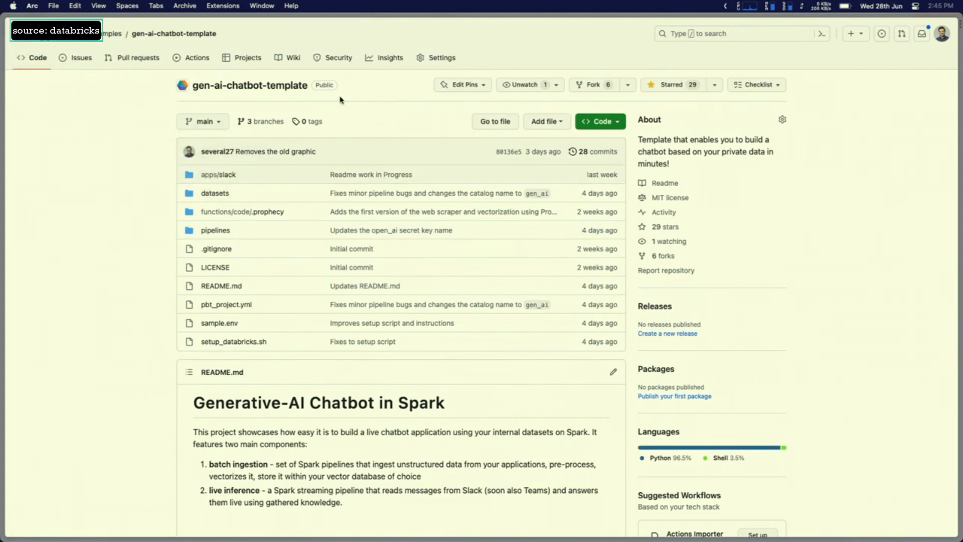
{"action": "mouse_move", "coordinate": [424, 135]}
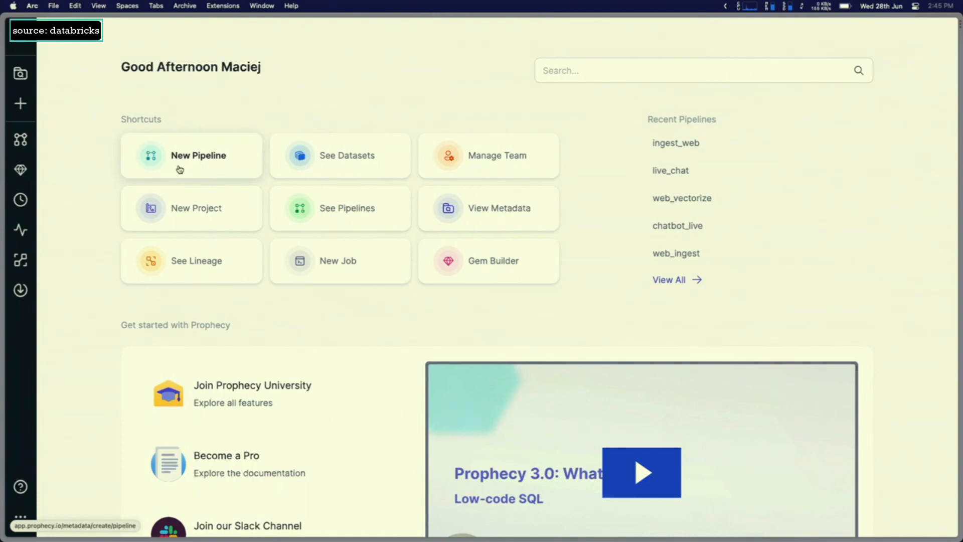
{"action": "mouse_move", "coordinate": [129, 142]}
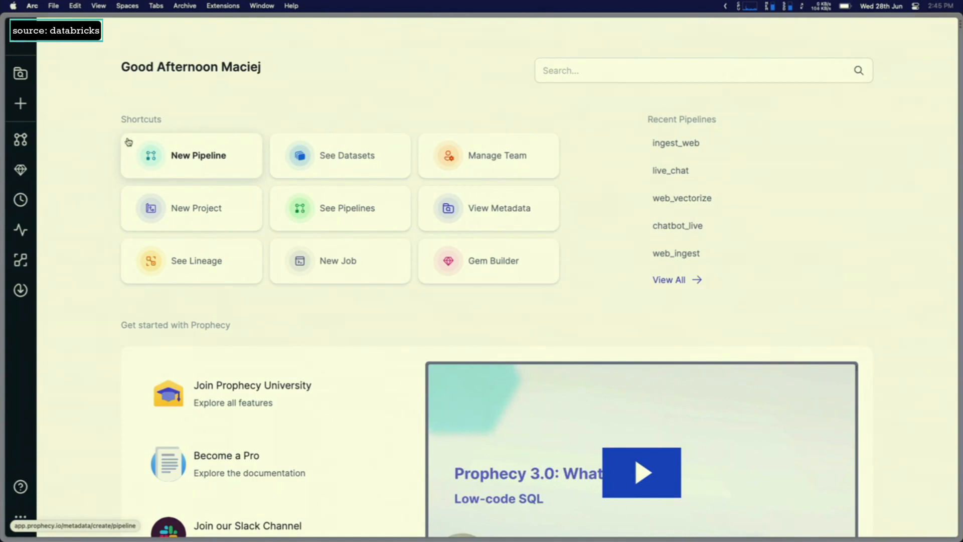
- Start a new PySpark project named dais-gen-chat and move to the Git repository step
{"action": "left_click", "coordinate": [20, 102]}
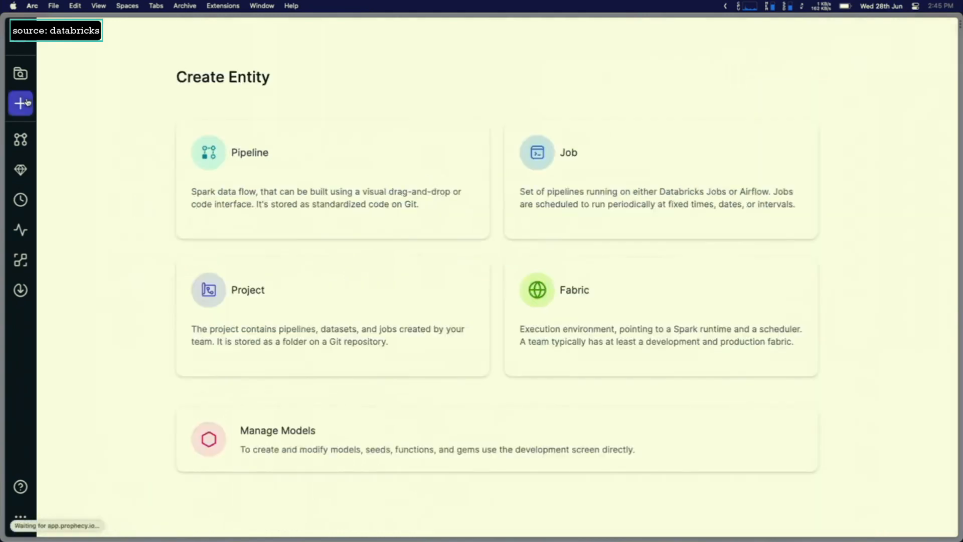
{"action": "mouse_move", "coordinate": [211, 273]}
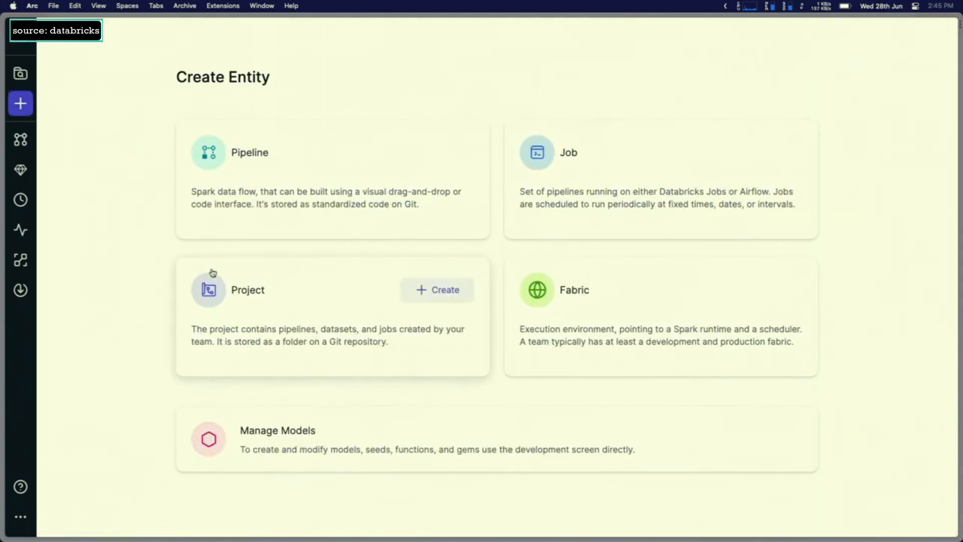
{"action": "left_click", "coordinate": [437, 289]}
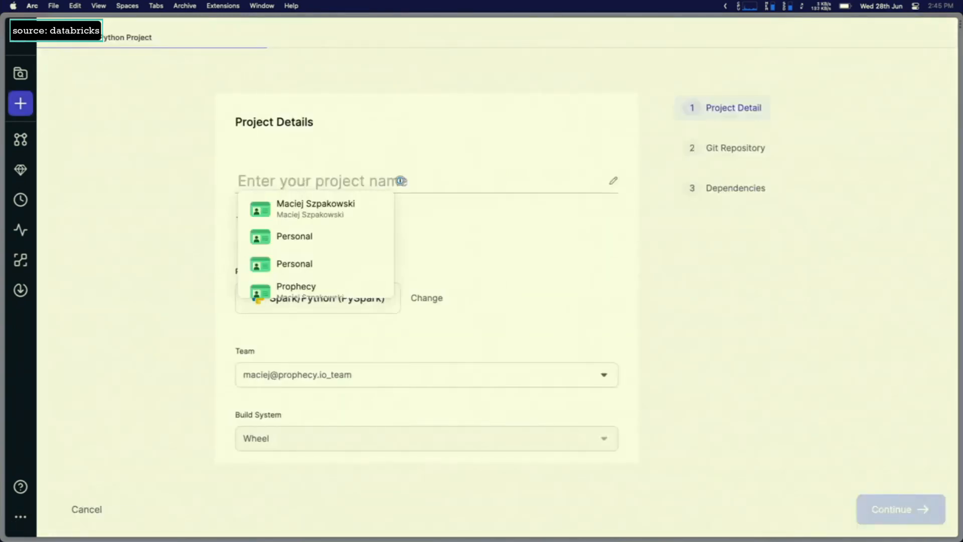
{"action": "type", "text": "dais-gen-chat"}
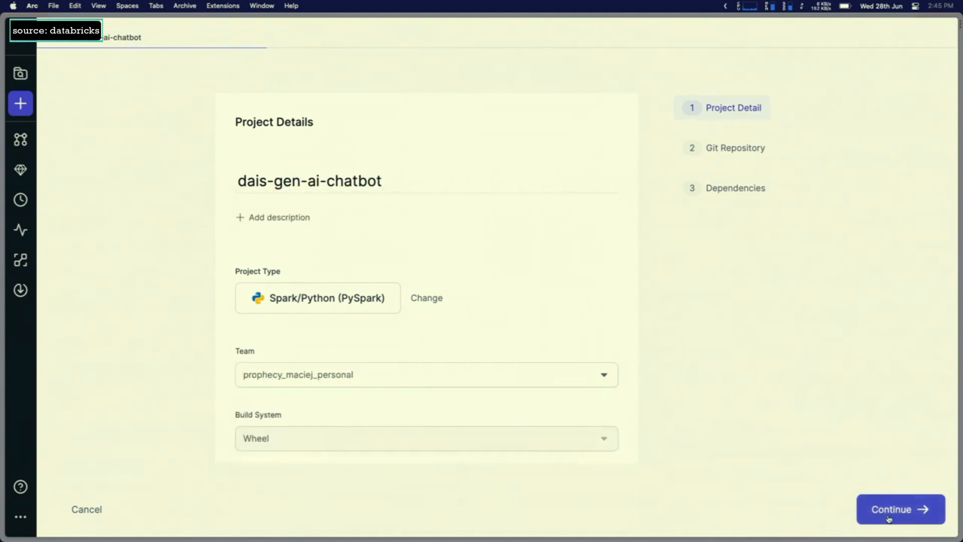
{"action": "left_click", "coordinate": [899, 509]}
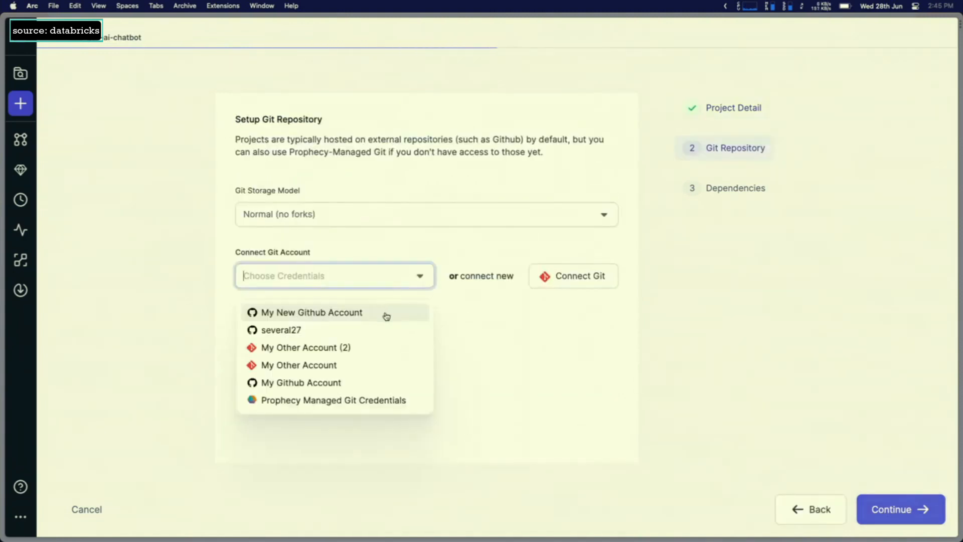
- Link the project to the dais-gen-ai-chatbot repository with the Git account credentials and finish creation
{"action": "left_click", "coordinate": [312, 312]}
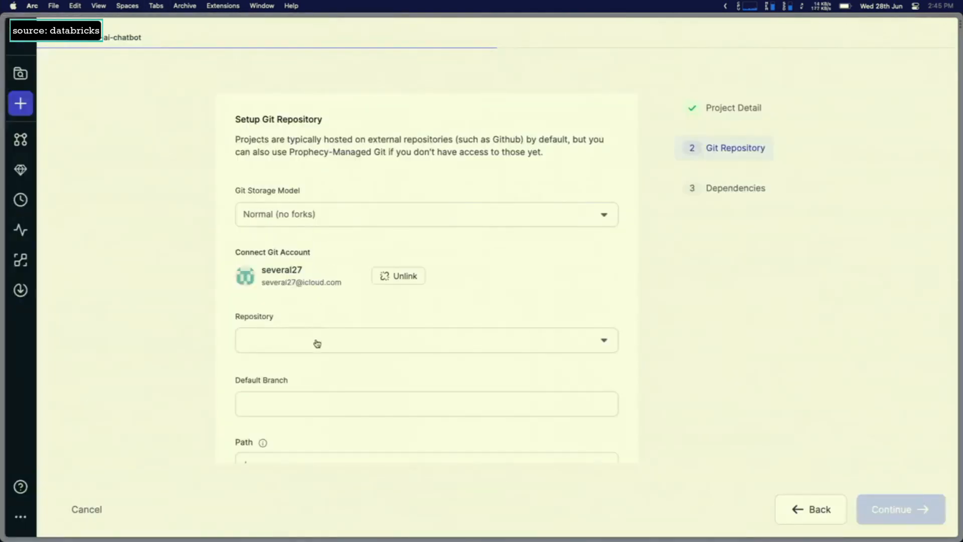
{"action": "left_click", "coordinate": [426, 340]}
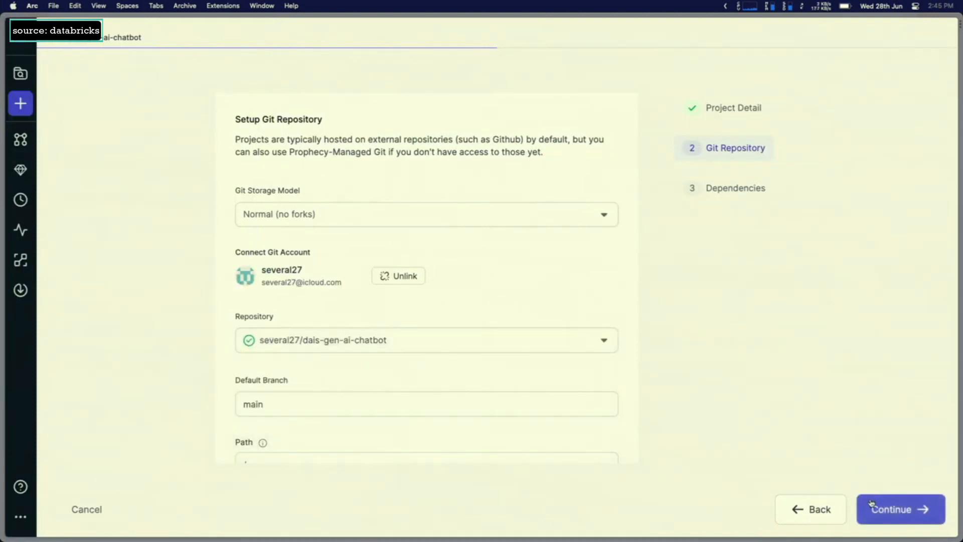
{"action": "left_click", "coordinate": [898, 509]}
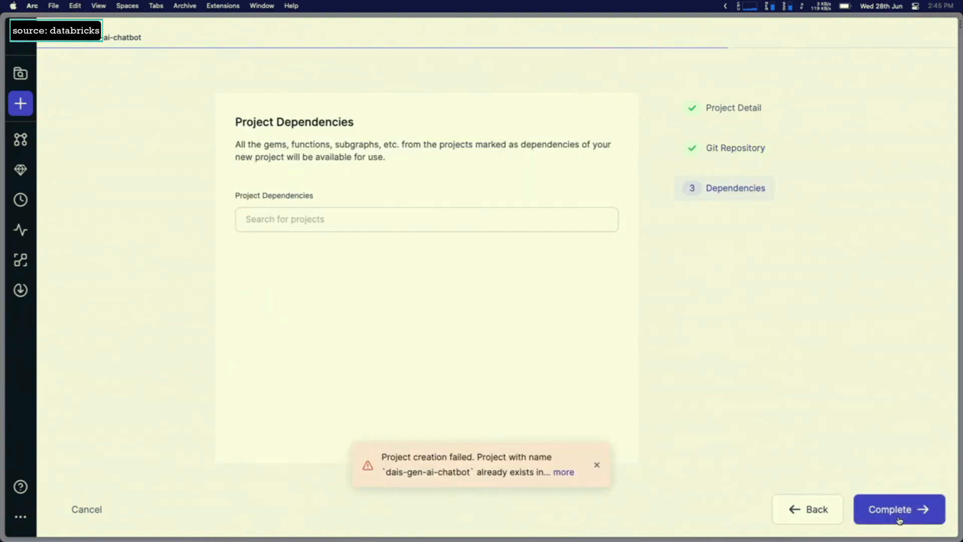
{"action": "left_click", "coordinate": [596, 465]}
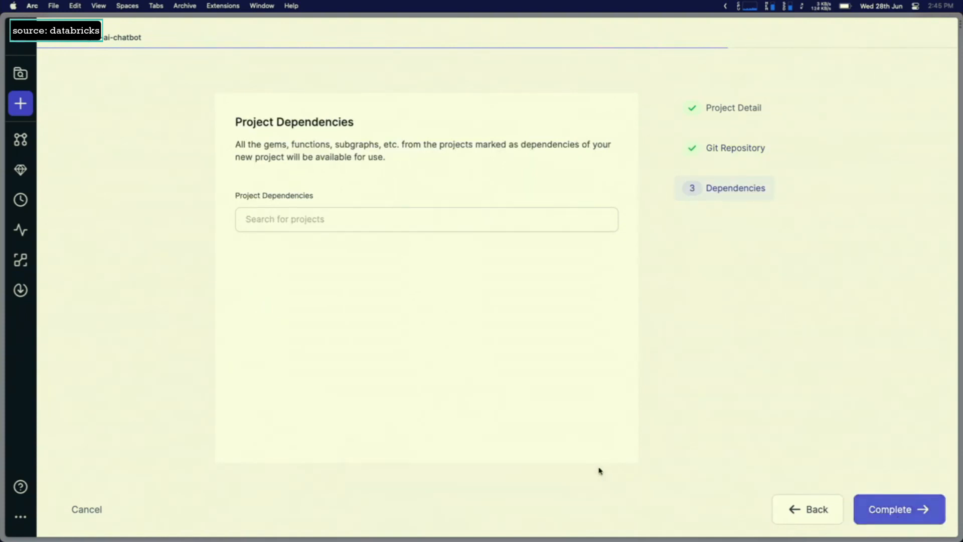
- Fix the clashing name to dais-gen-ai-chatbot-2023 and complete the project creation
{"action": "left_click", "coordinate": [810, 509]}
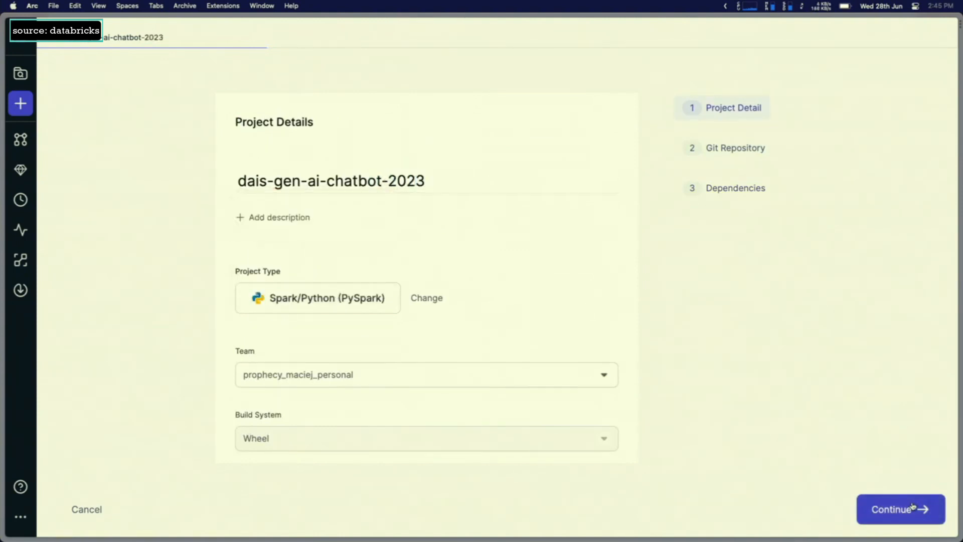
{"action": "left_click", "coordinate": [899, 509]}
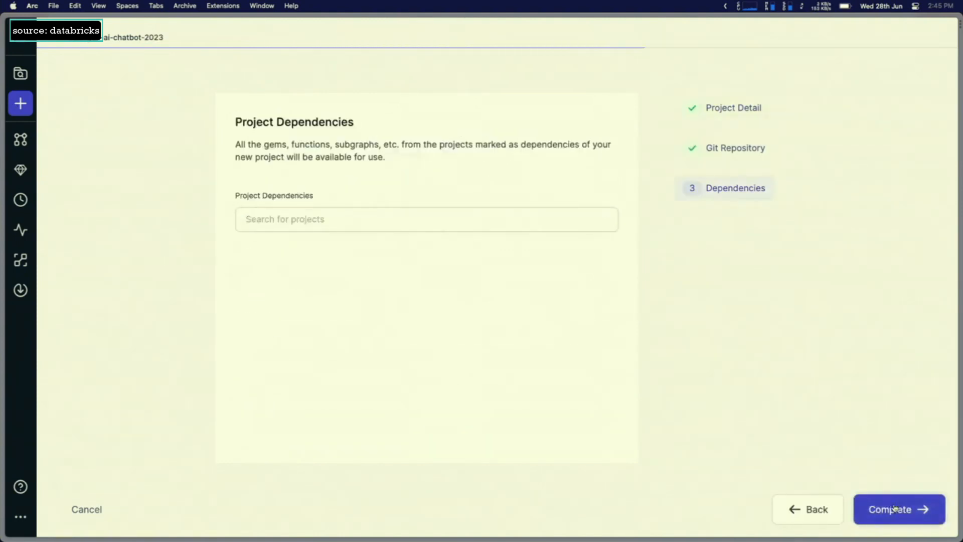
{"action": "left_click", "coordinate": [899, 509]}
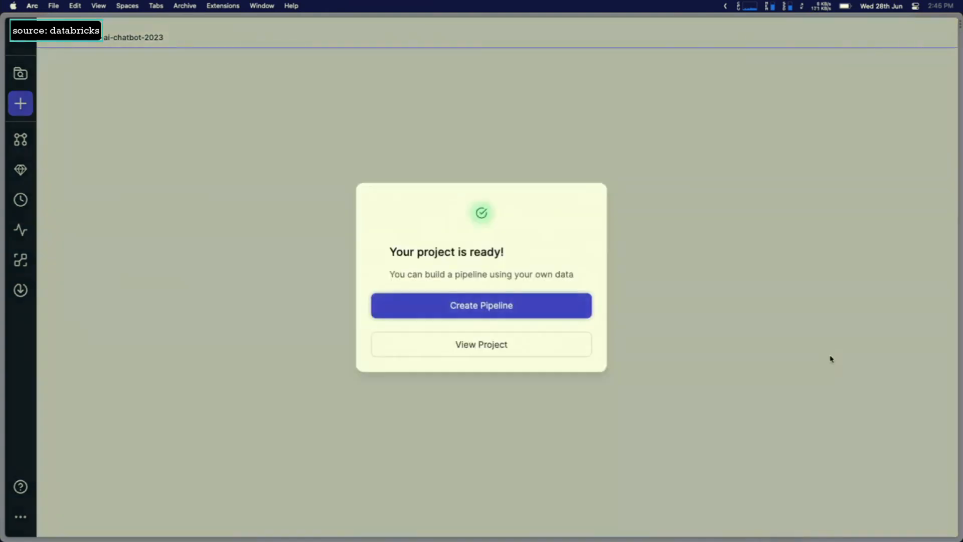
- View and open the dais-gen-ai-chatbot-2023 project and attach Maciej Szpakowski's cluster
{"action": "left_click", "coordinate": [482, 344]}
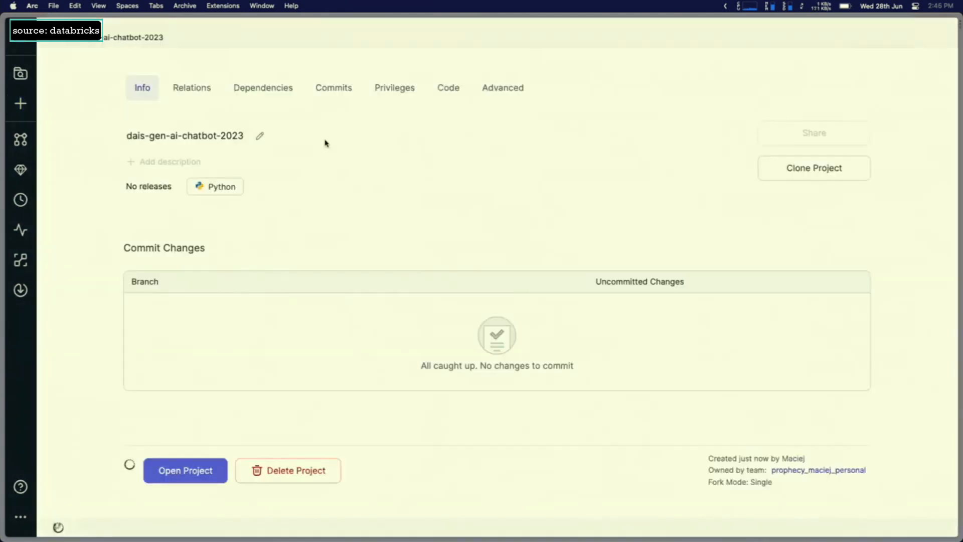
{"action": "left_click", "coordinate": [185, 470]}
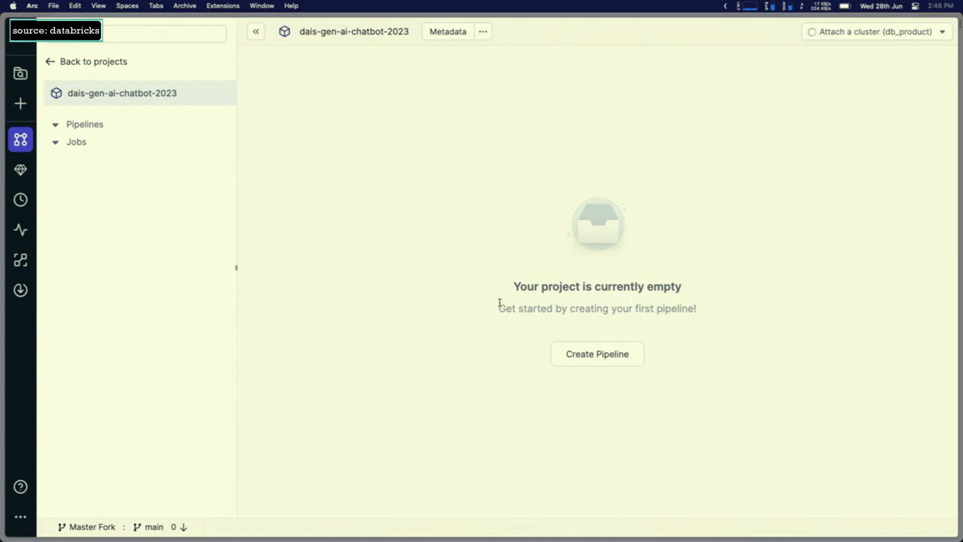
{"action": "left_click", "coordinate": [875, 32]}
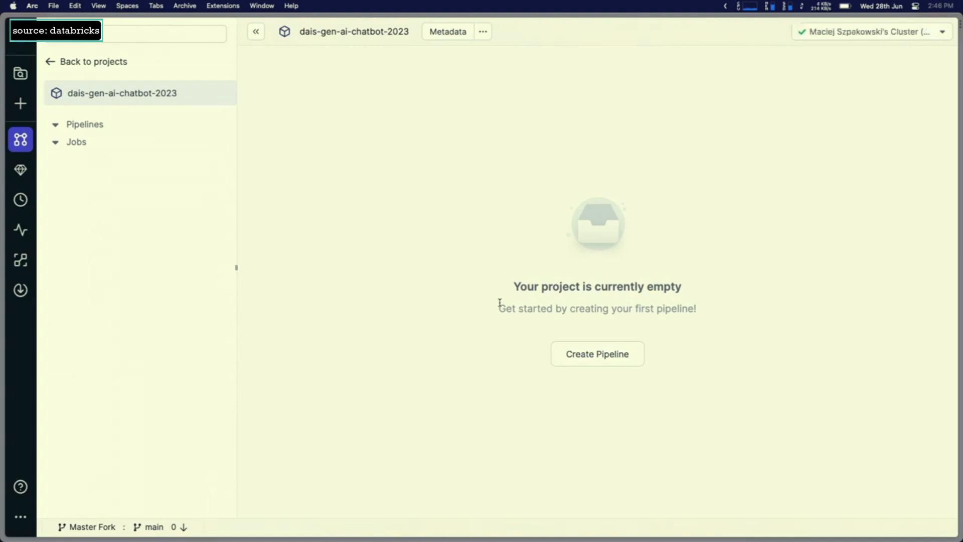
{"action": "mouse_move", "coordinate": [636, 289]}
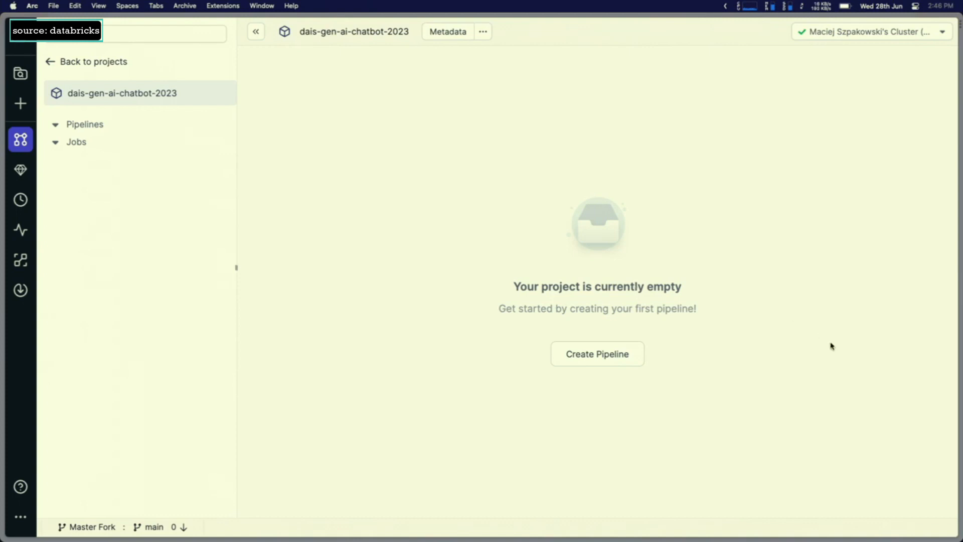
- Create the project's first pipeline, a batch pipeline named web_ingest
{"action": "left_click", "coordinate": [596, 354]}
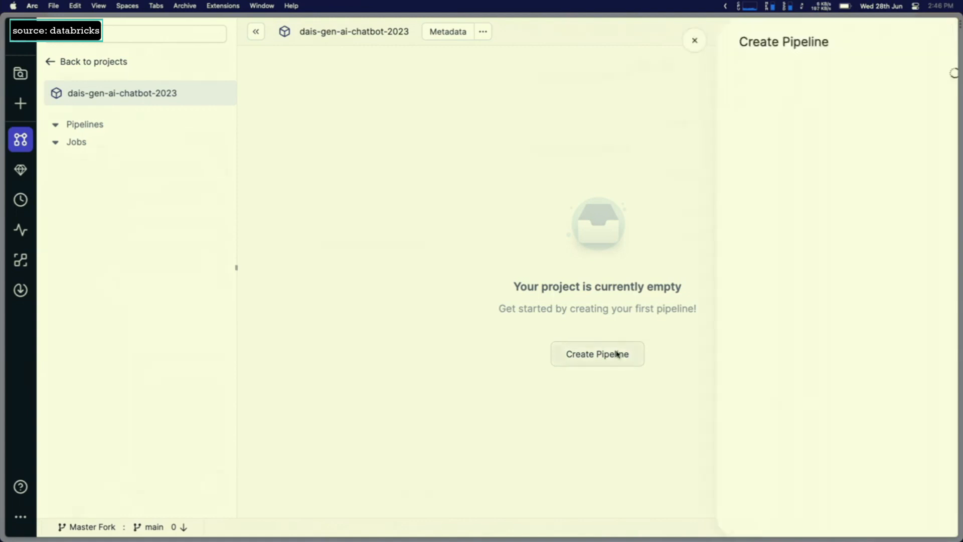
{"action": "type", "text": "ing"}
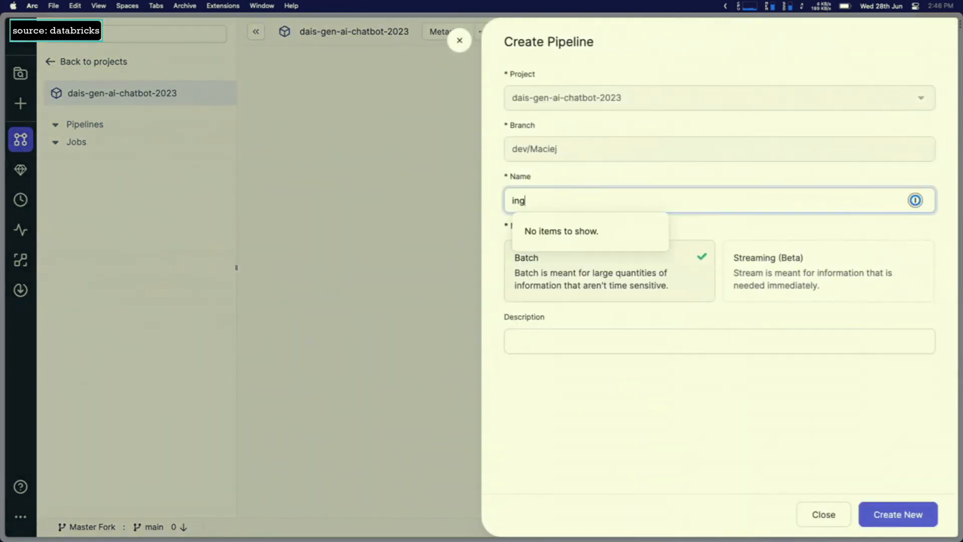
{"action": "type", "text": "web_ingest"}
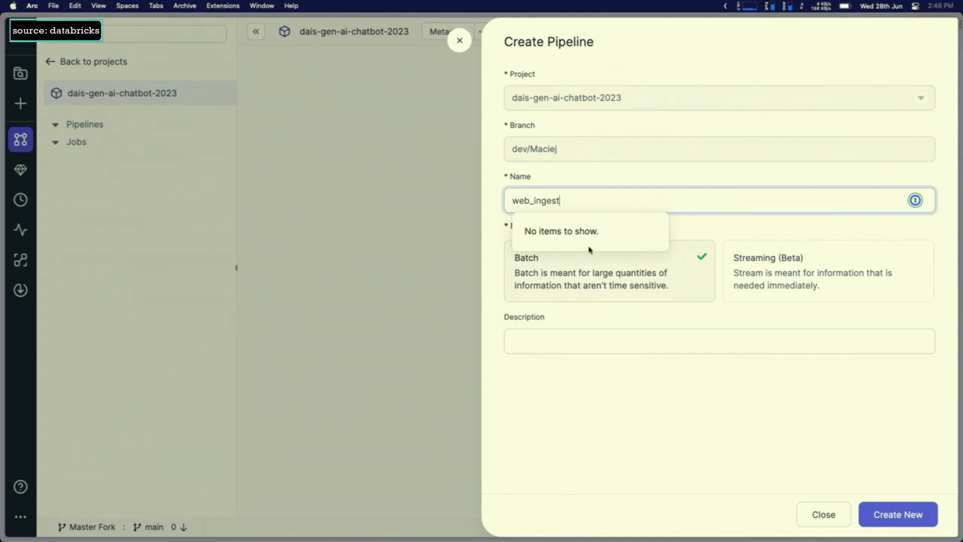
{"action": "left_click", "coordinate": [897, 514]}
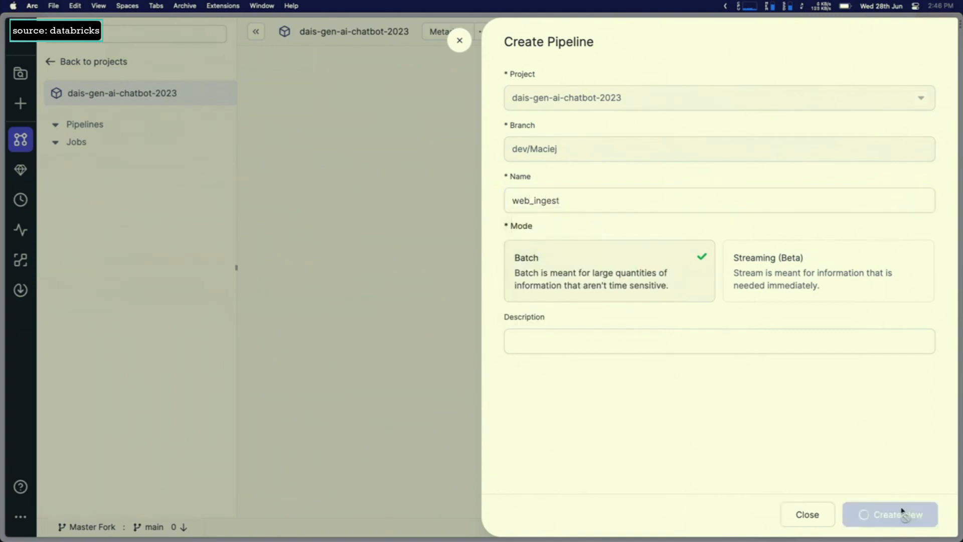
{"action": "left_click", "coordinate": [890, 515]}
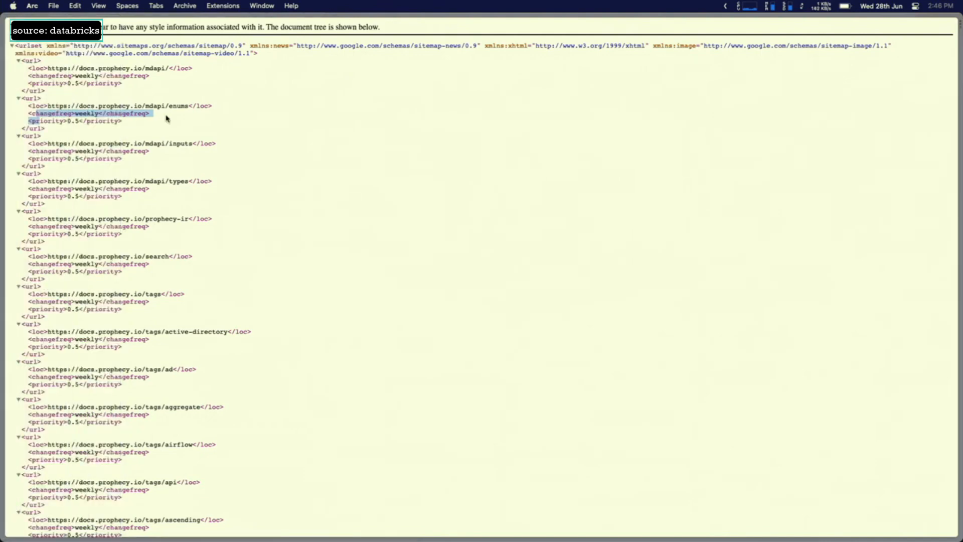
{"action": "mouse_move", "coordinate": [178, 105]}
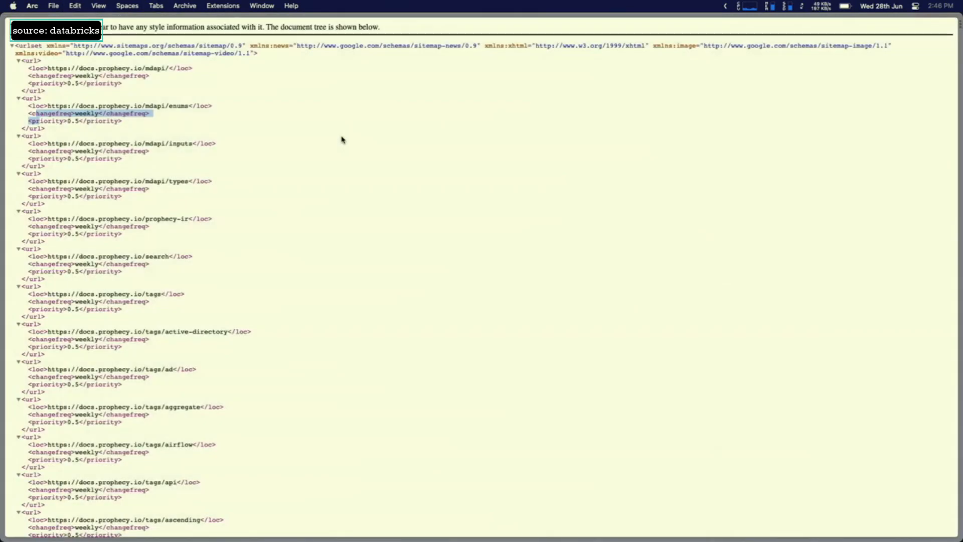
- Return from the docs sitemap to the web_ingest pipeline editor with its Source_0 gem
{"action": "left_click", "coordinate": [55, 30]}
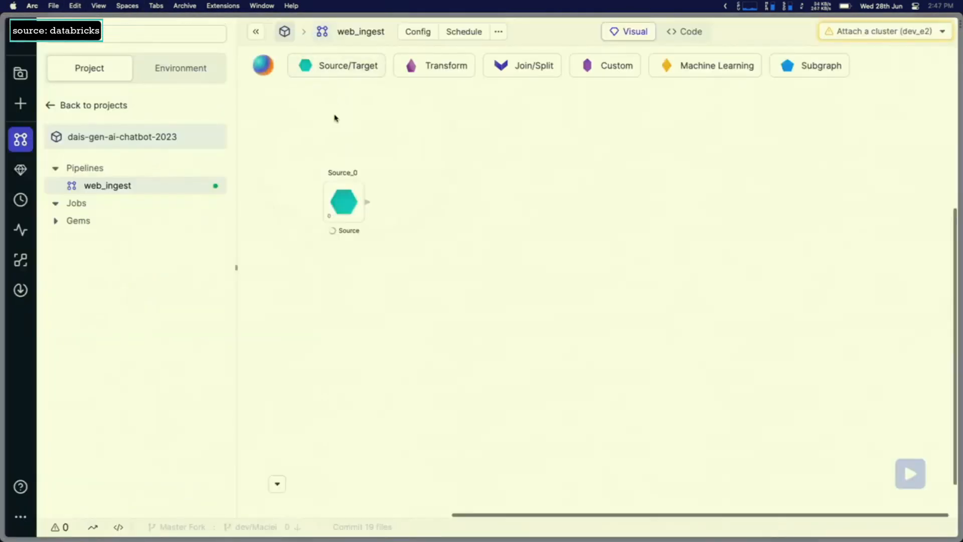
- Attach a recently used cluster to the web_ingest pipeline
{"action": "left_click", "coordinate": [887, 31]}
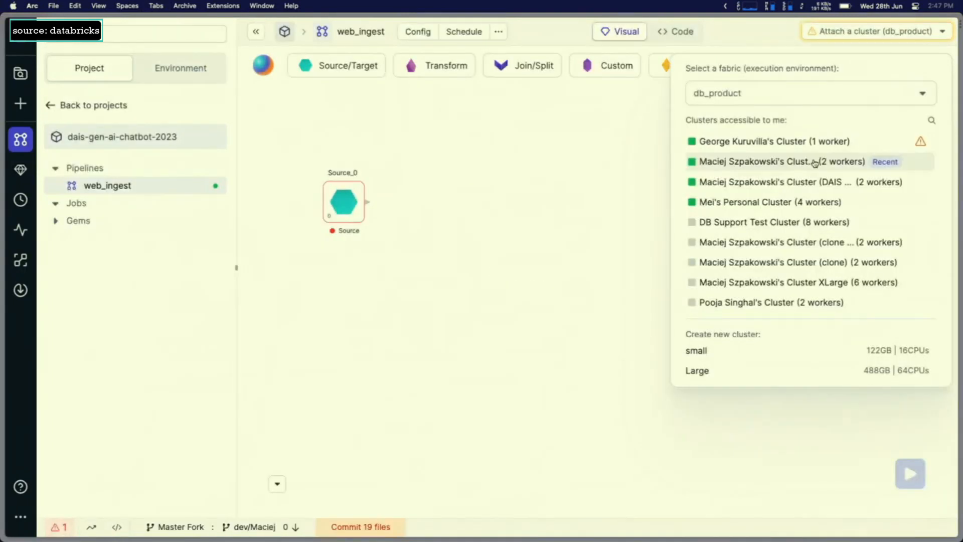
{"action": "left_click", "coordinate": [780, 161]}
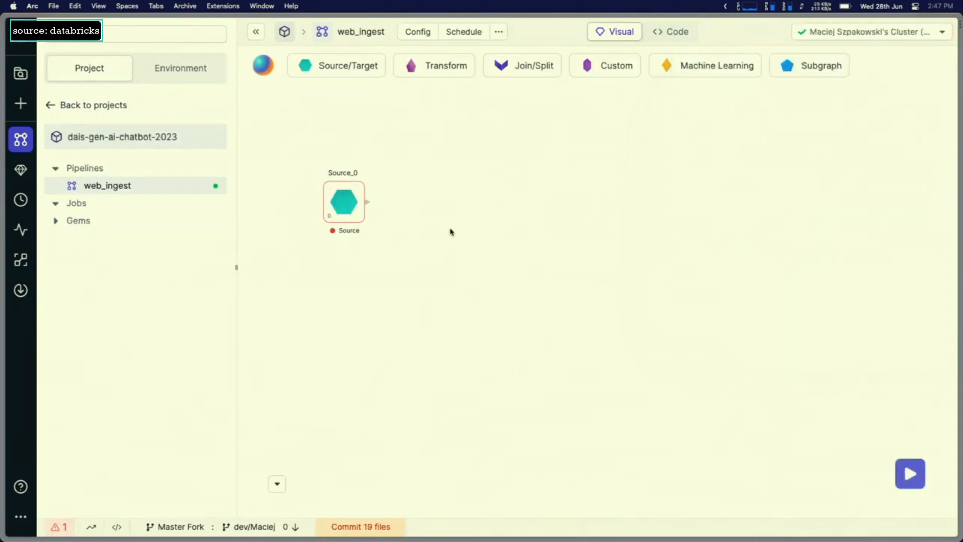
- Create a new dataset named web_url for the Source_0 gem
{"action": "left_click", "coordinate": [343, 202]}
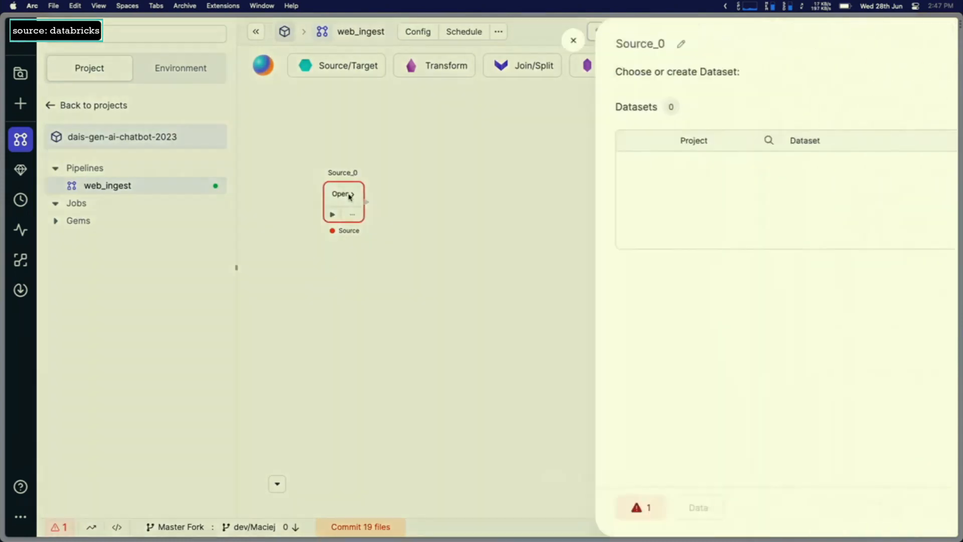
{"action": "type", "text": "web"}
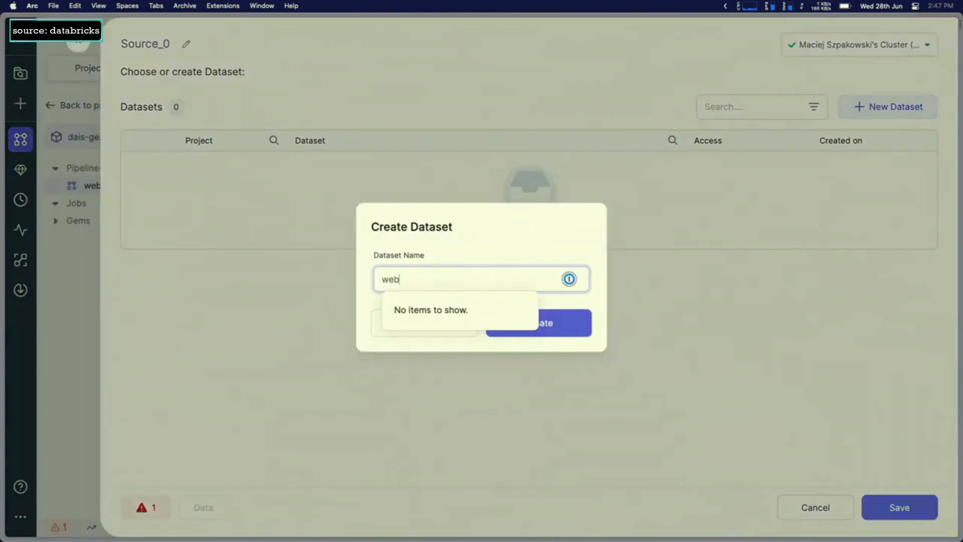
{"action": "type", "text": "_"}
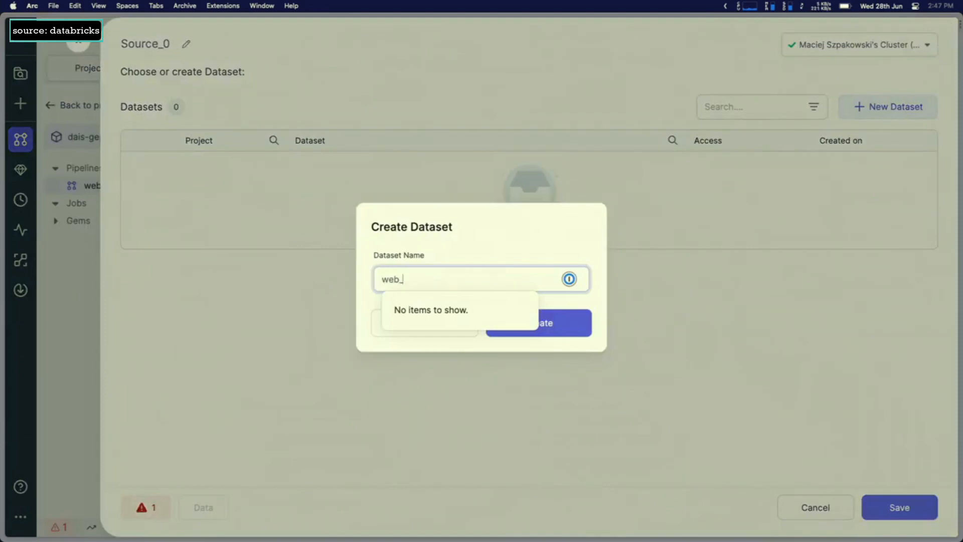
{"action": "left_click", "coordinate": [537, 323]}
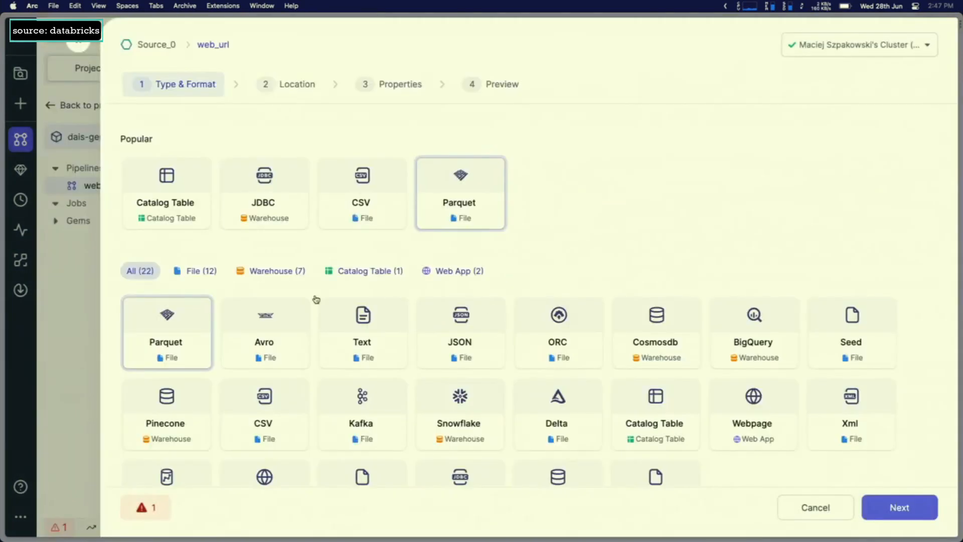
- Choose the web_url data format, infer its schema from the sitemap source and create the dataset
{"action": "left_click", "coordinate": [452, 271]}
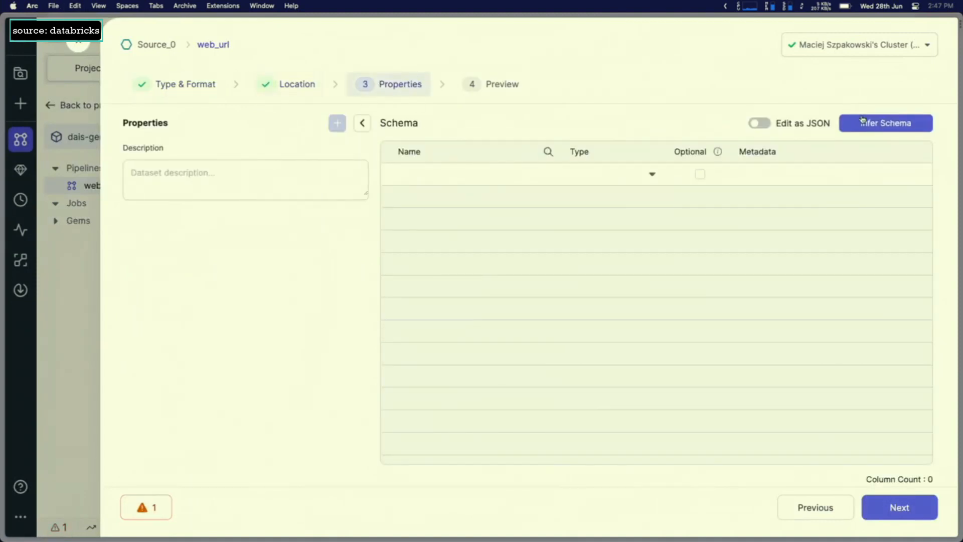
{"action": "left_click", "coordinate": [886, 123]}
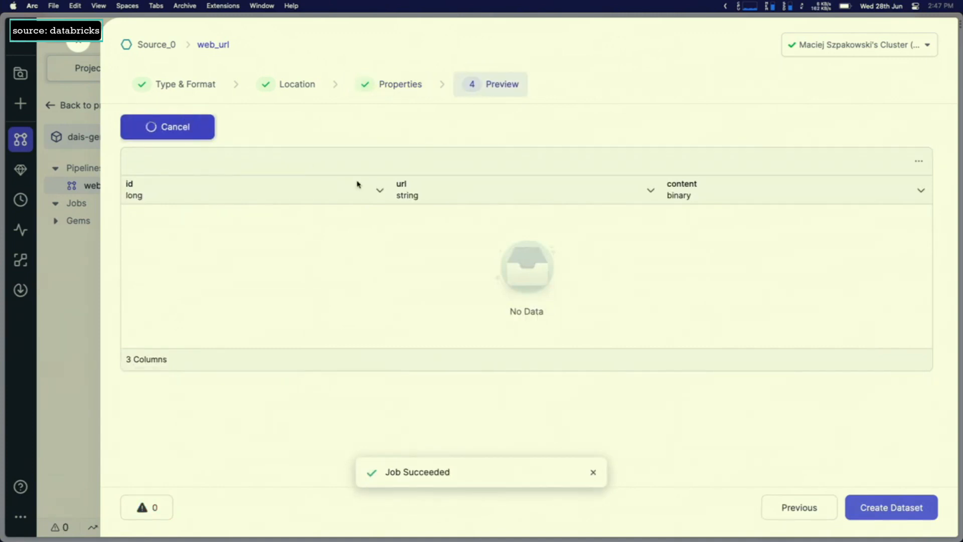
{"action": "mouse_move", "coordinate": [449, 210]}
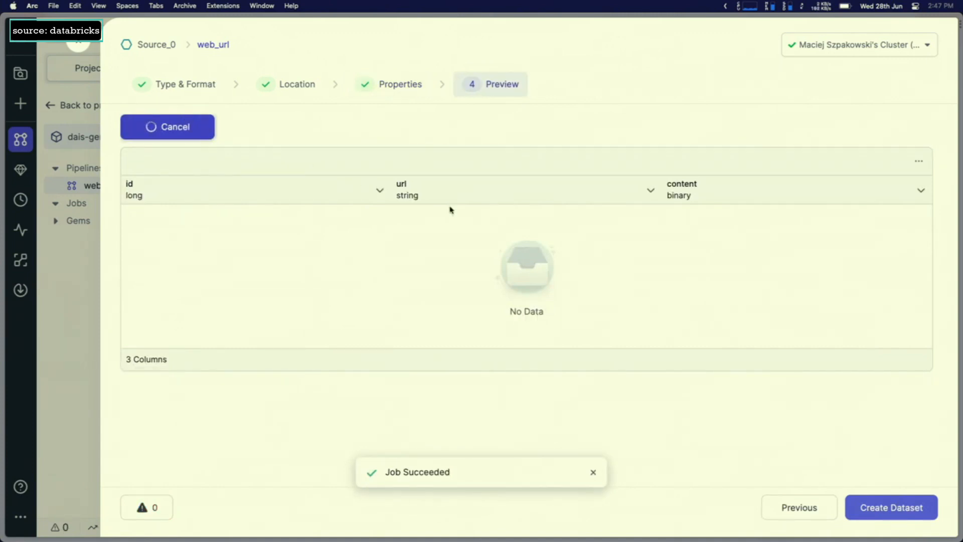
{"action": "mouse_move", "coordinate": [730, 273]}
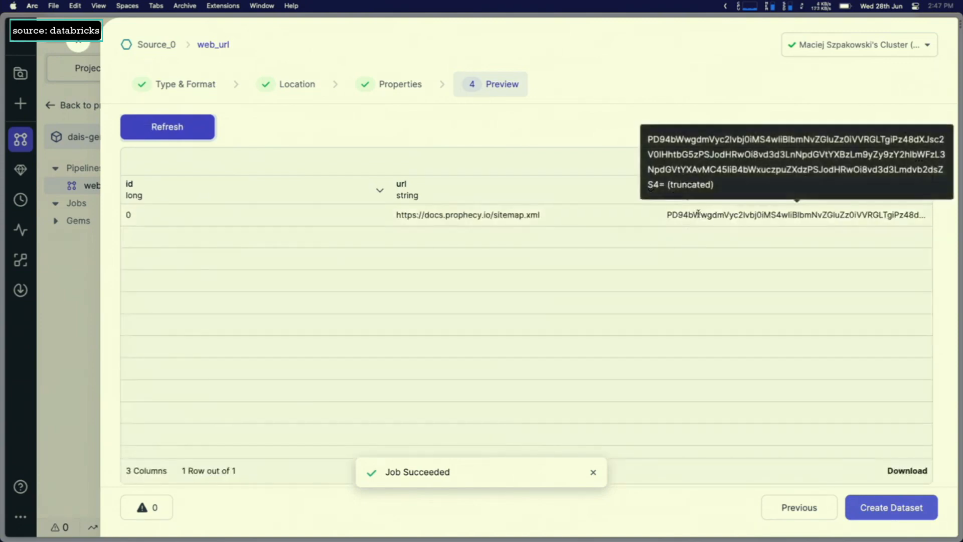
{"action": "mouse_move", "coordinate": [713, 226]}
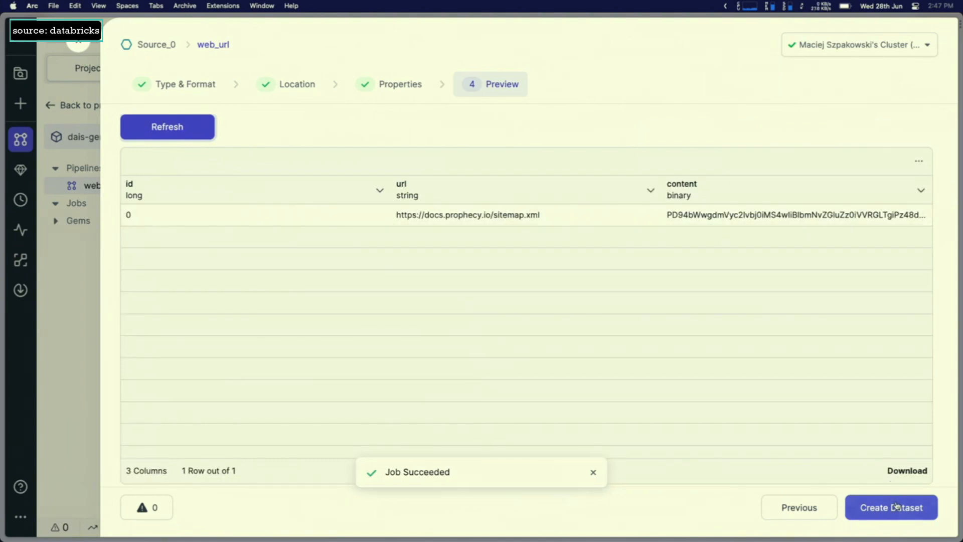
{"action": "left_click", "coordinate": [892, 507]}
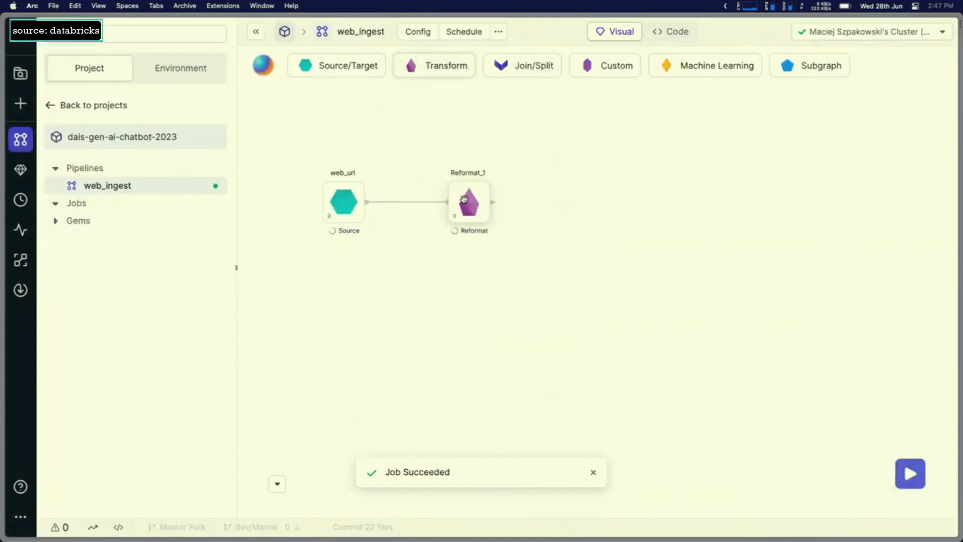
- Edit Reformat_1 as as_string with target column text set to cast(content AS String)
{"action": "double_click", "coordinate": [469, 202]}
{"action": "type", "text": "cast(sourceExpr AS targetType"}
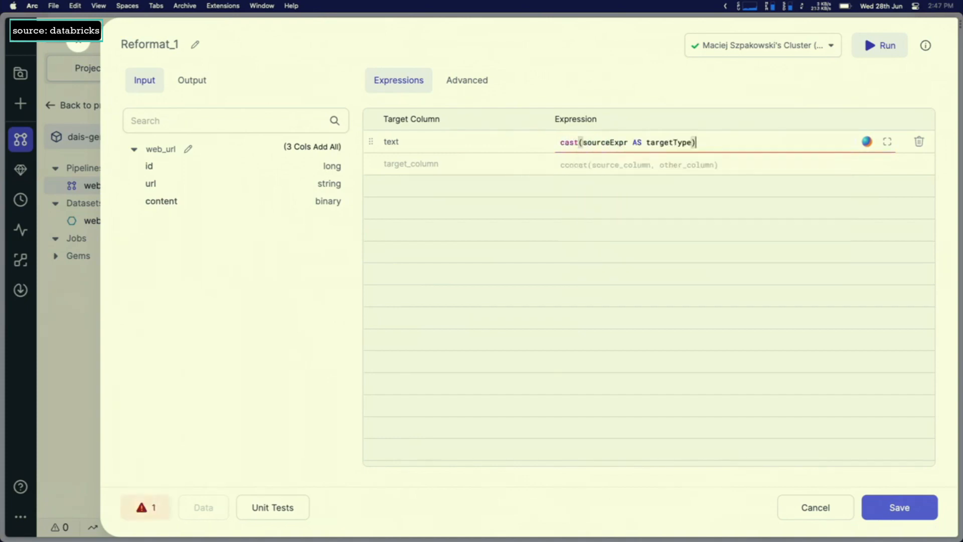
{"action": "type", "text": "content"}
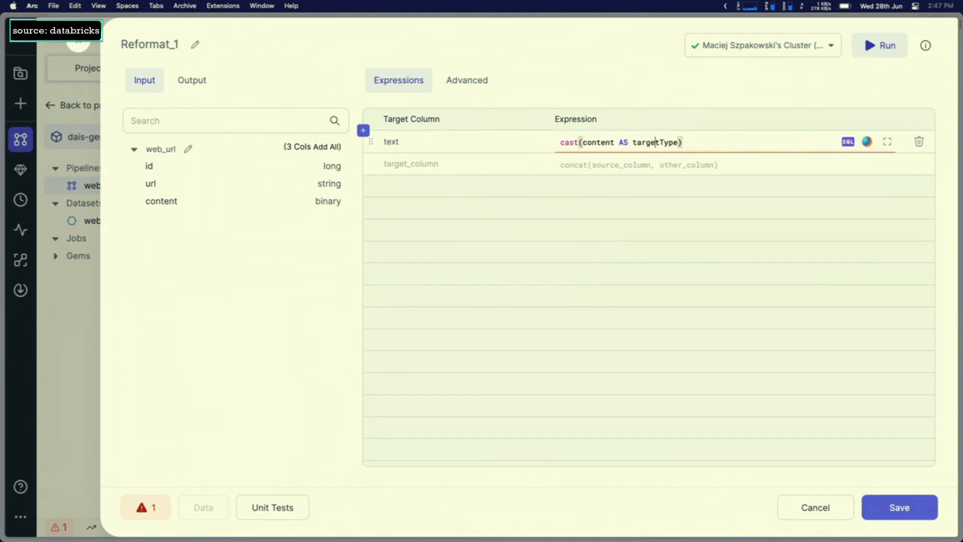
{"action": "type", "text": "String"}
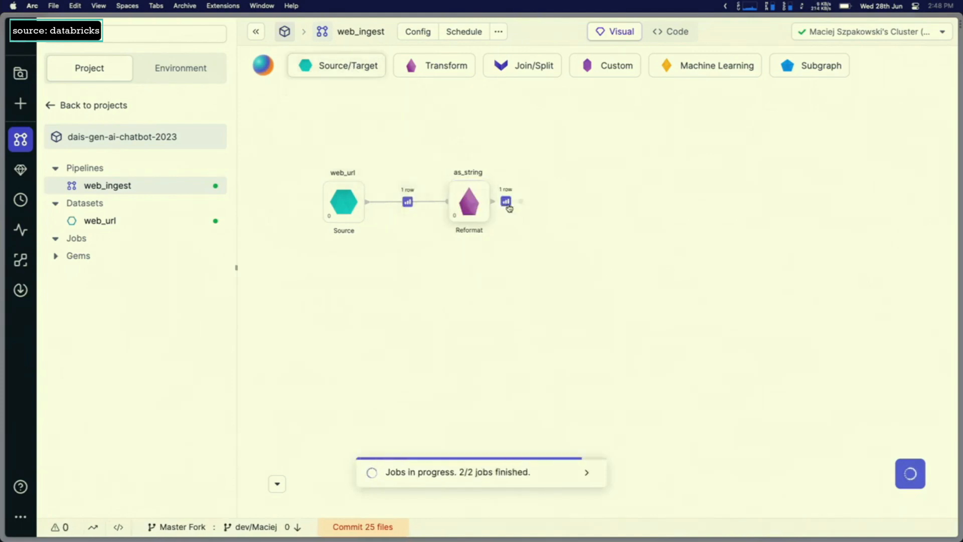
- Add a Target after as_string with a new dataset named web_text
{"action": "left_click", "coordinate": [507, 201]}
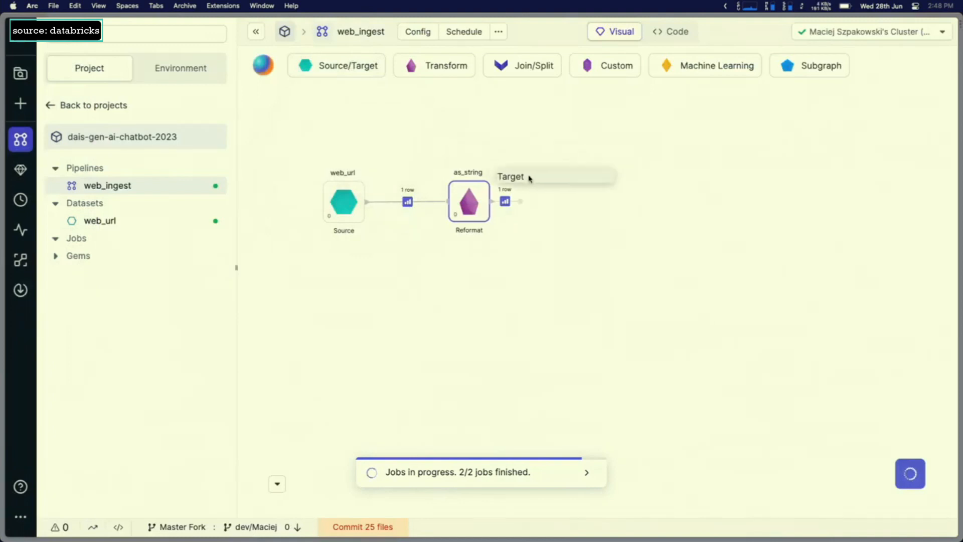
{"action": "left_click", "coordinate": [511, 176]}
{"action": "type", "text": "web_"}
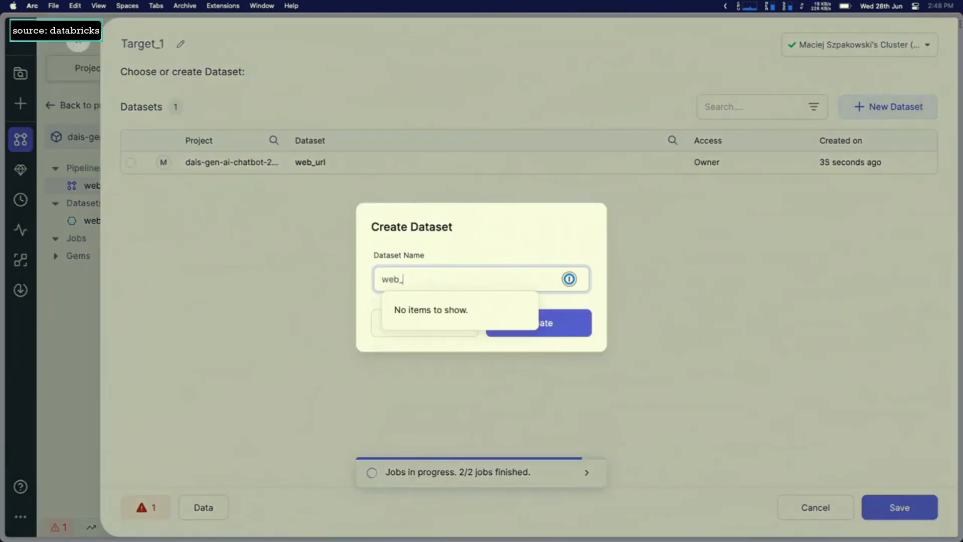
{"action": "left_click", "coordinate": [537, 322]}
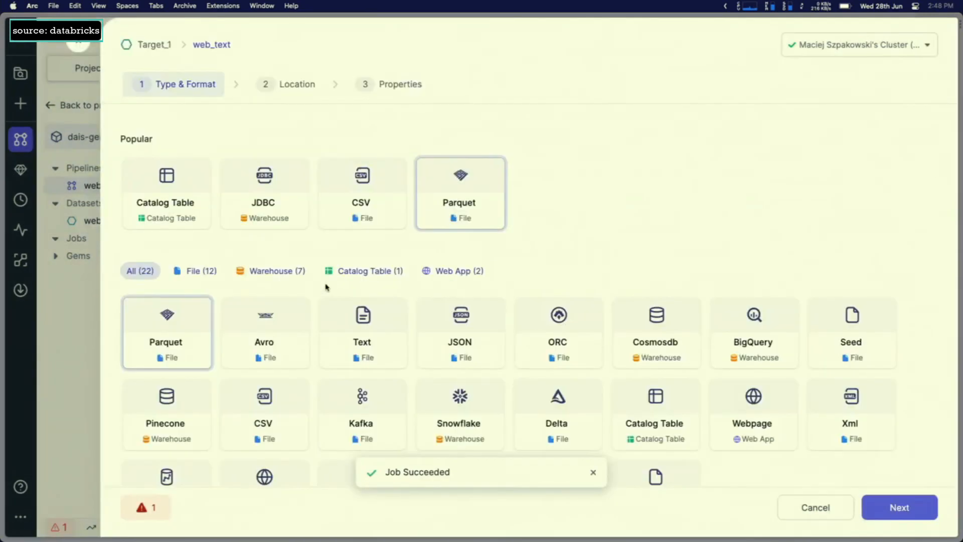
{"action": "left_click", "coordinate": [898, 507]}
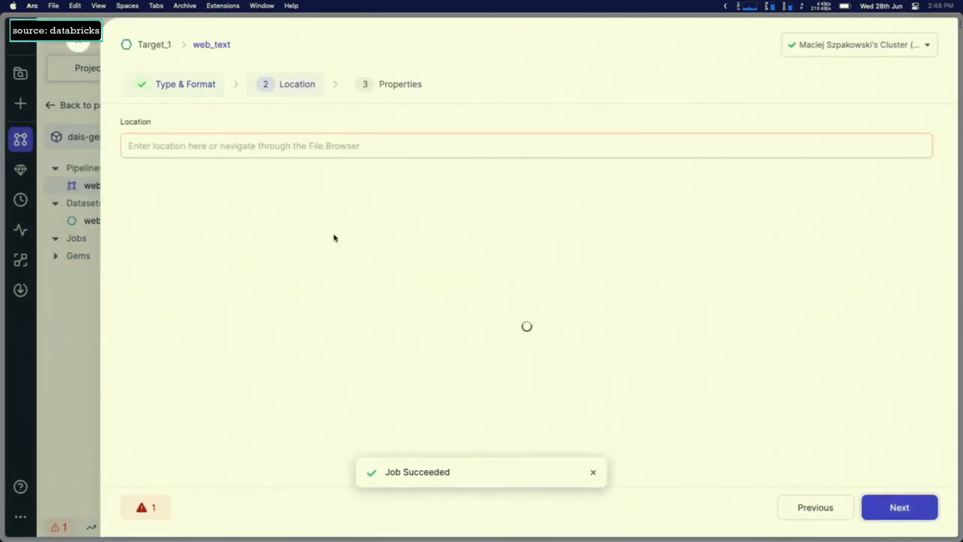
- Store web_text under dbfs:/prophecy_data/web_index/, create it and run the pipeline up to it
{"action": "left_click", "coordinate": [525, 145]}
{"action": "type", "text": "dbfs:/prophecy_data/web_index/"}
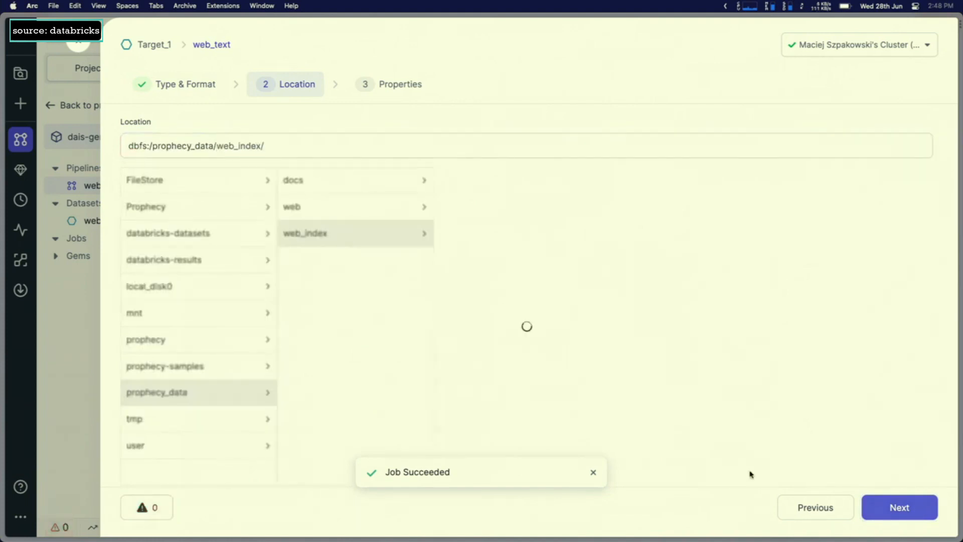
{"action": "left_click", "coordinate": [898, 507]}
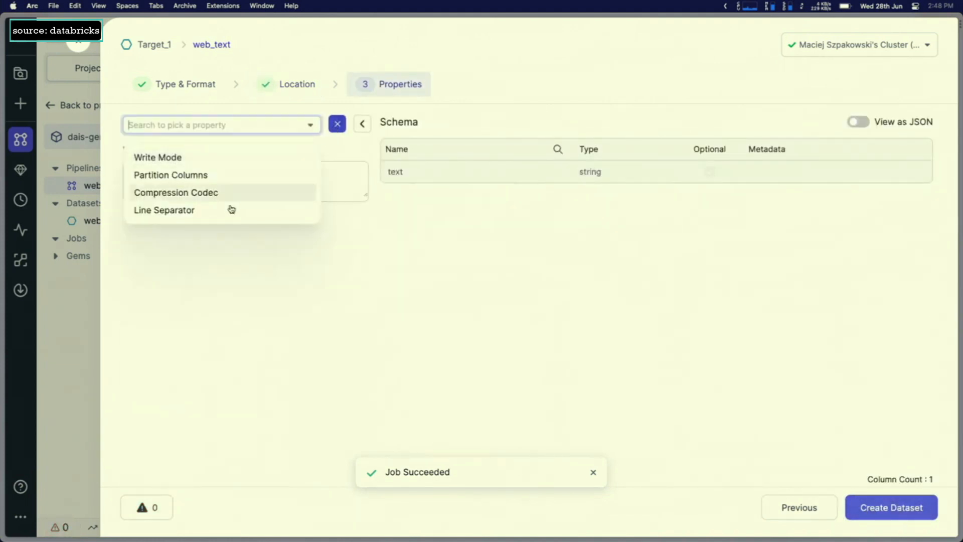
{"action": "left_click", "coordinate": [157, 157]}
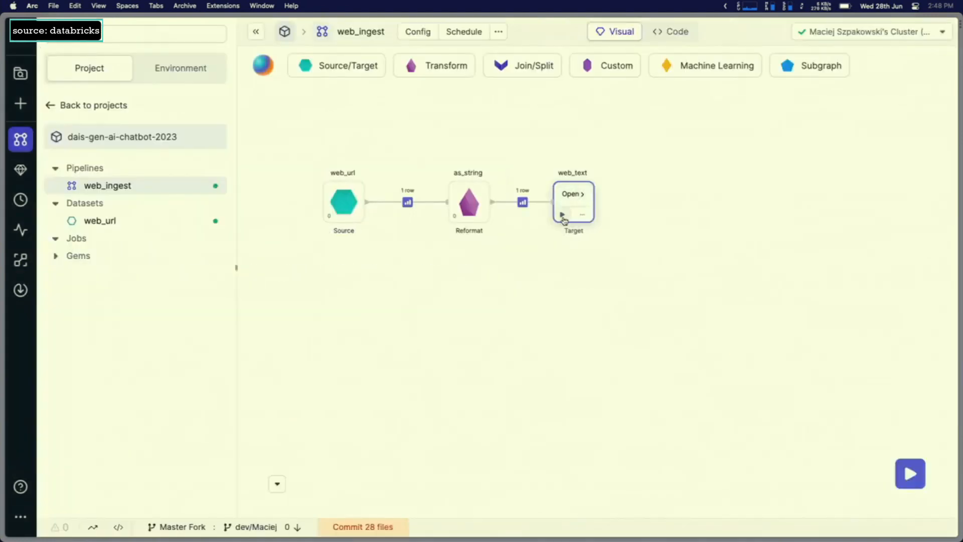
{"action": "left_click", "coordinate": [910, 474]}
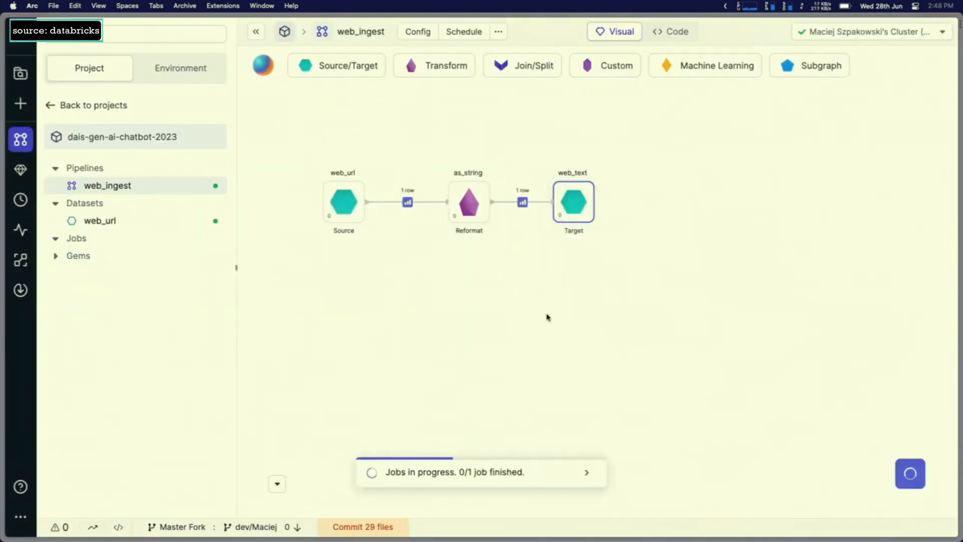
- Add a new Source_1 gem with a new dataset named web_xml
{"action": "left_click", "coordinate": [337, 66]}
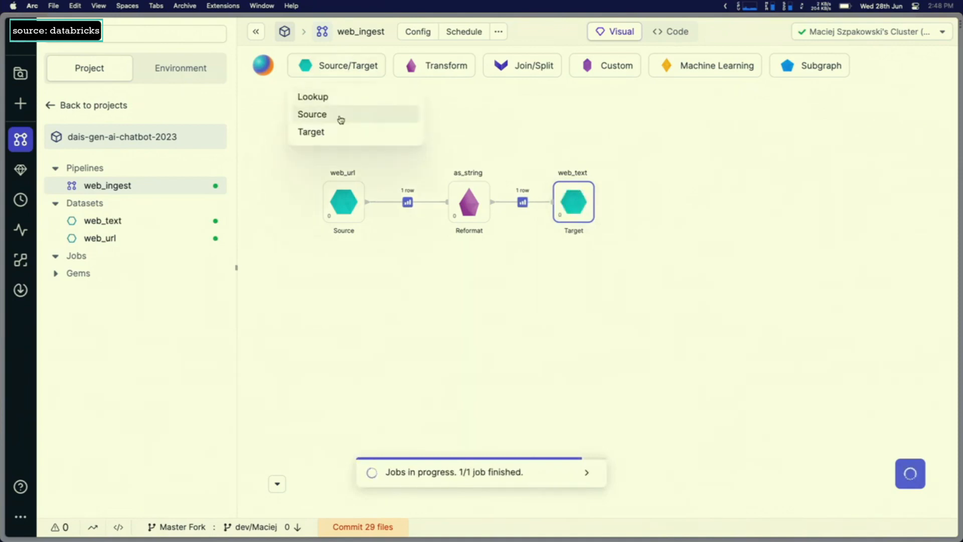
{"action": "left_click", "coordinate": [313, 114]}
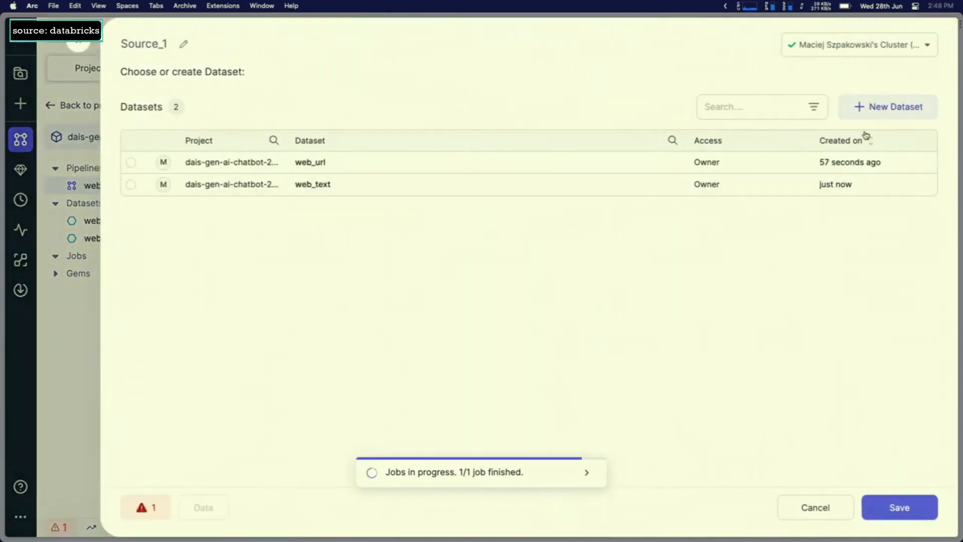
{"action": "left_click", "coordinate": [888, 107]}
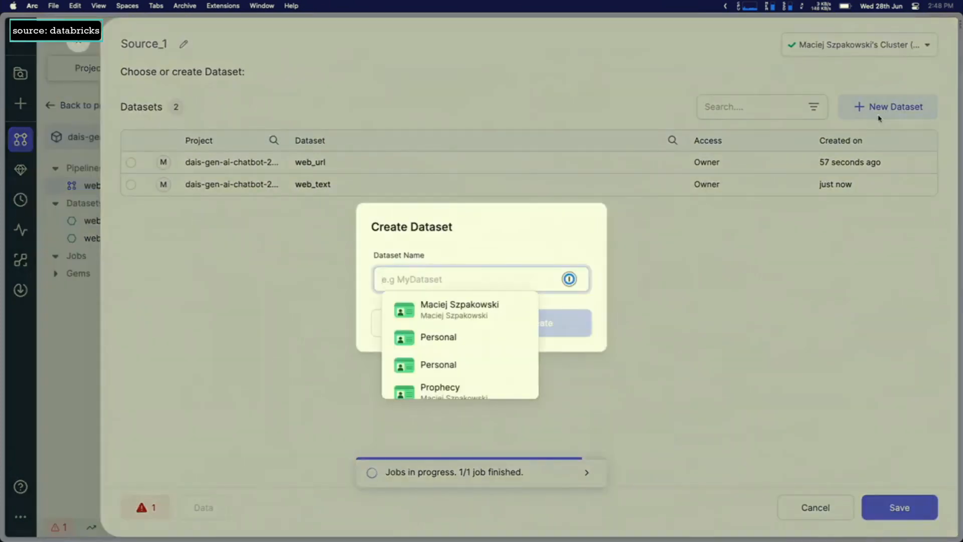
{"action": "type", "text": "web_xml"}
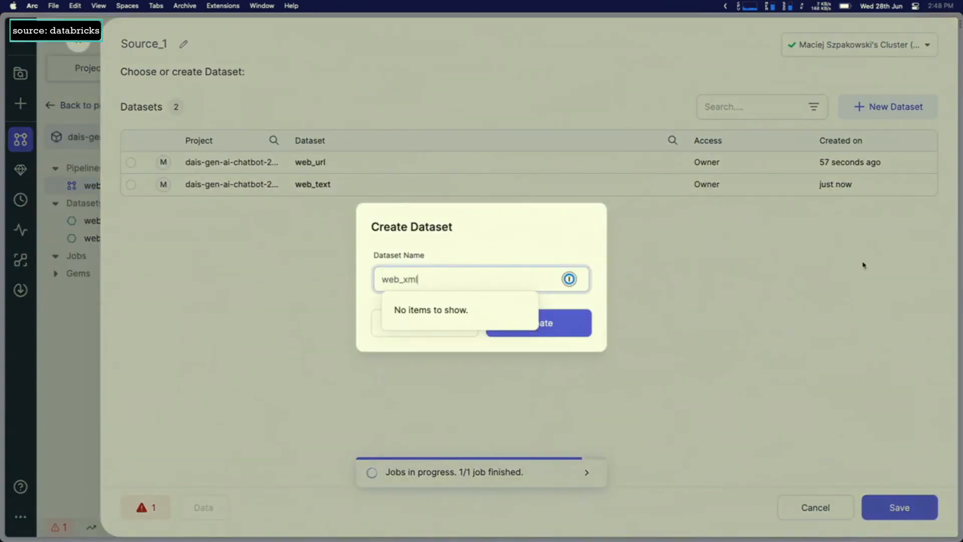
{"action": "left_click", "coordinate": [537, 323]}
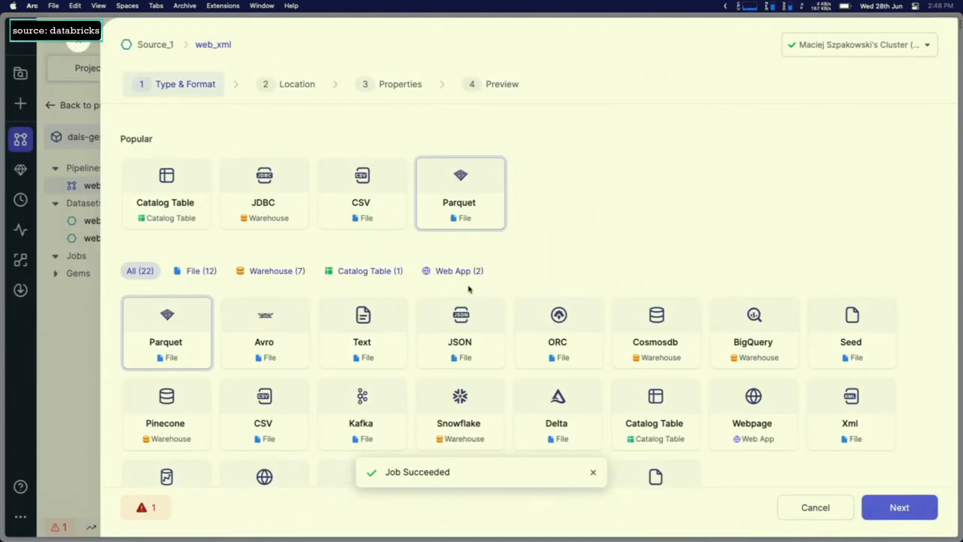
- Make web_xml an Xml file dataset under prophecy_data/web_index with url as Row Tag
{"action": "left_click", "coordinate": [194, 271]}
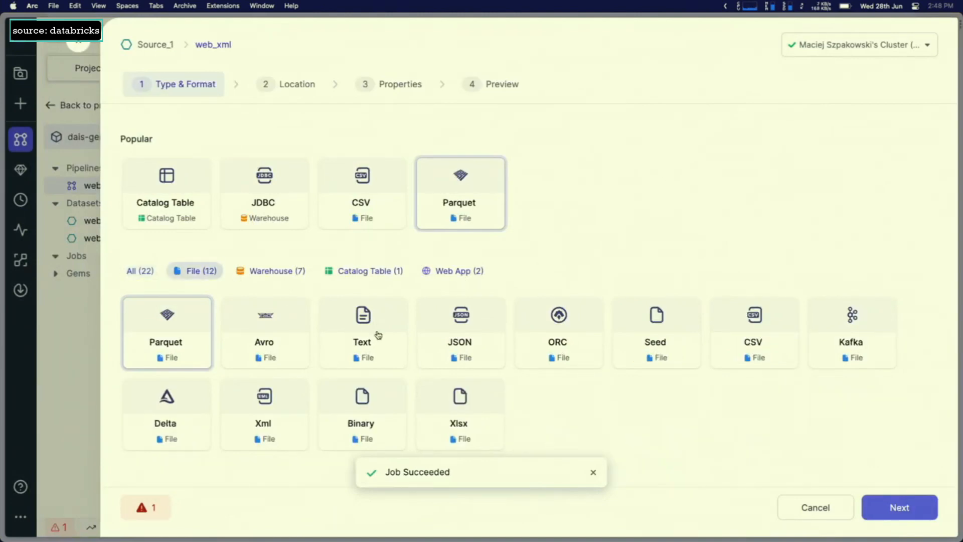
{"action": "mouse_move", "coordinate": [293, 417]}
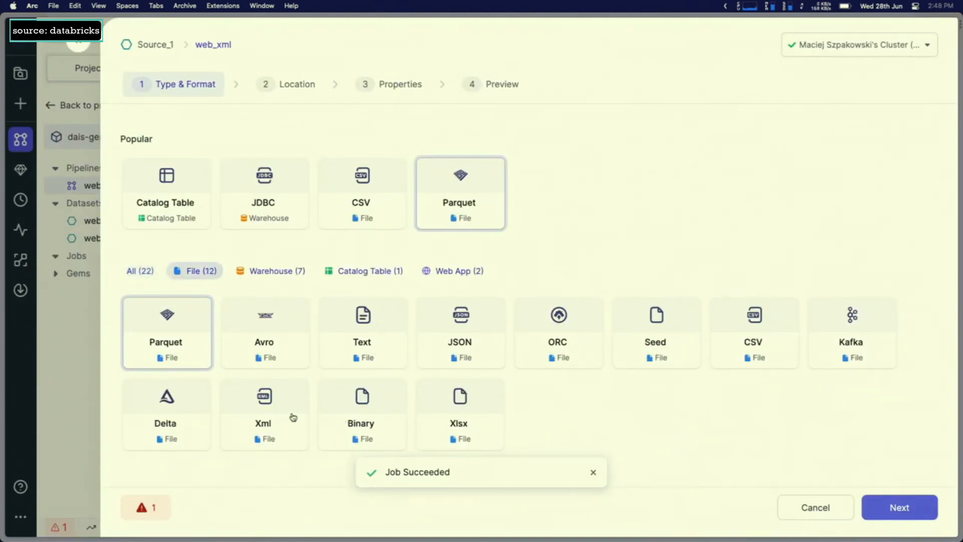
{"action": "left_click", "coordinate": [899, 507]}
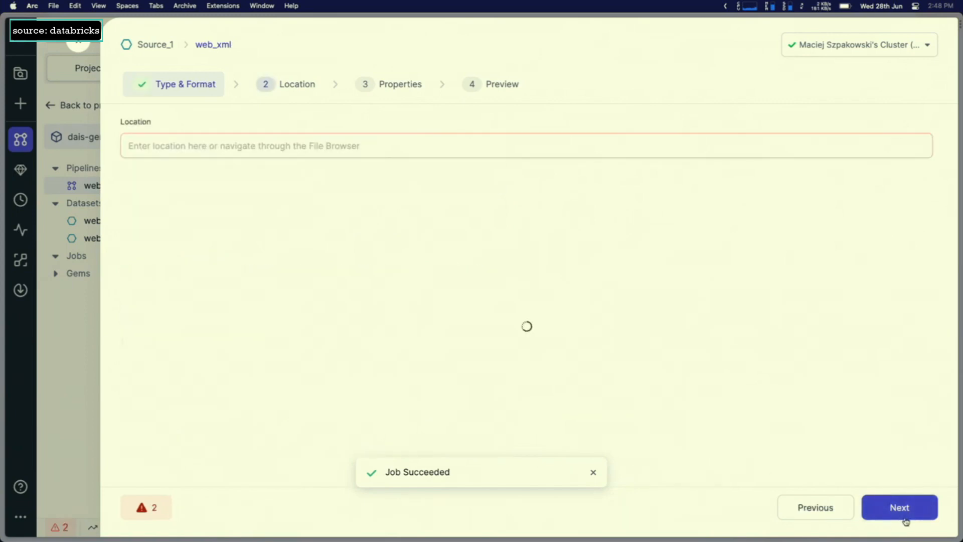
{"action": "left_click", "coordinate": [525, 146]}
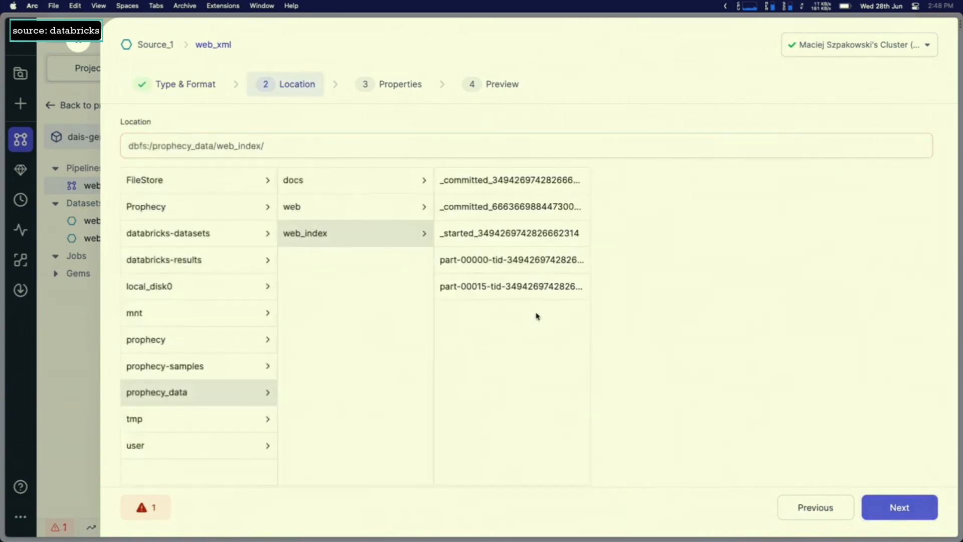
{"action": "left_click", "coordinate": [899, 507]}
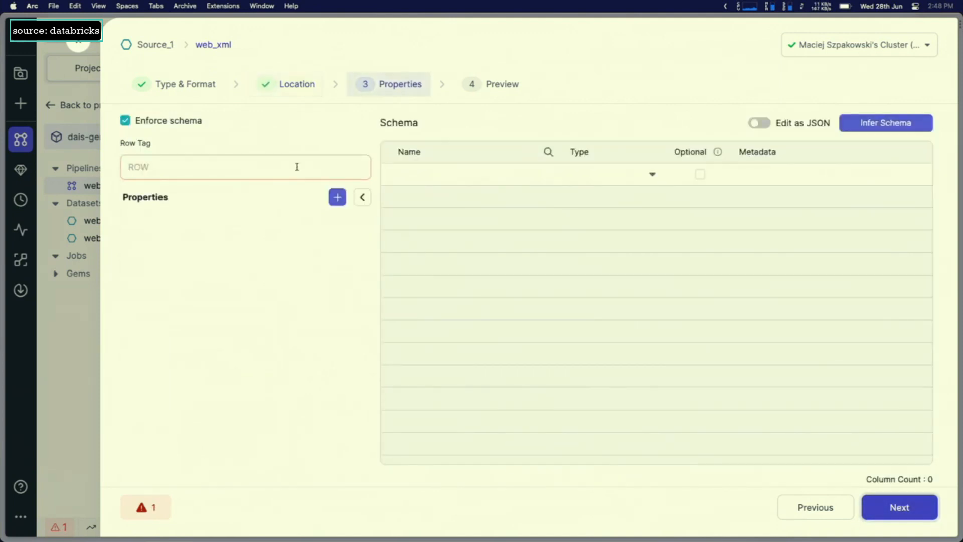
{"action": "type", "text": "url"}
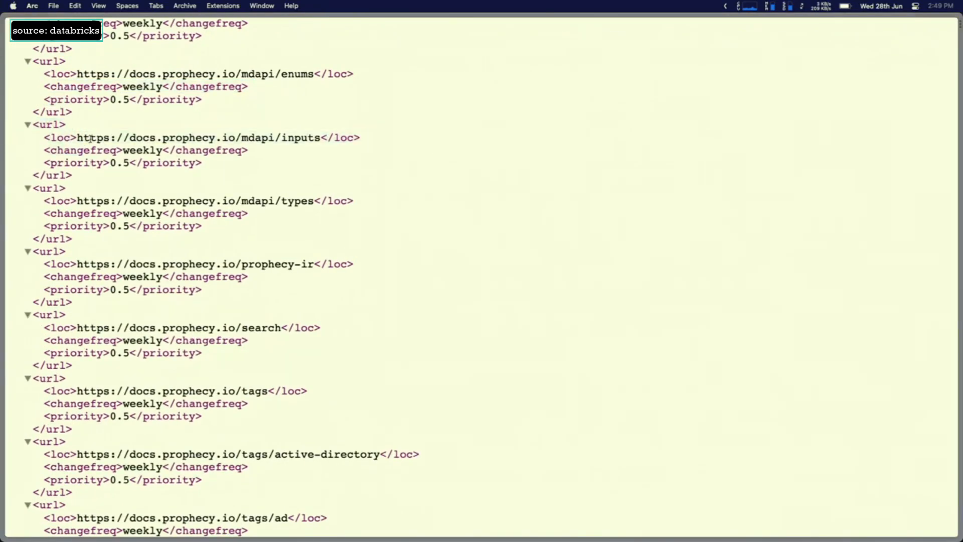
- Look through the <url> entries of the docs.prophecy.io sitemap.xml in Arc
{"action": "left_click_drag", "start_coordinate": [221, 138], "coordinate": [320, 137]}
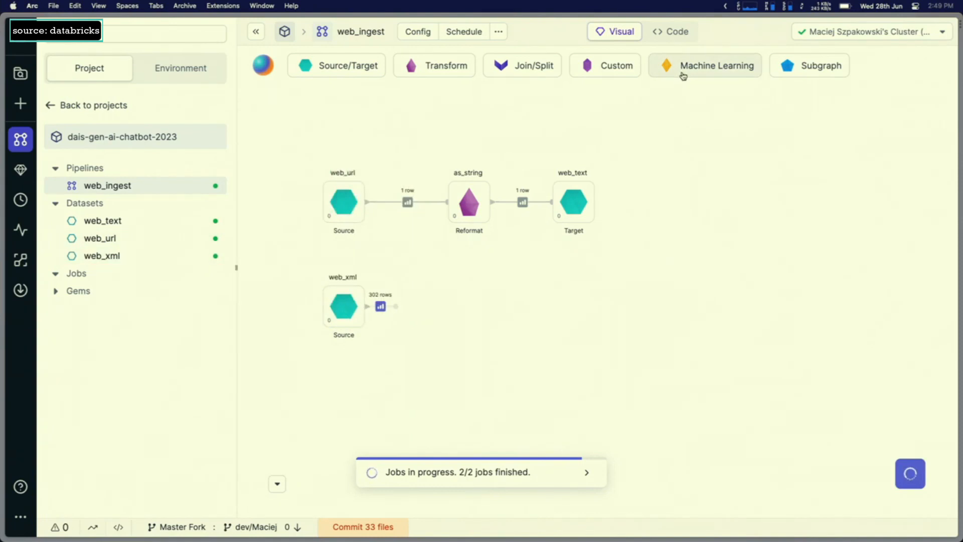
- Preview web_xml's changefreq, loc and priority output and attach a FlattenSchema gem after it
{"action": "left_click", "coordinate": [715, 66]}
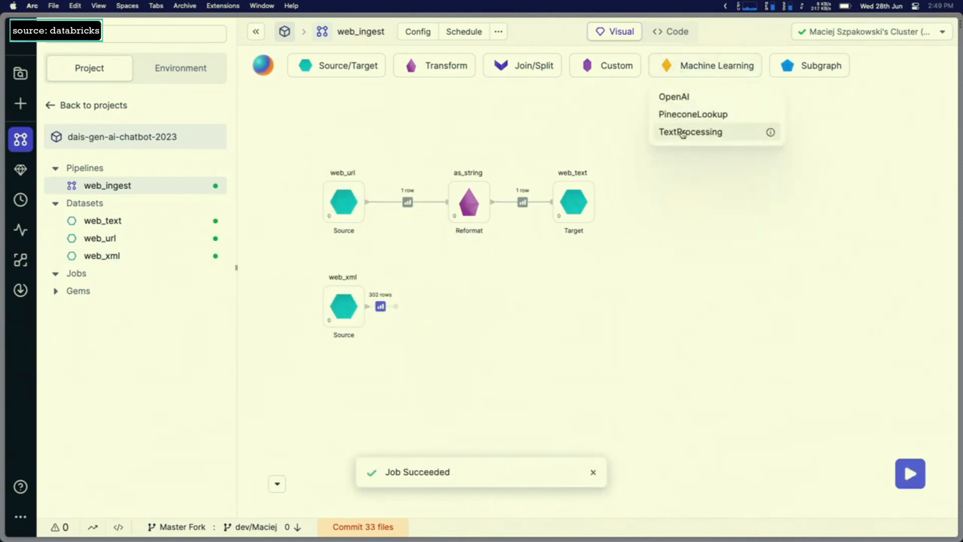
{"action": "mouse_move", "coordinate": [365, 255]}
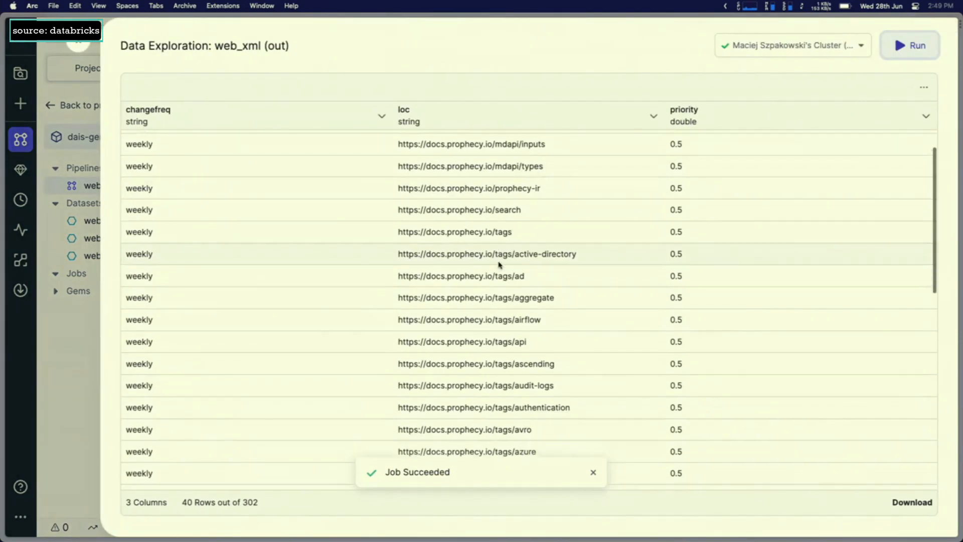
{"action": "double_click", "coordinate": [456, 232]}
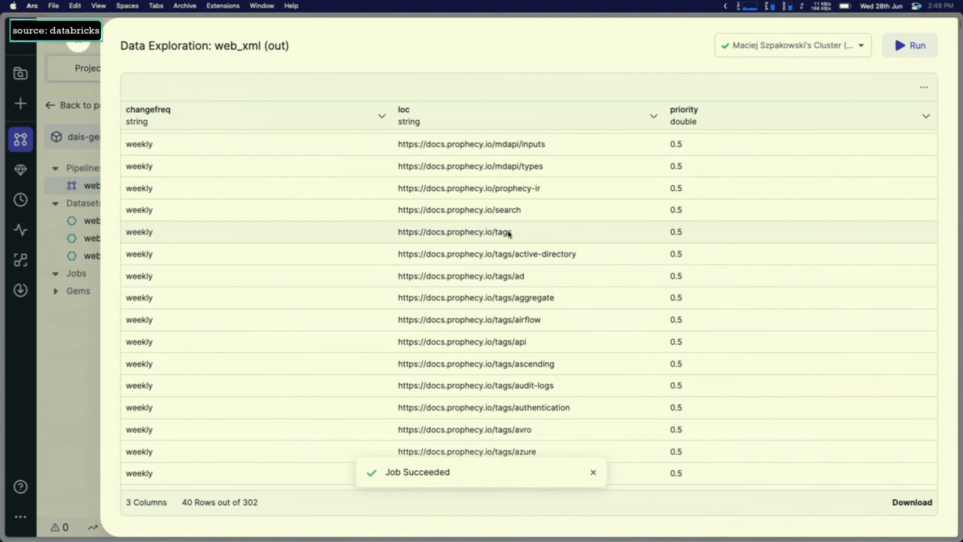
{"action": "double_click", "coordinate": [454, 232]}
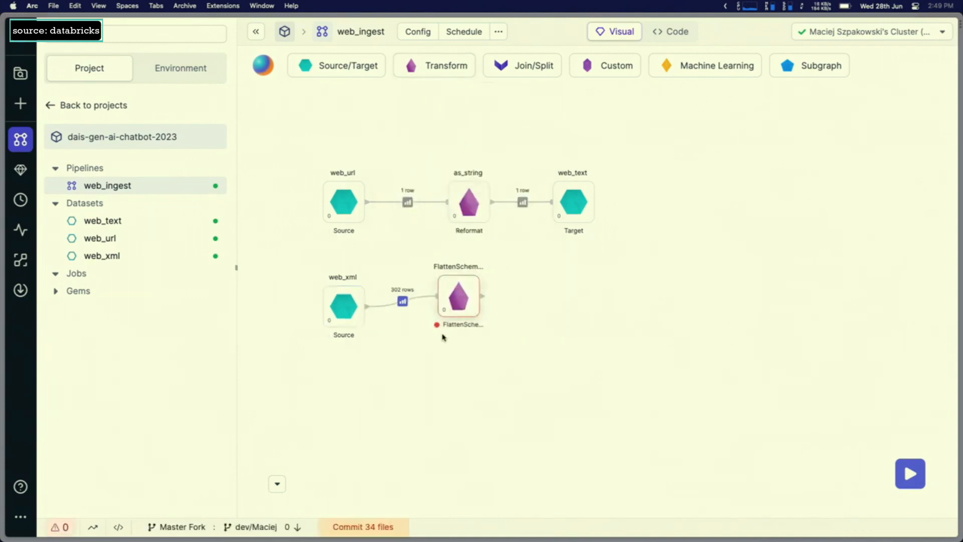
{"action": "left_click", "coordinate": [458, 297]}
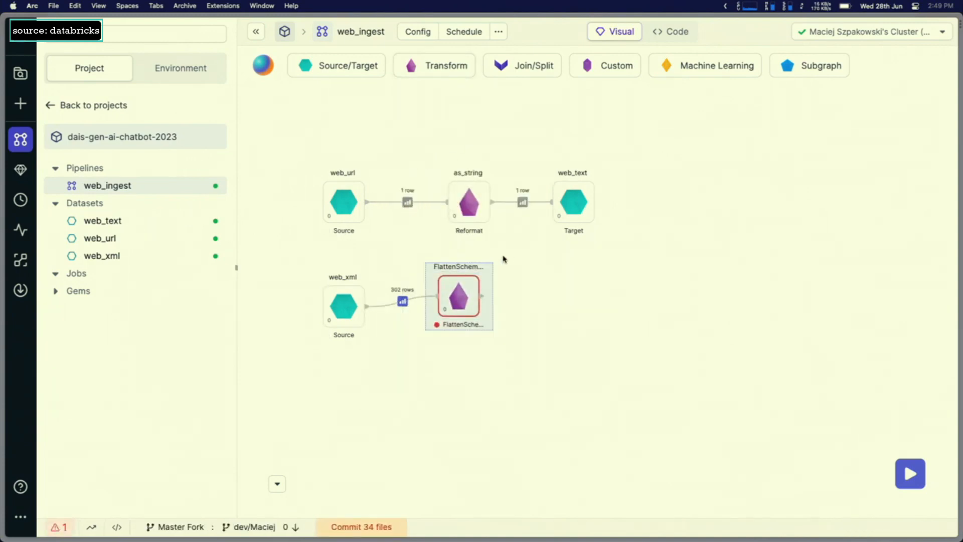
{"action": "left_click", "coordinate": [433, 65]}
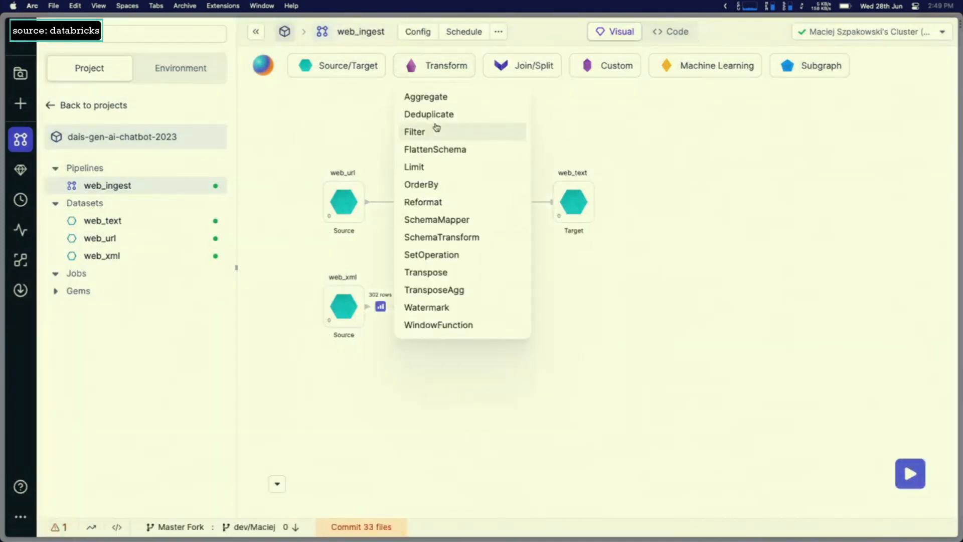
{"action": "left_click", "coordinate": [414, 131]}
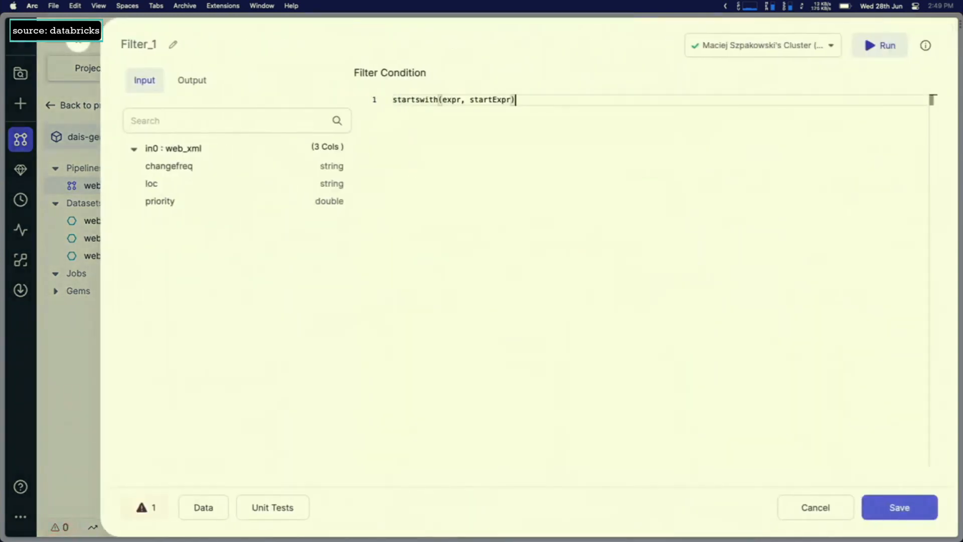
{"action": "type", "text": "no"}
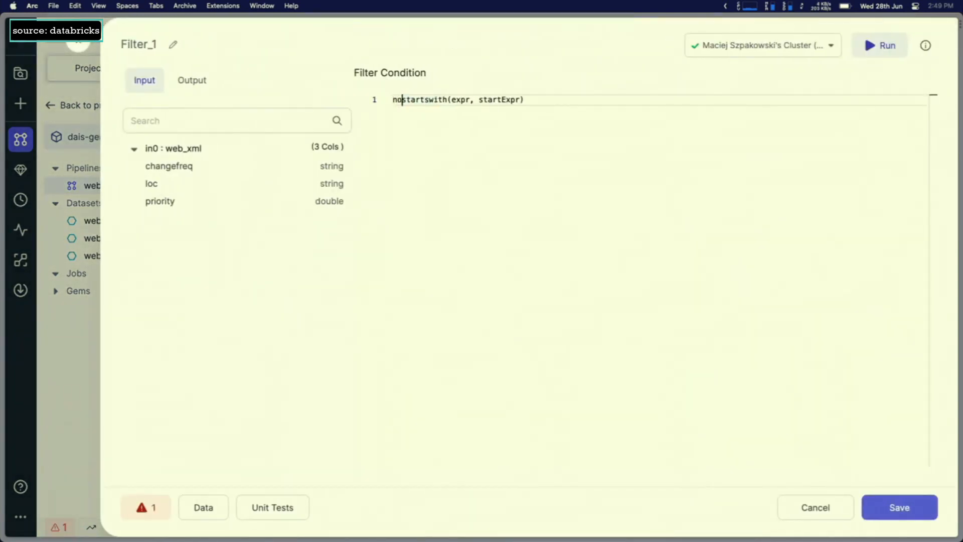
{"action": "type", "text": "not startswith(loc, startExpr)"}
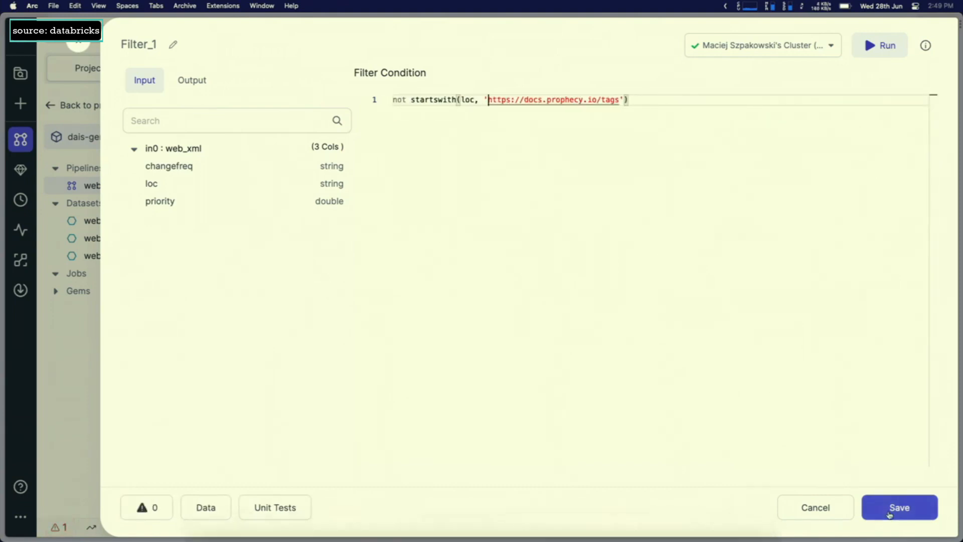
{"action": "left_click", "coordinate": [898, 507]}
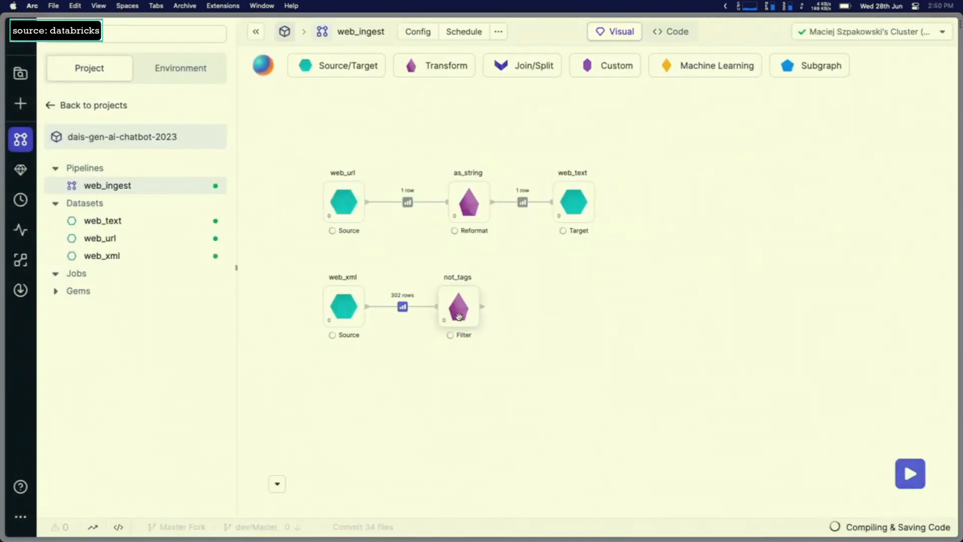
- Add a TextProcessing gem after not_tags that loads each loc URL and extracts its text
{"action": "left_click", "coordinate": [910, 473]}
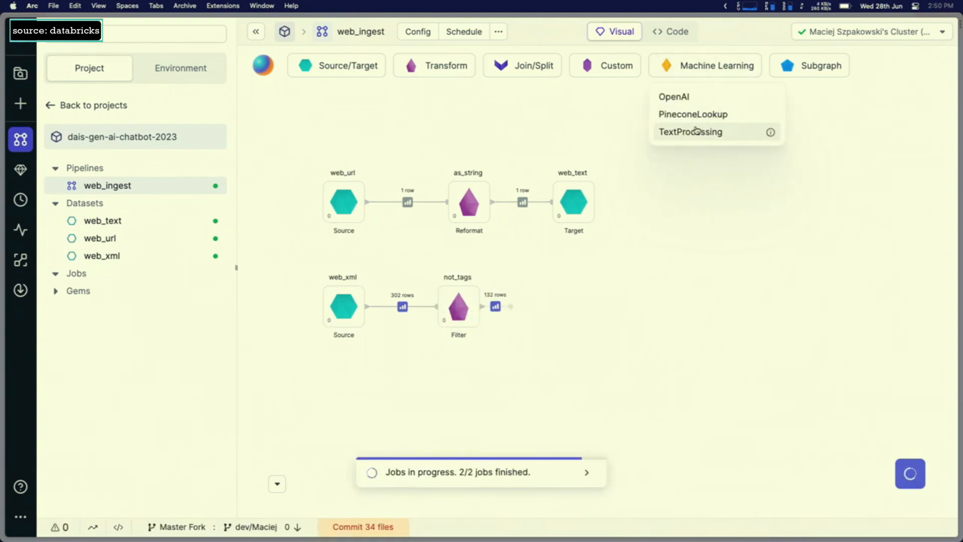
{"action": "left_click", "coordinate": [690, 131]}
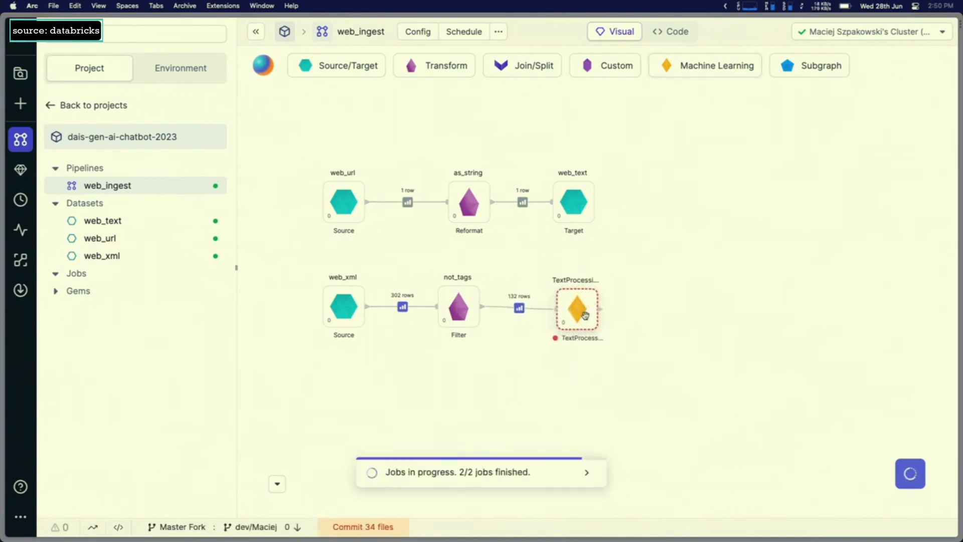
{"action": "double_click", "coordinate": [577, 307]}
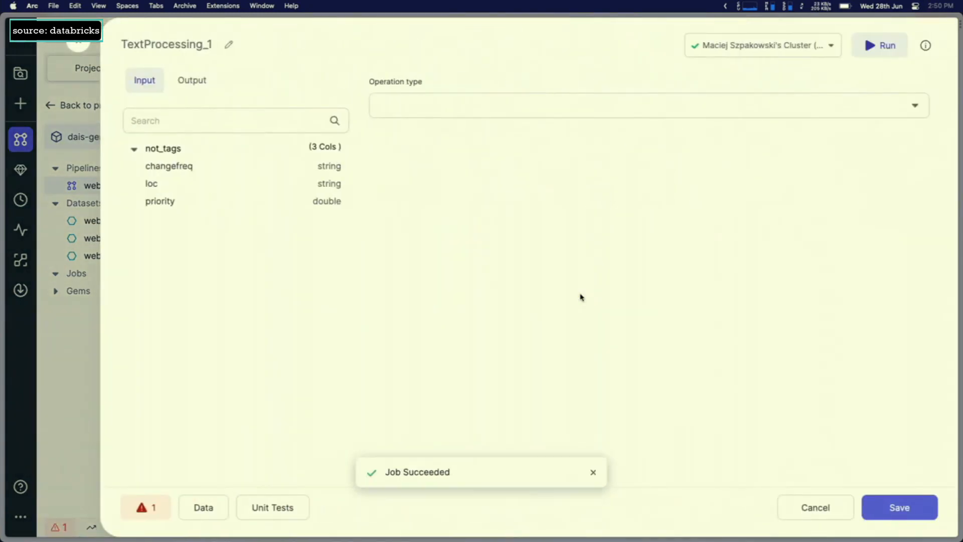
{"action": "mouse_move", "coordinate": [527, 163]}
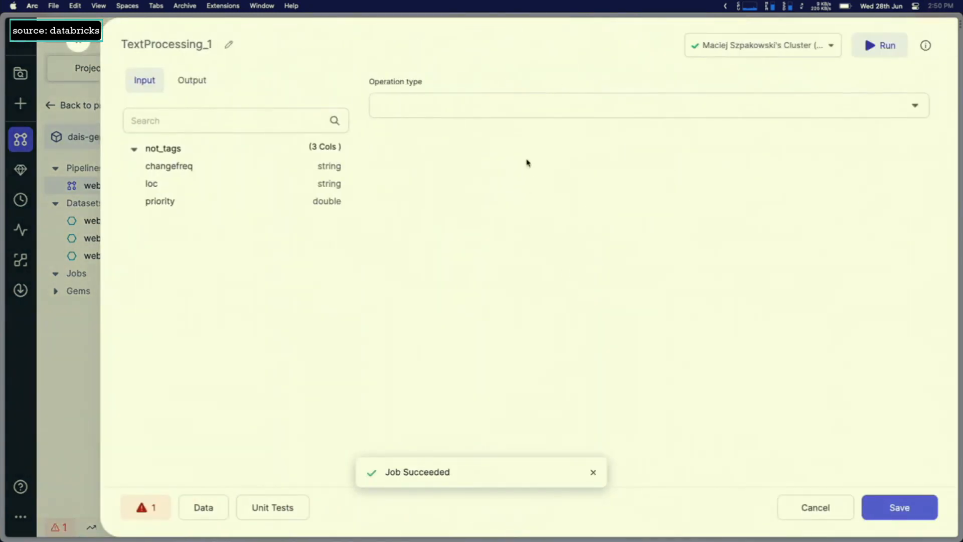
{"action": "left_click", "coordinate": [645, 104]}
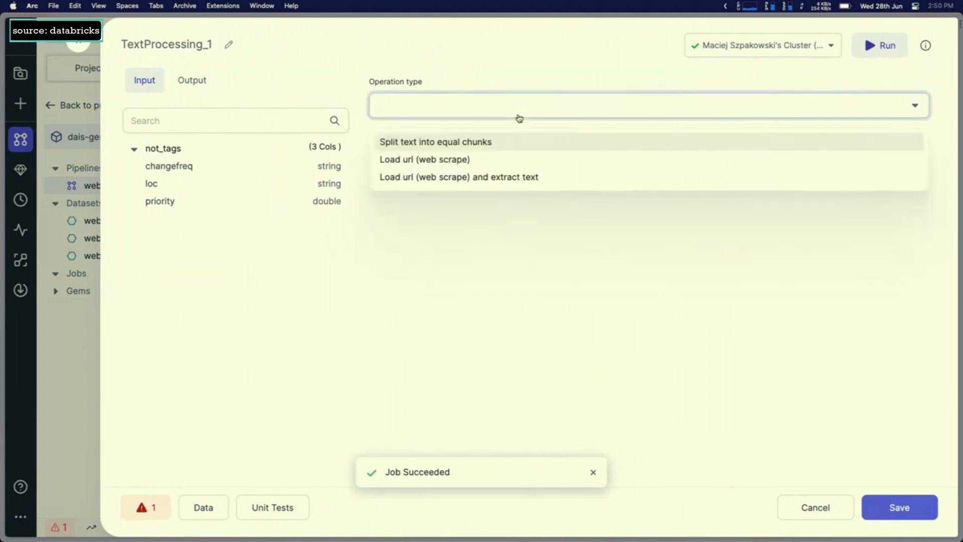
{"action": "left_click", "coordinate": [458, 177]}
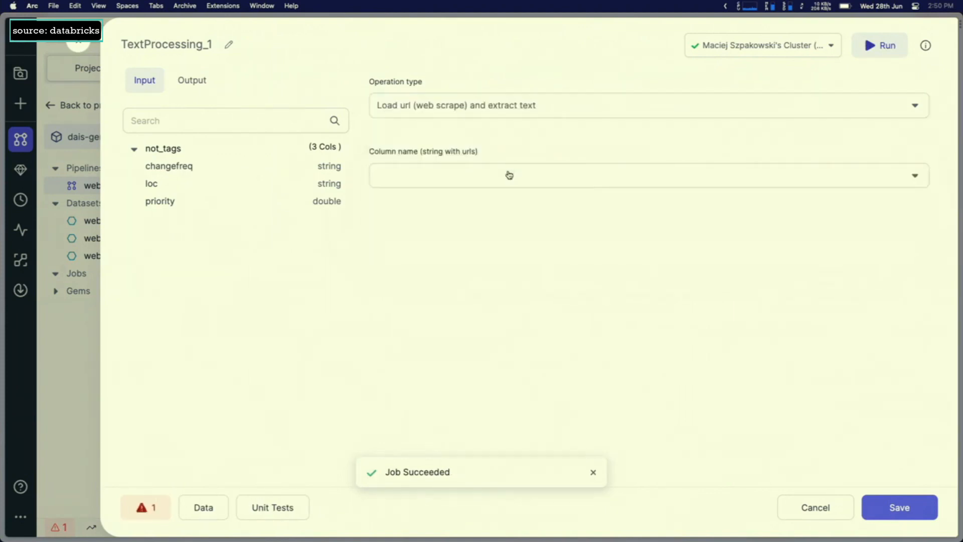
{"action": "left_click", "coordinate": [508, 175]}
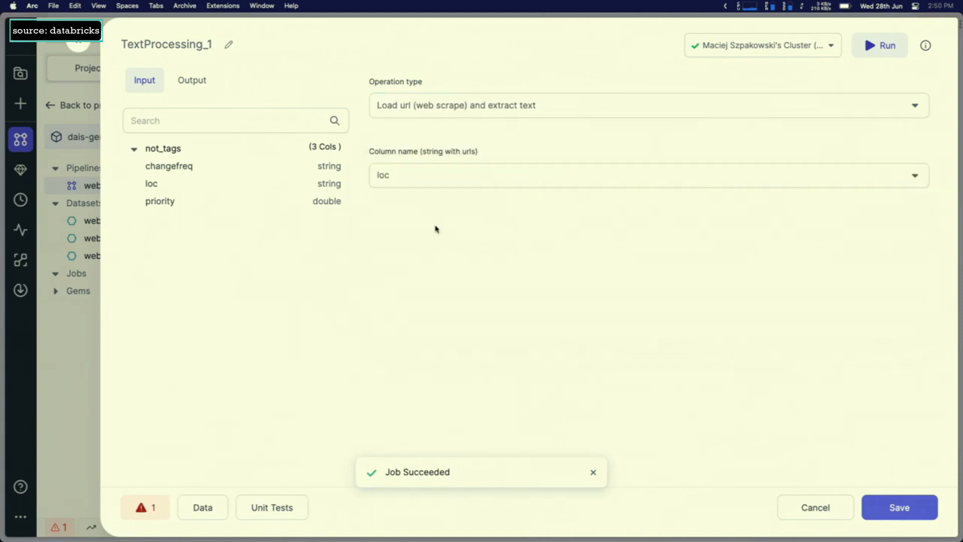
{"action": "left_click", "coordinate": [899, 507]}
{"action": "type", "text": "scrape"}
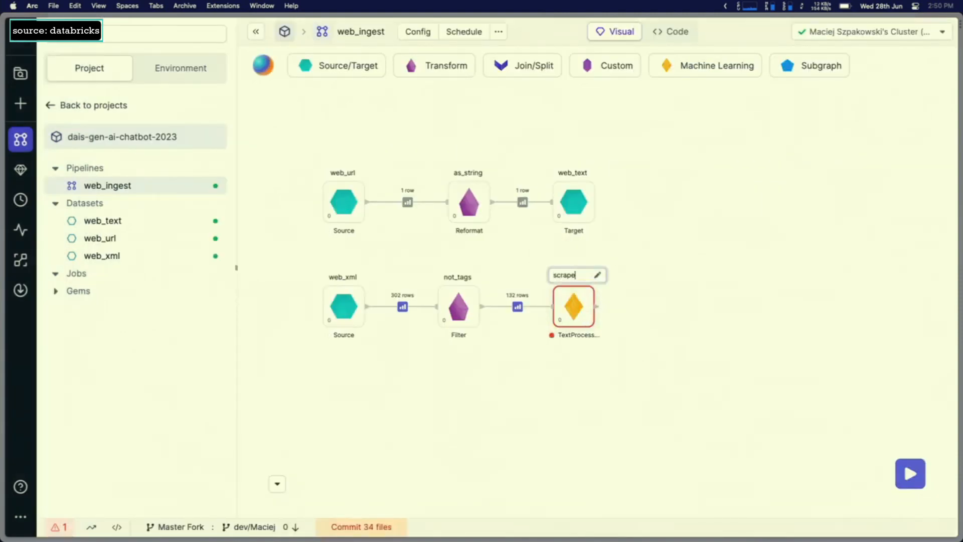
- Rename the gem scrape, limit interactive runs to 10 input records, and attach a second TextProcessing gem
{"action": "double_click", "coordinate": [573, 306]}
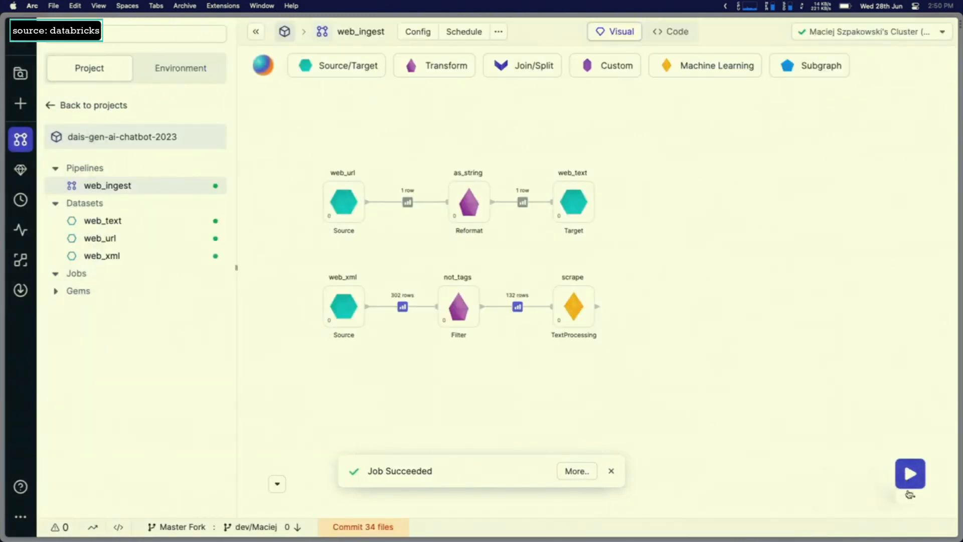
{"action": "left_click", "coordinate": [909, 473]}
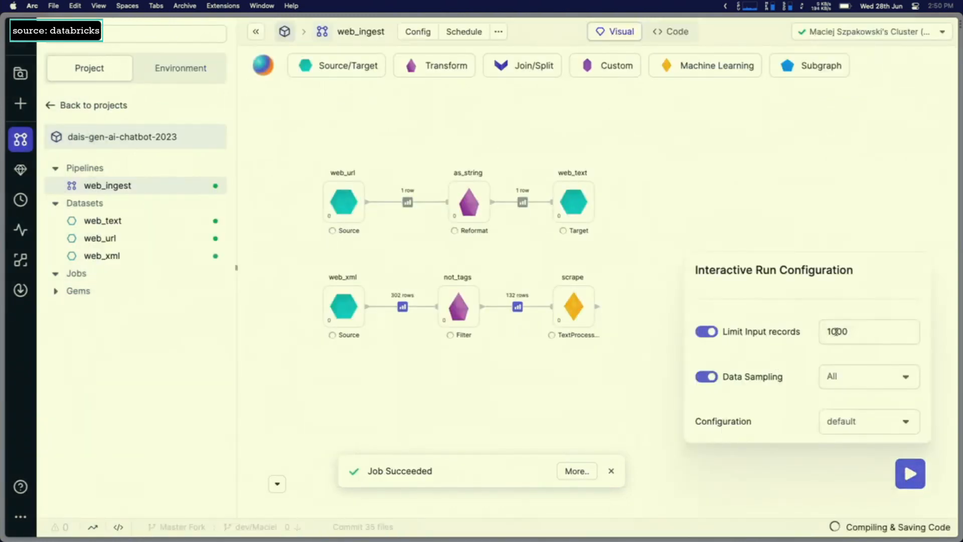
{"action": "type", "text": "10"}
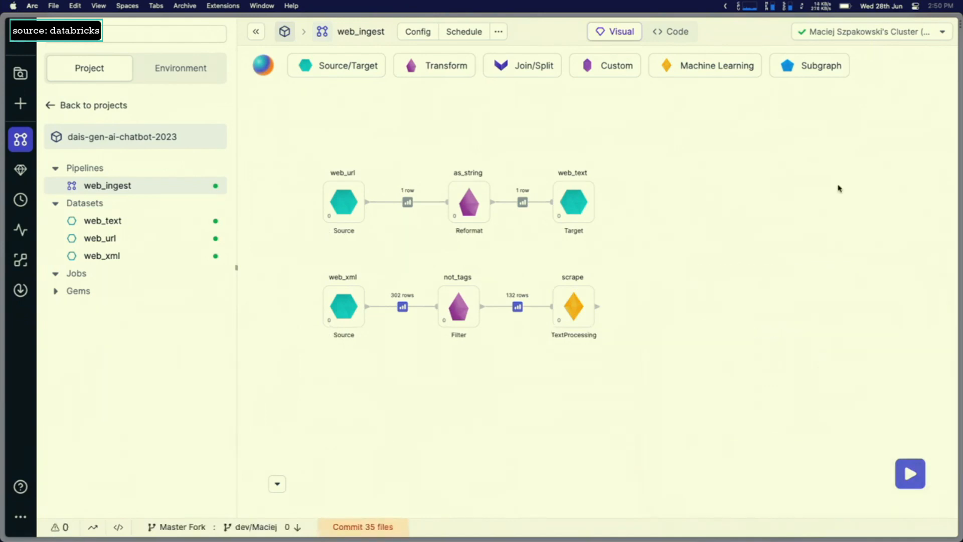
{"action": "mouse_move", "coordinate": [636, 321]}
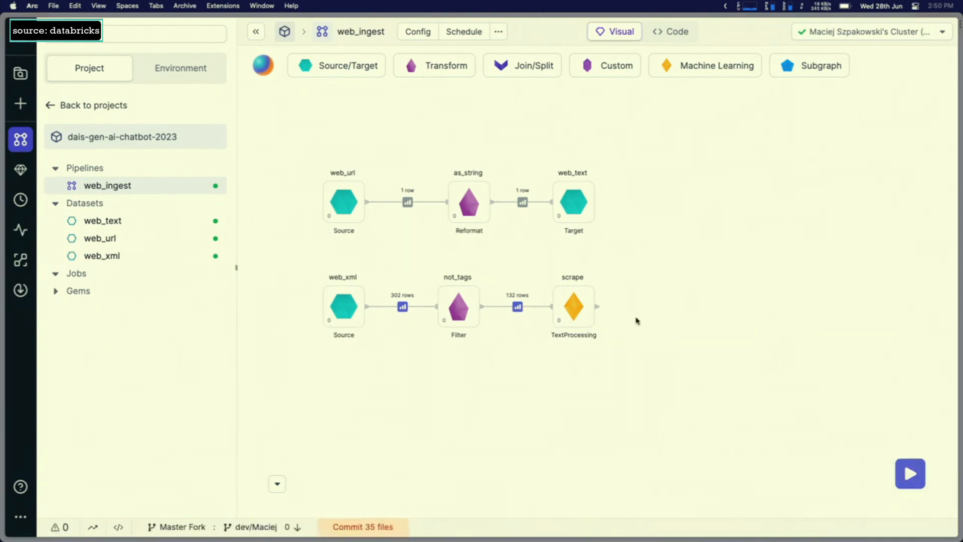
{"action": "left_click", "coordinate": [910, 473]}
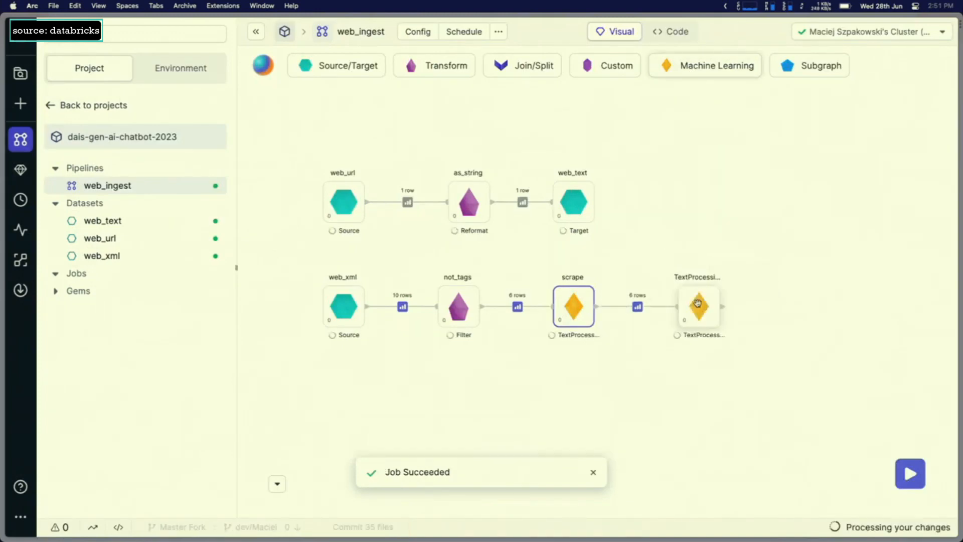
- Configure the second gem as chunkify, splitting result_content into 1000-character chunks with Output checked
{"action": "double_click", "coordinate": [699, 306]}
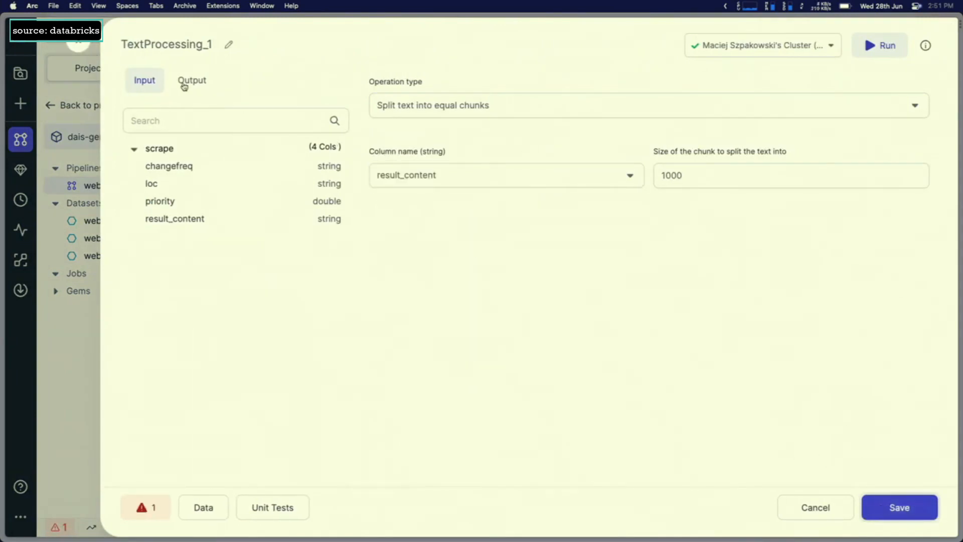
{"action": "left_click", "coordinate": [192, 80]}
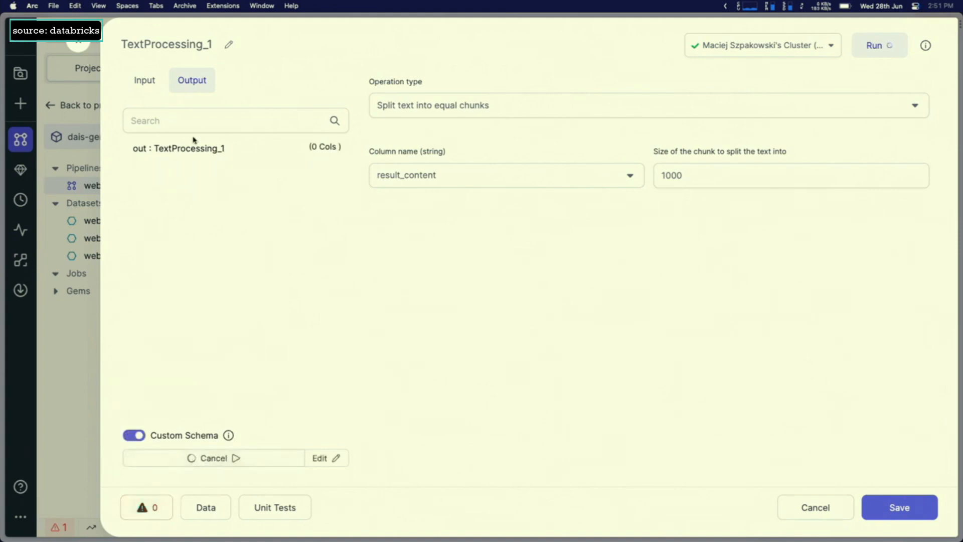
{"action": "type", "text": "chunkify"}
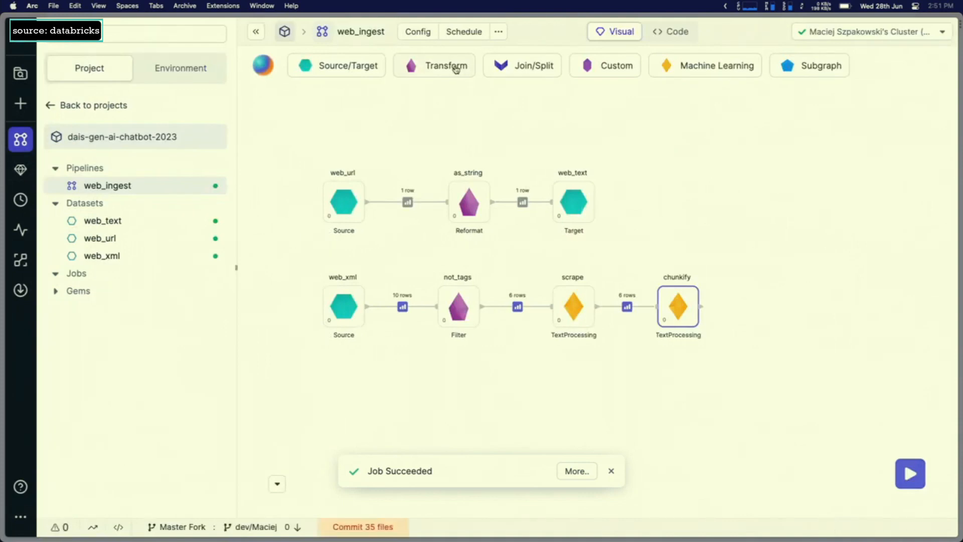
- Add a FlattenSchema gem named flatten after chunkify, yielding 27 rows
{"action": "left_click", "coordinate": [910, 473]}
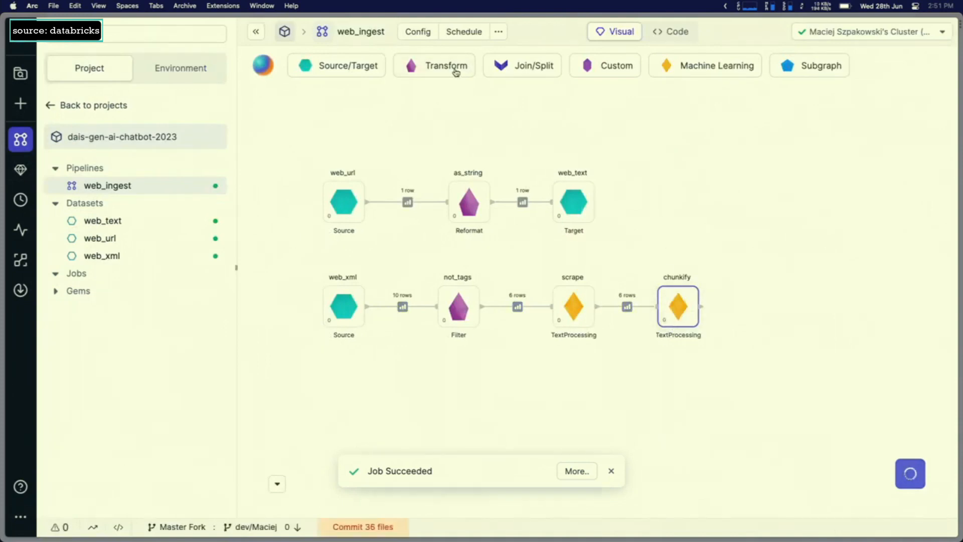
{"action": "left_click", "coordinate": [434, 66]}
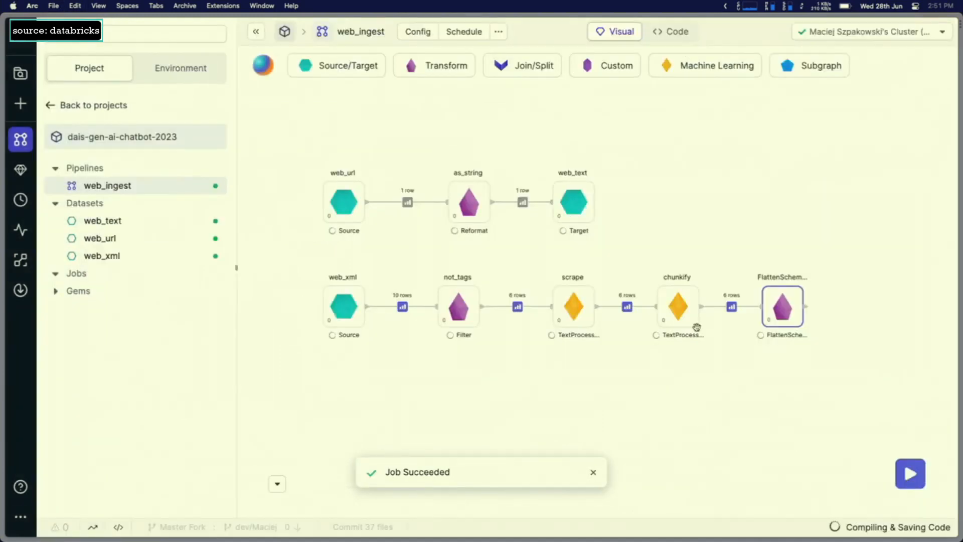
{"action": "left_click", "coordinate": [663, 306]}
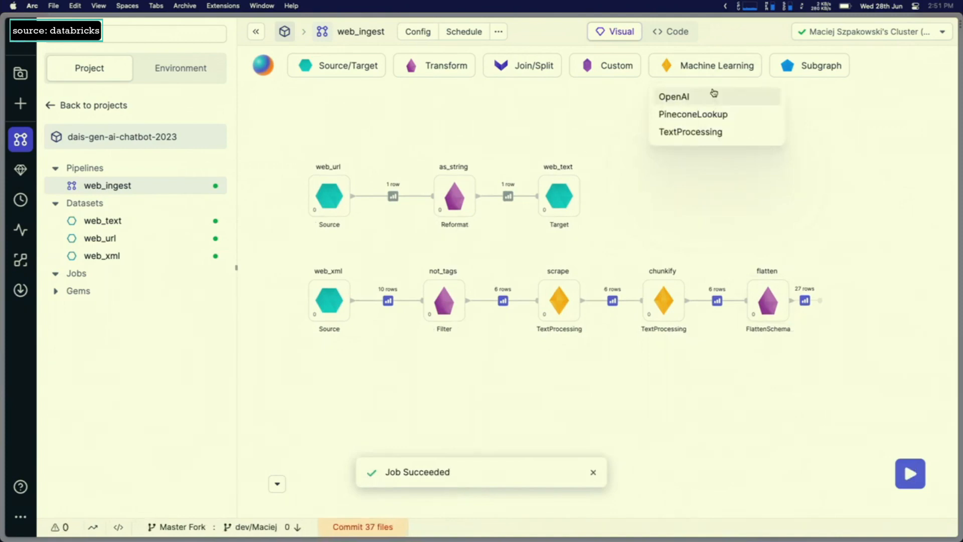
- Add an OpenAI gem after flatten and bring up OpenAI_1's settings
{"action": "left_click", "coordinate": [673, 96]}
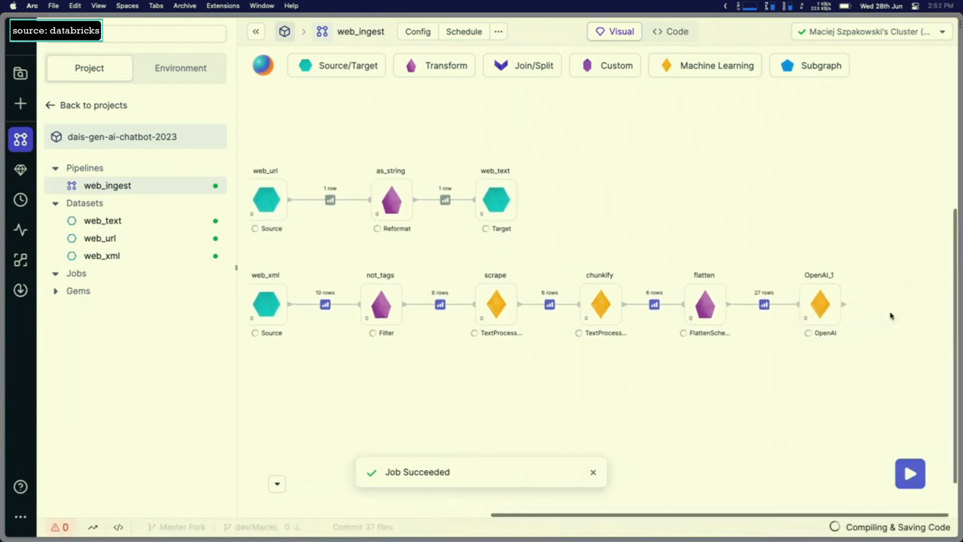
{"action": "left_click", "coordinate": [820, 303]}
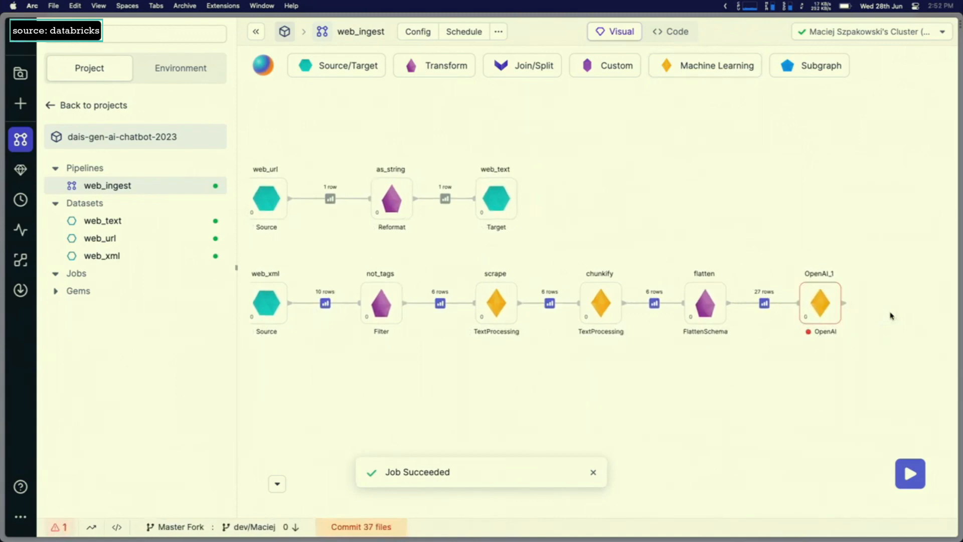
{"action": "mouse_move", "coordinate": [859, 312]}
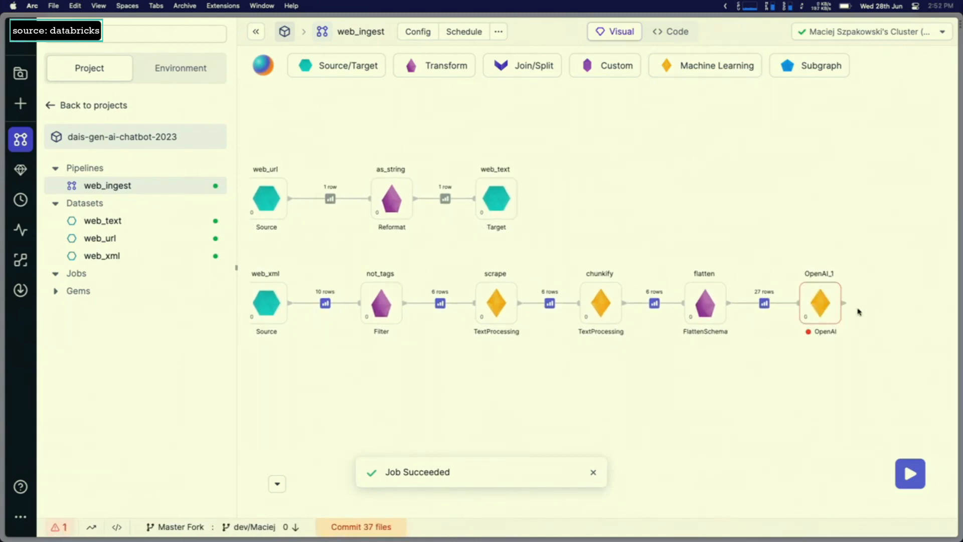
{"action": "left_click", "coordinate": [820, 302]}
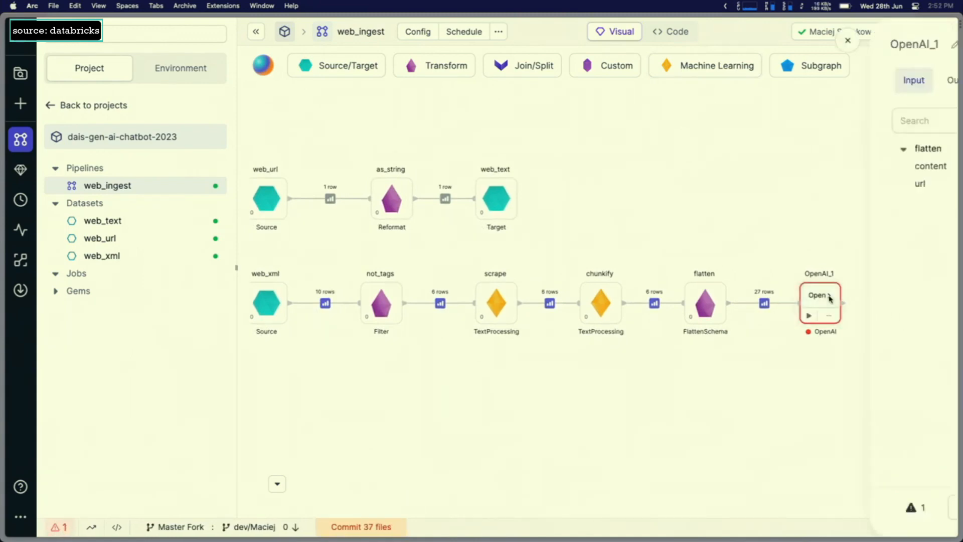
{"action": "left_click", "coordinate": [818, 295]}
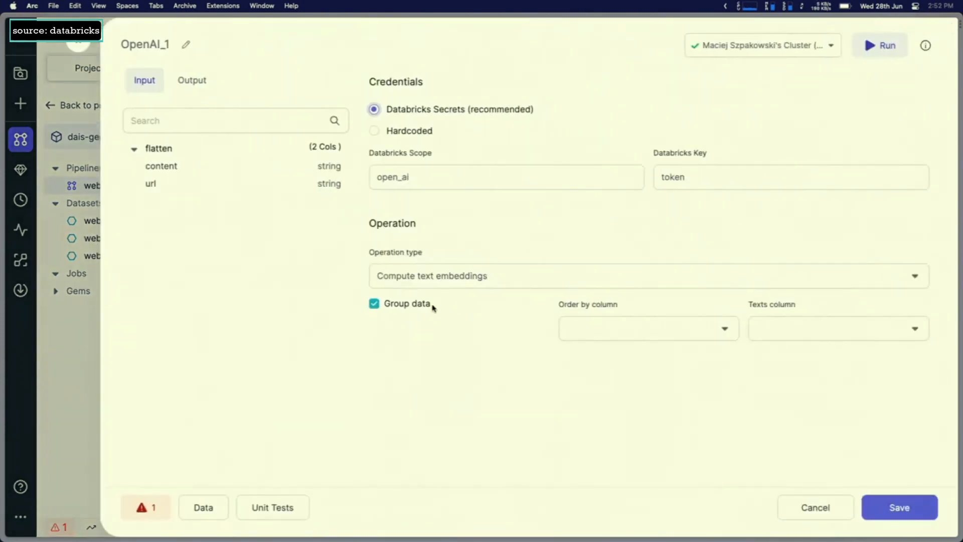
- Set Texts column to content ordered by url, rename the gem embed, run and save it
{"action": "left_click", "coordinate": [647, 328]}
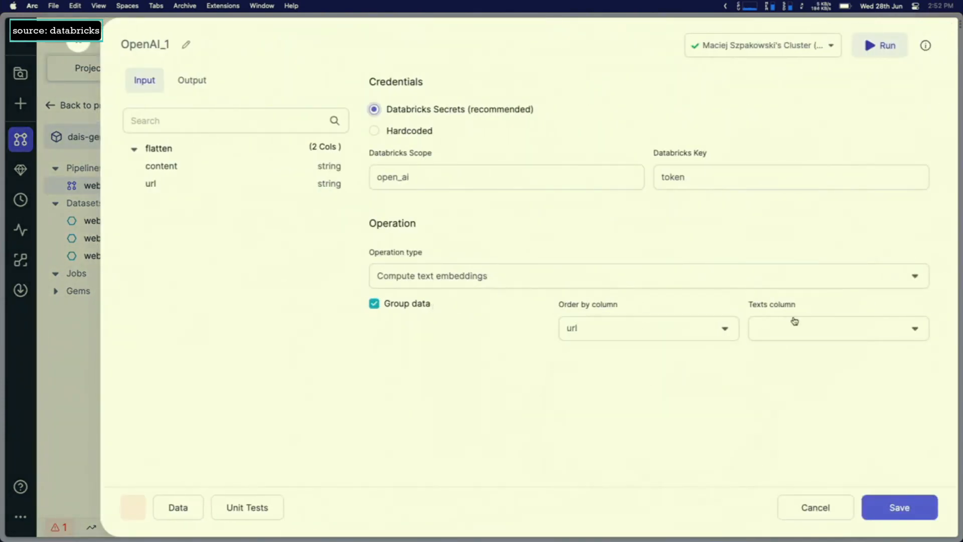
{"action": "left_click", "coordinate": [646, 275]}
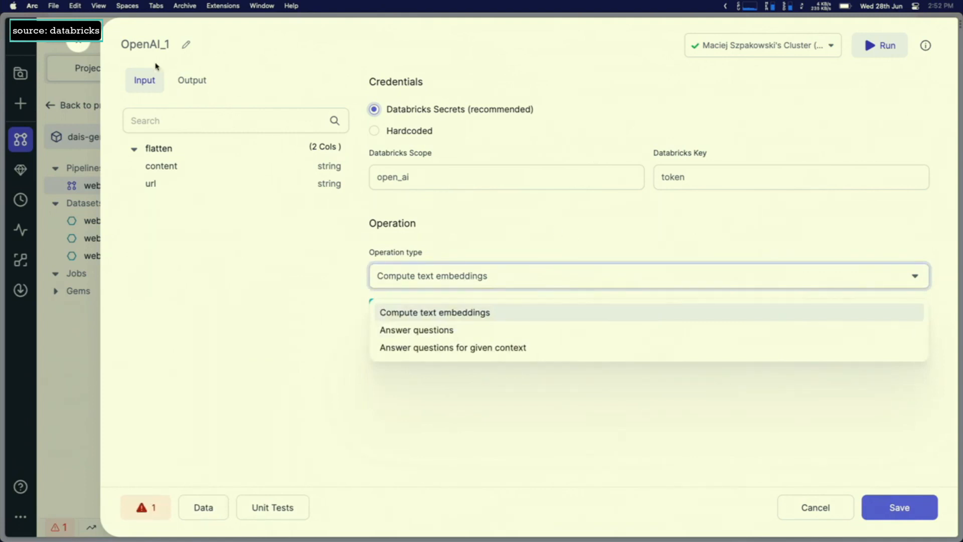
{"action": "left_click", "coordinate": [433, 312]}
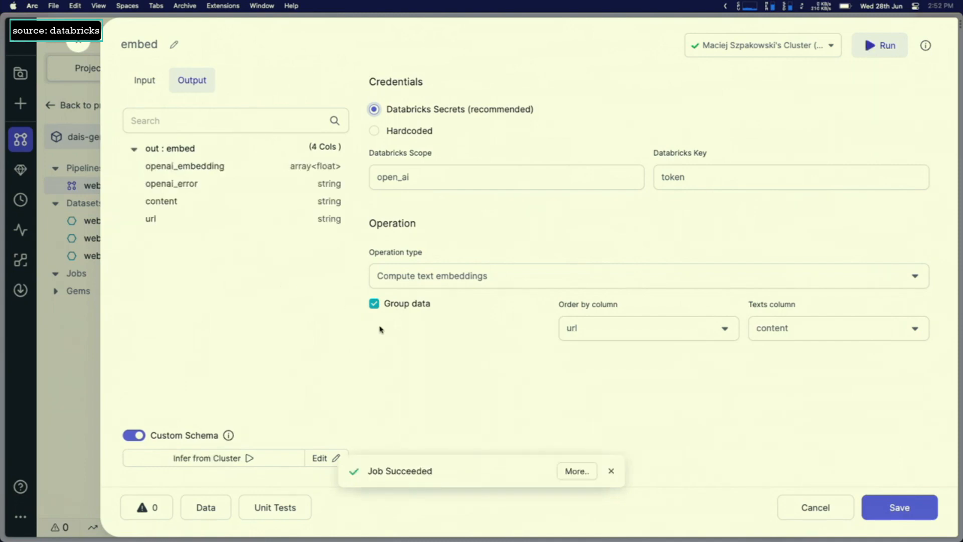
{"action": "mouse_move", "coordinate": [842, 530]}
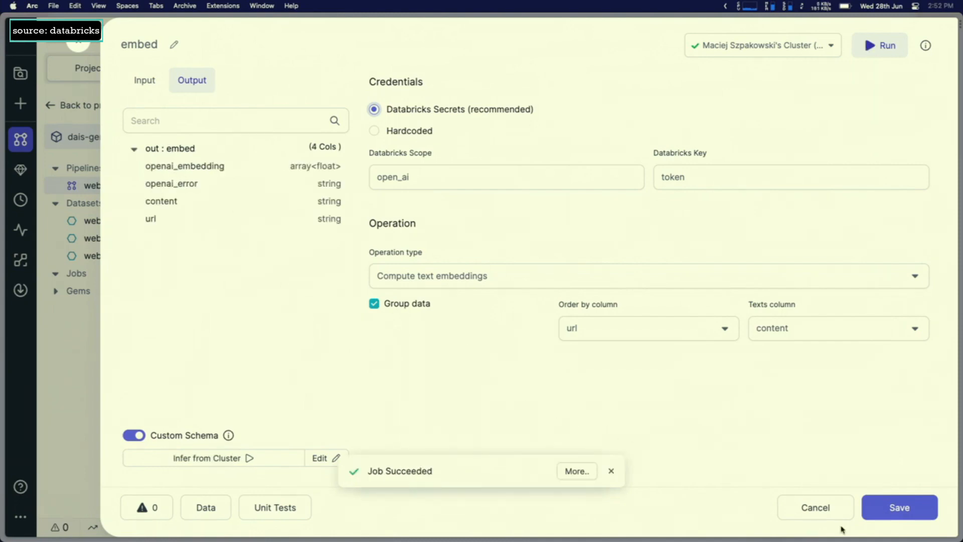
{"action": "left_click", "coordinate": [900, 507]}
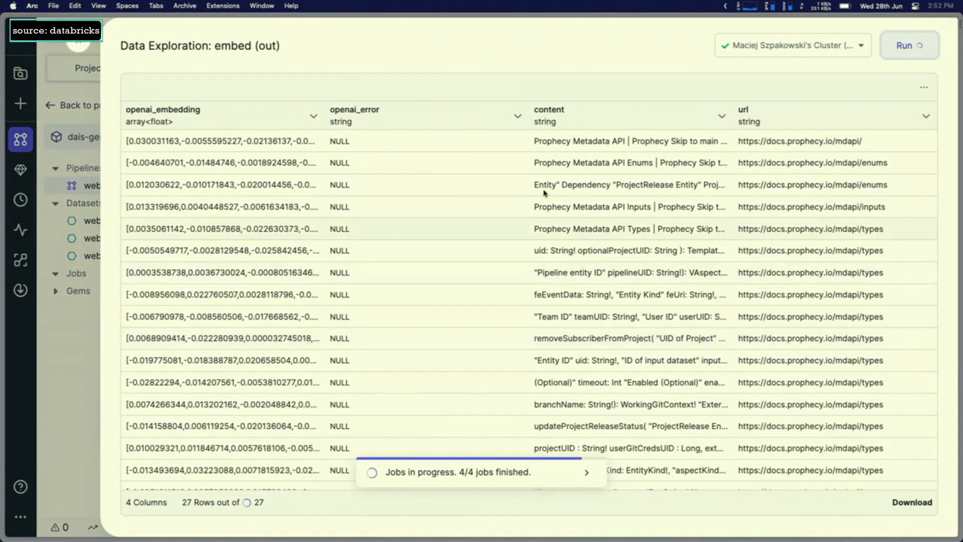
{"action": "mouse_move", "coordinate": [621, 162]}
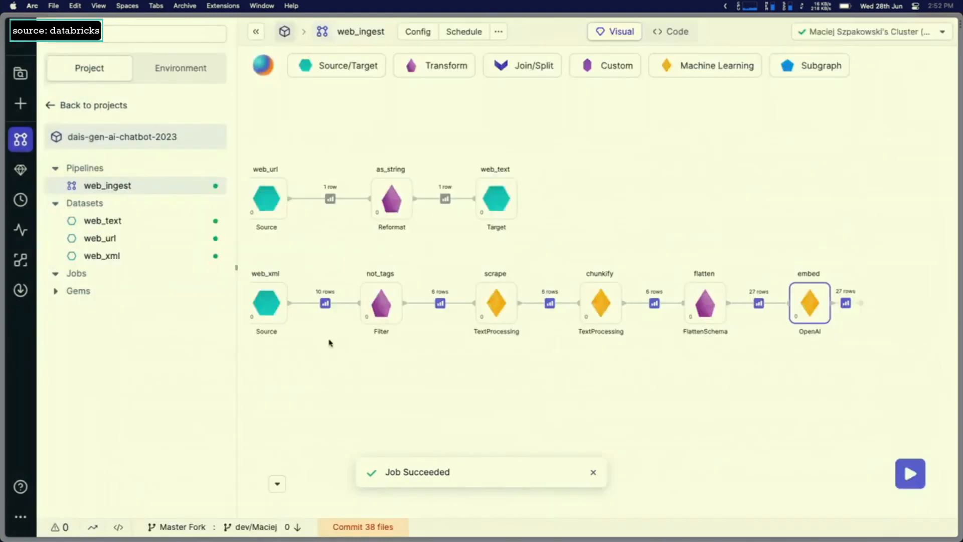
- Add Reformat gem with_ids after embed keeping content, url and id = concat('web-', monotonically_increasing_id())
{"action": "left_click", "coordinate": [434, 66]}
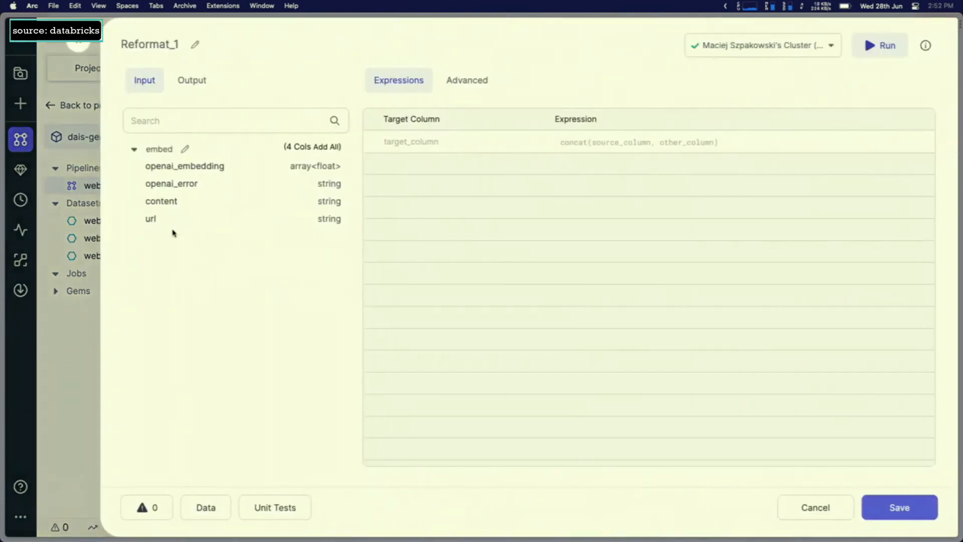
{"action": "mouse_move", "coordinate": [164, 208]}
{"action": "type", "text": "id"}
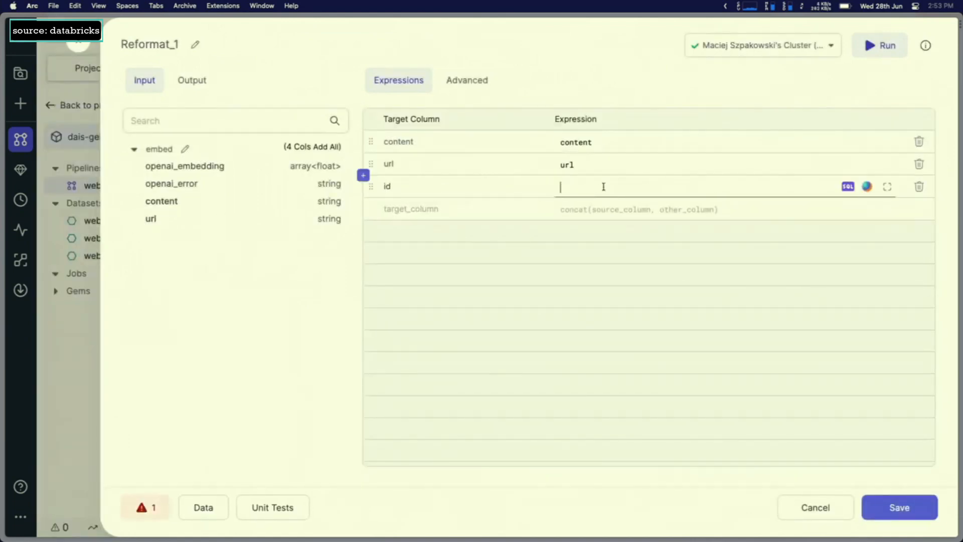
{"action": "type", "text": "conca"}
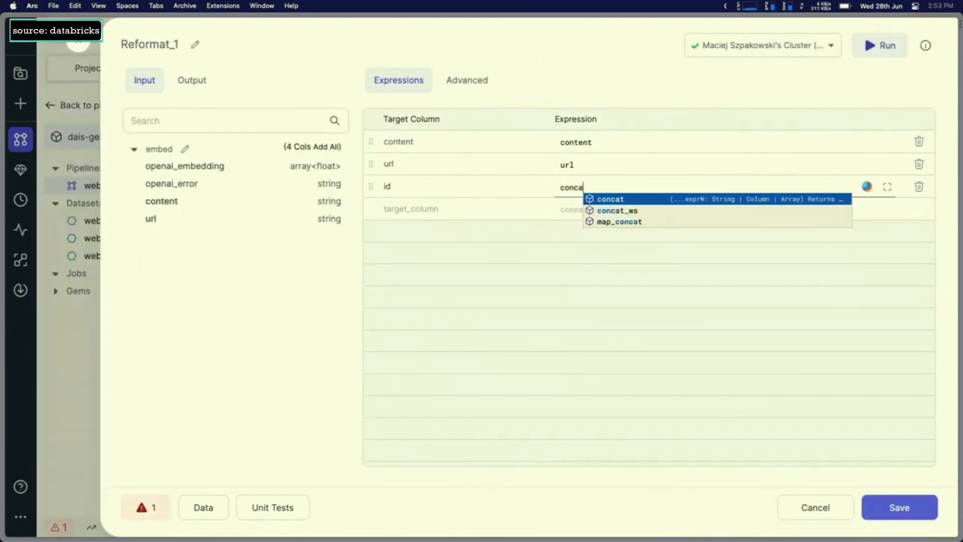
{"action": "left_click", "coordinate": [610, 199]}
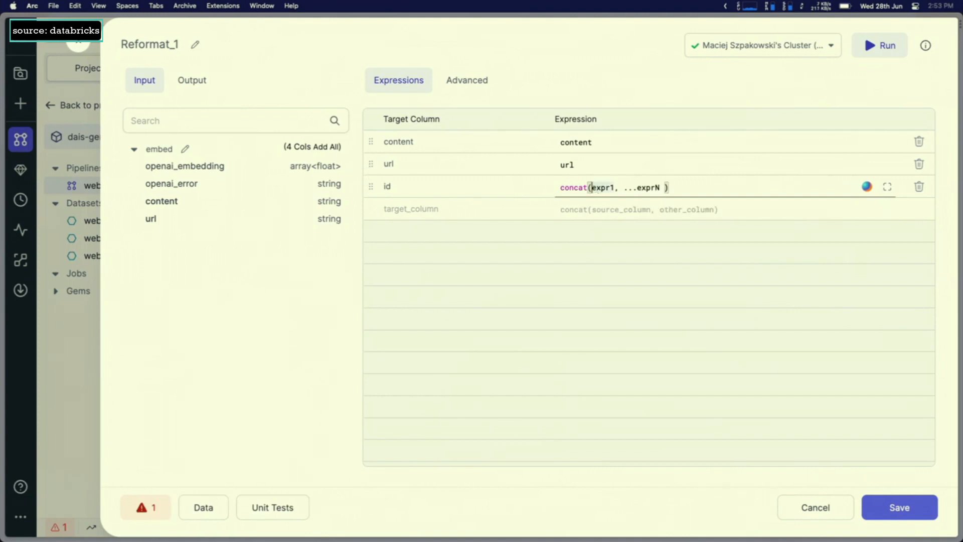
{"action": "type", "text": "'web-'"}
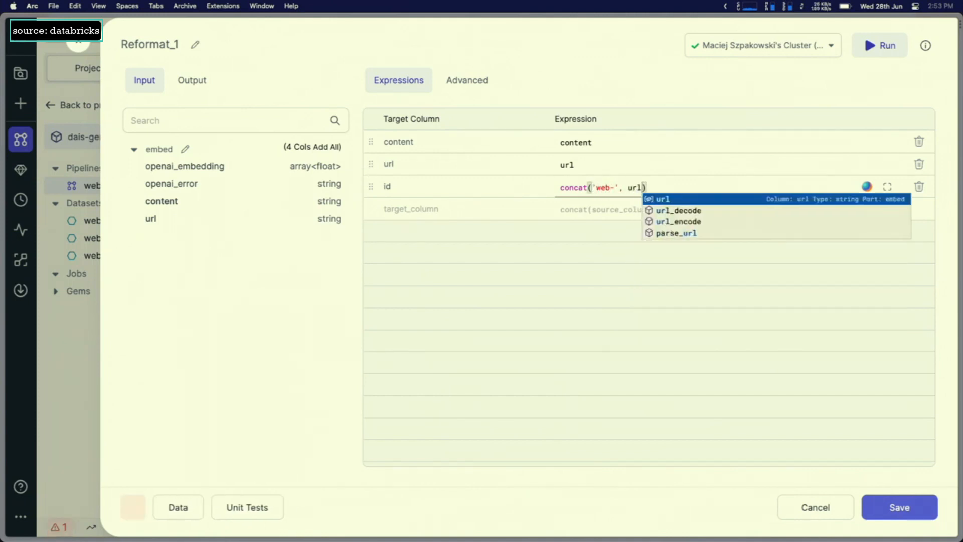
{"action": "type", "text": "monotonically_increasing_id()"}
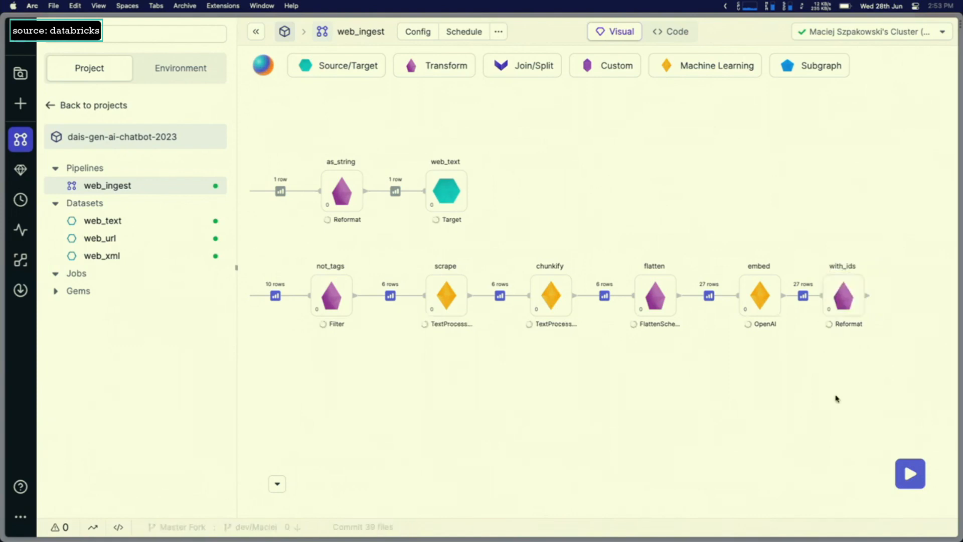
- Add a Target gem after with_ids and create a new dataset named web_embeddings
{"action": "left_click", "coordinate": [336, 66]}
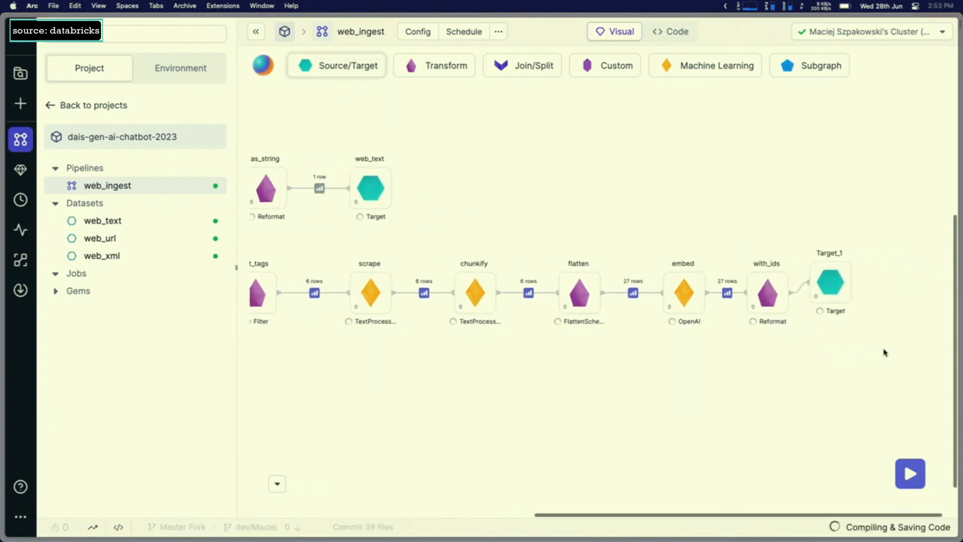
{"action": "left_click", "coordinate": [830, 284]}
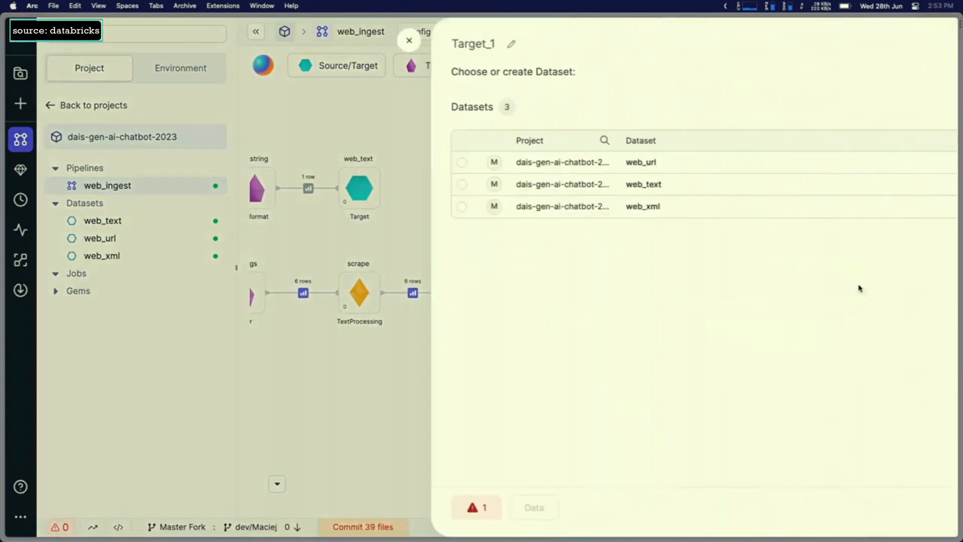
{"action": "type", "text": "web_scraped"}
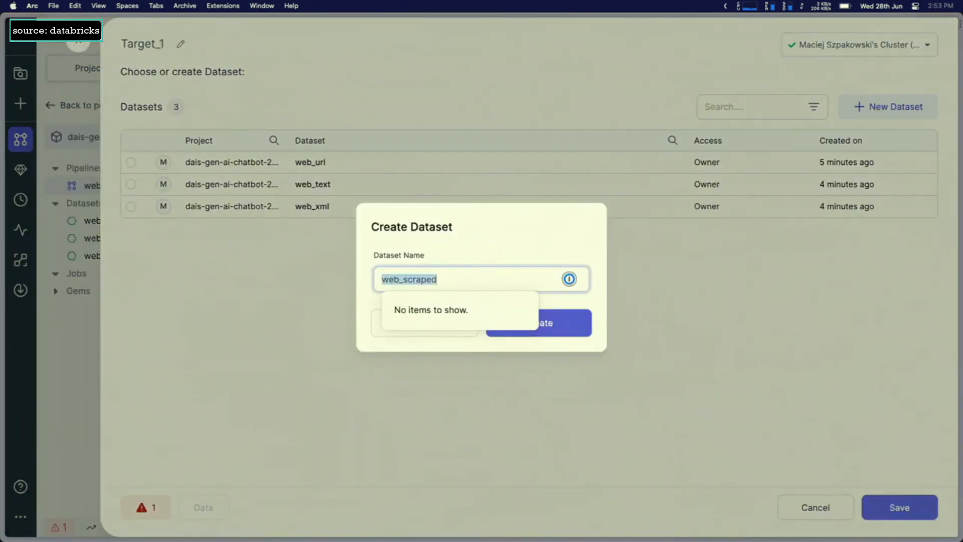
{"action": "type", "text": "web_embeed"}
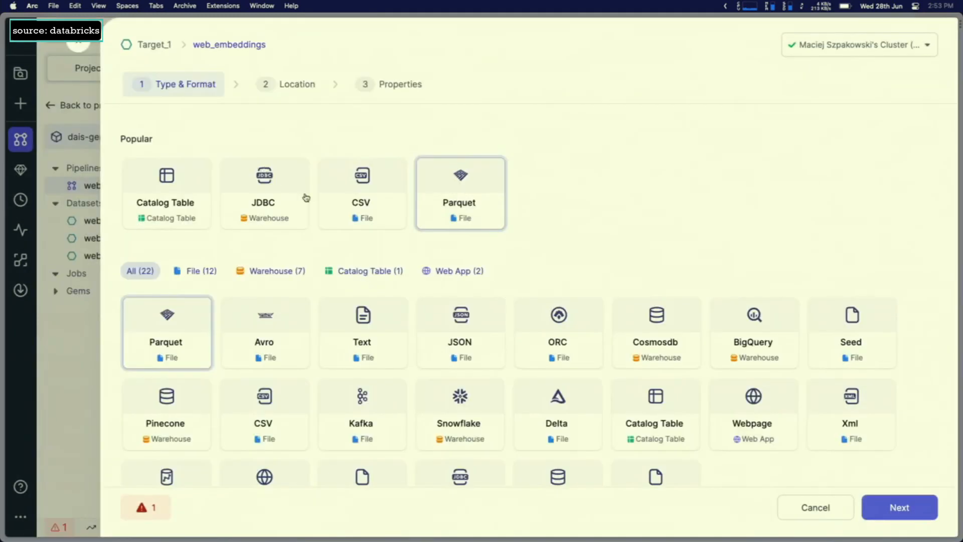
{"action": "left_click", "coordinate": [899, 508]}
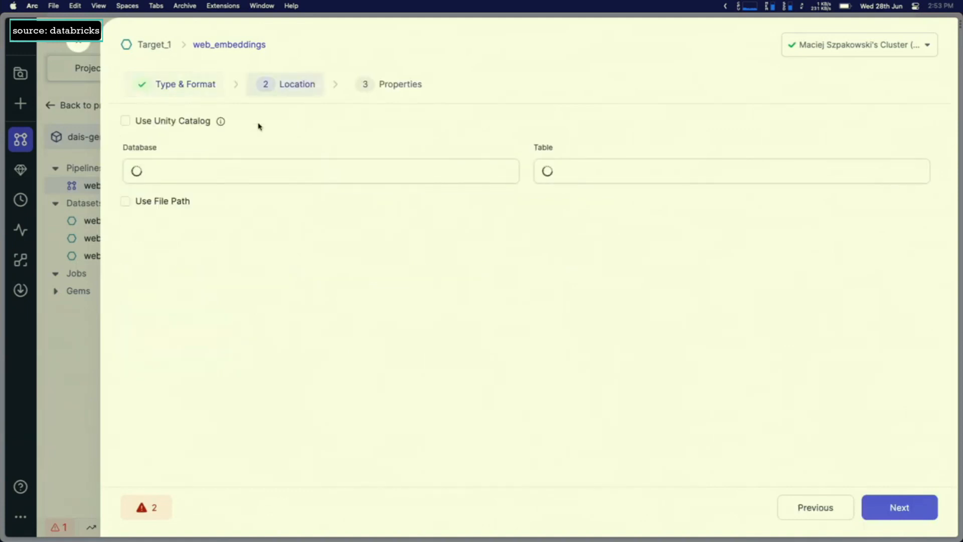
- Store it in Unity Catalog as table dais_content_2023 under main/default and create the dataset
{"action": "left_click", "coordinate": [125, 121]}
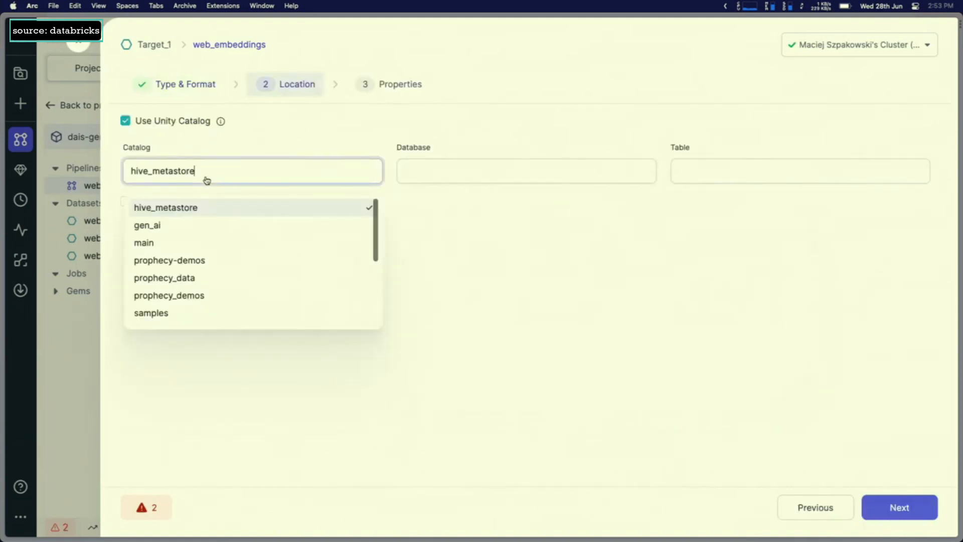
{"action": "left_click", "coordinate": [143, 242]}
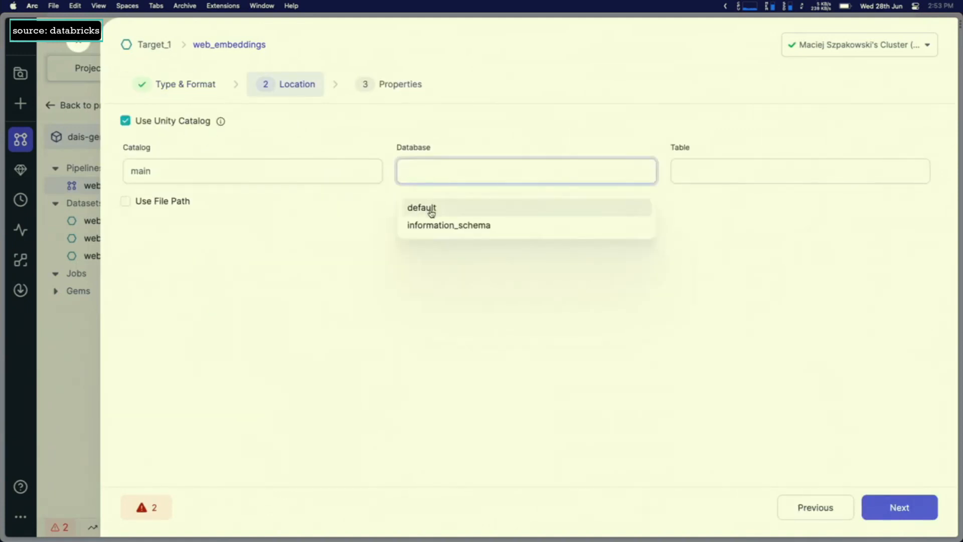
{"action": "left_click", "coordinate": [421, 208]}
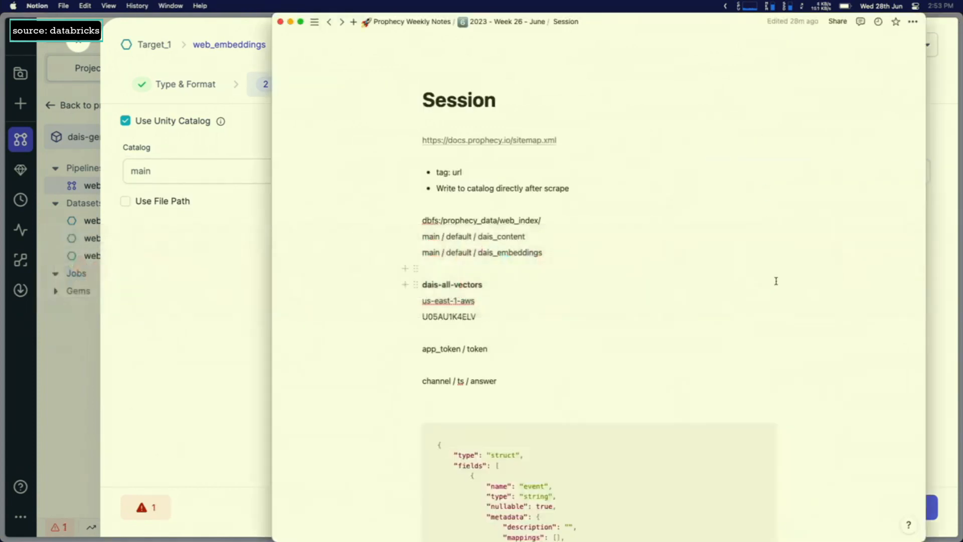
{"action": "type", "text": "dais_content_2023"}
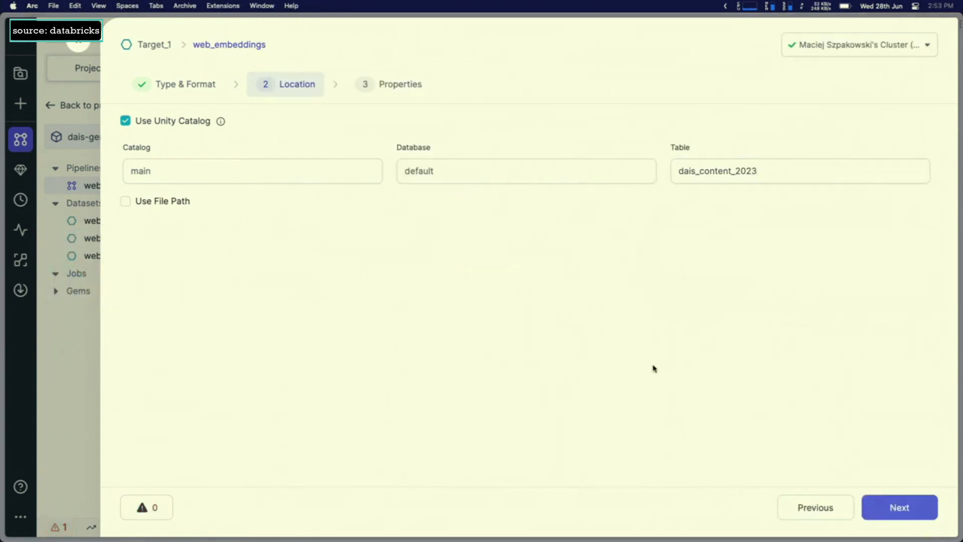
{"action": "left_click", "coordinate": [899, 508]}
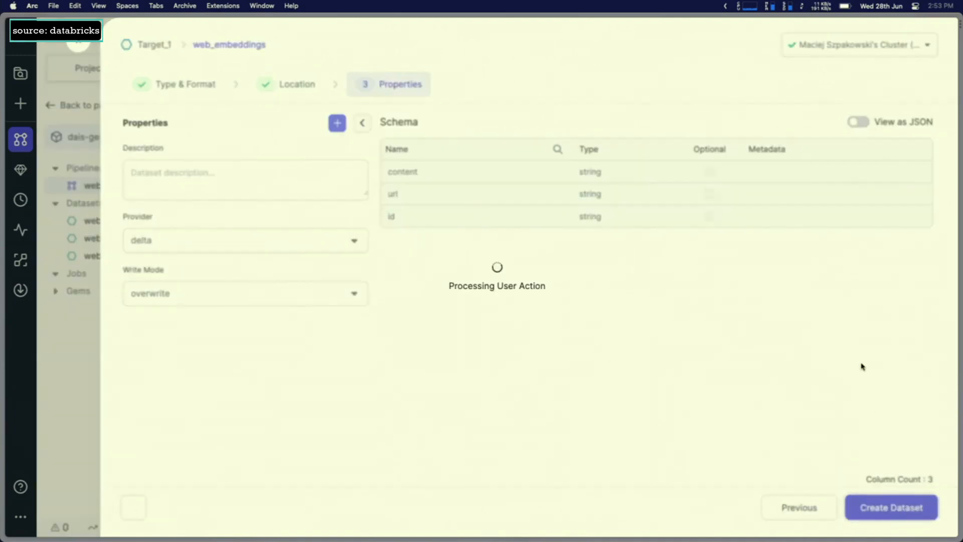
{"action": "left_click", "coordinate": [891, 506]}
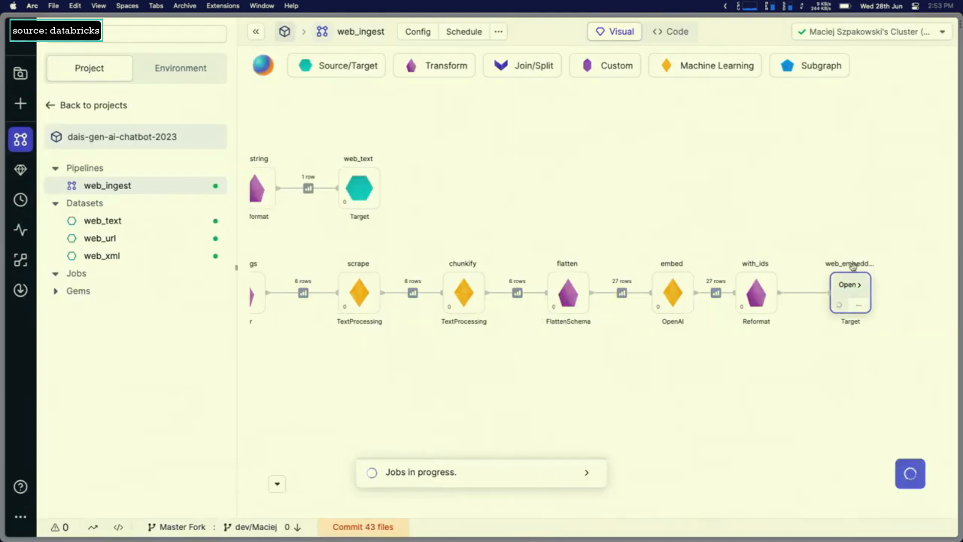
- Set the web_embeddings target to a Catalog Table dataset and save it
{"action": "left_click", "coordinate": [755, 293]}
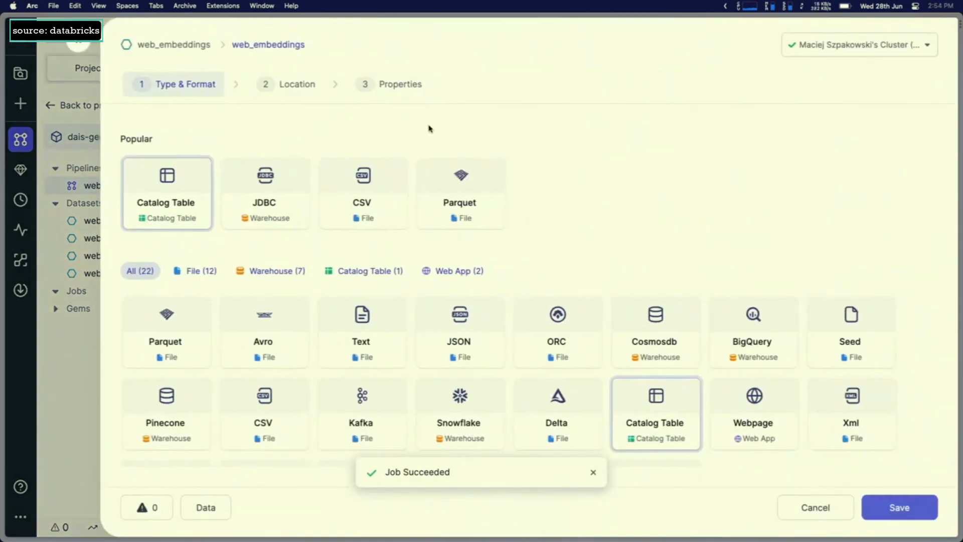
{"action": "left_click", "coordinate": [399, 85]}
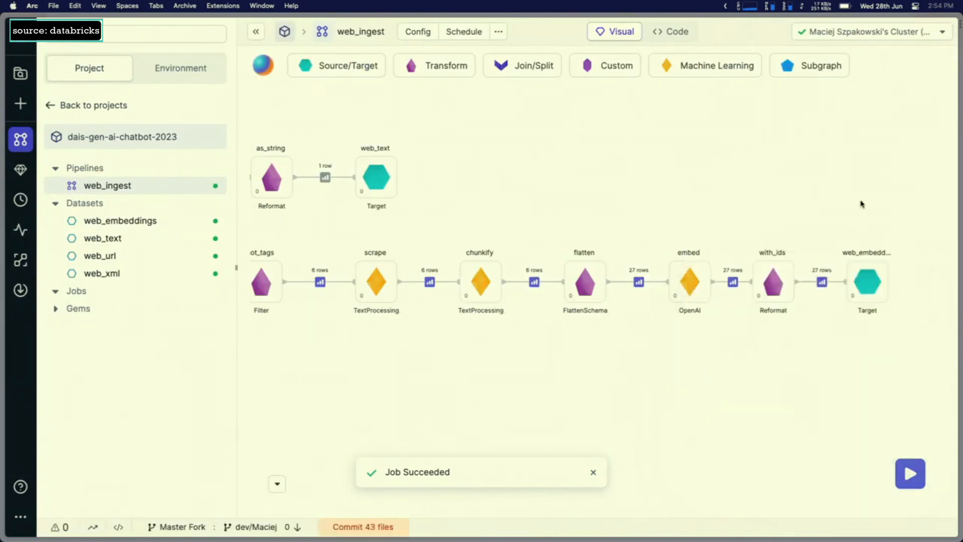
- Show web_embeddings' location: default database, table dais_content_2023
{"action": "left_click", "coordinate": [910, 474]}
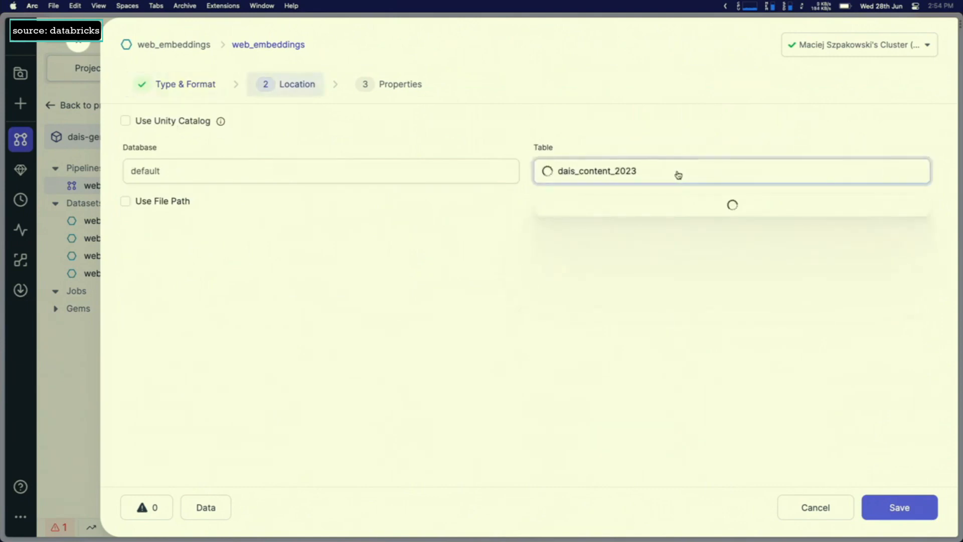
- Create a new dataset named pinecone_target for the Target_1 gem
{"action": "left_click", "coordinate": [900, 507]}
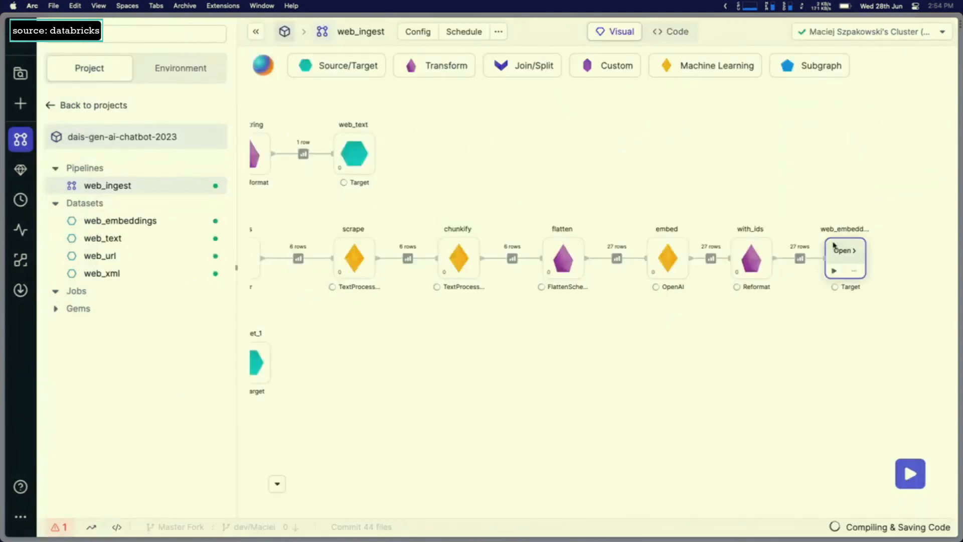
{"action": "left_click", "coordinate": [910, 473]}
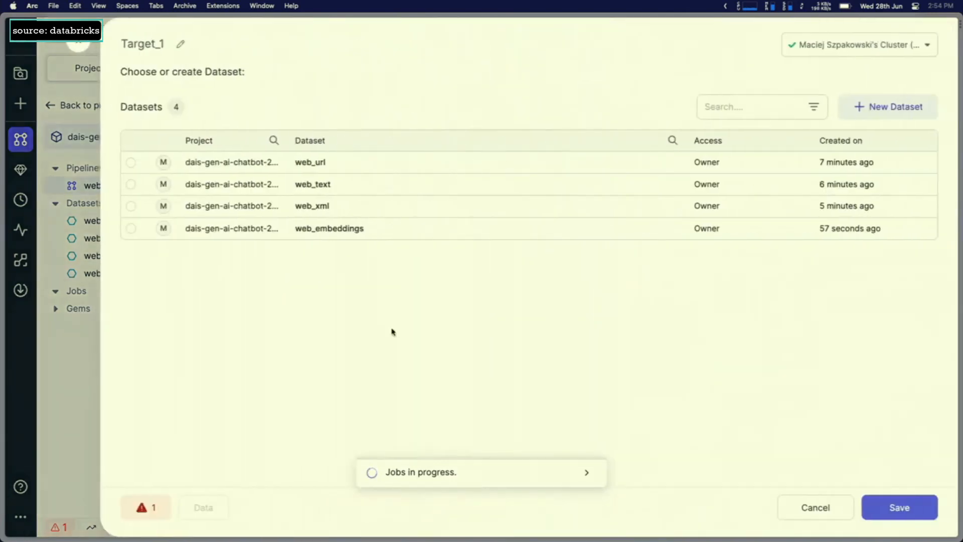
{"action": "left_click", "coordinate": [887, 106]}
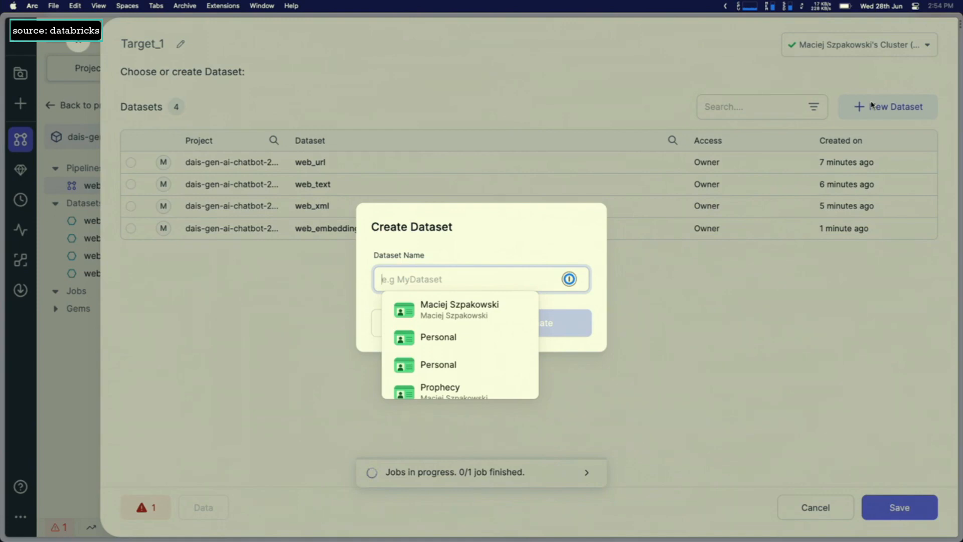
{"action": "type", "text": "pinecone_target"}
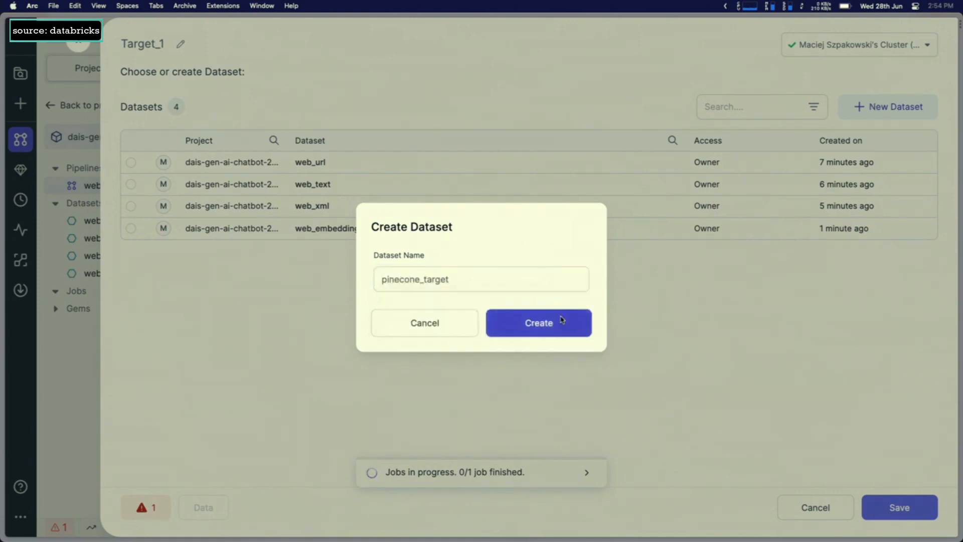
{"action": "left_click", "coordinate": [537, 323]}
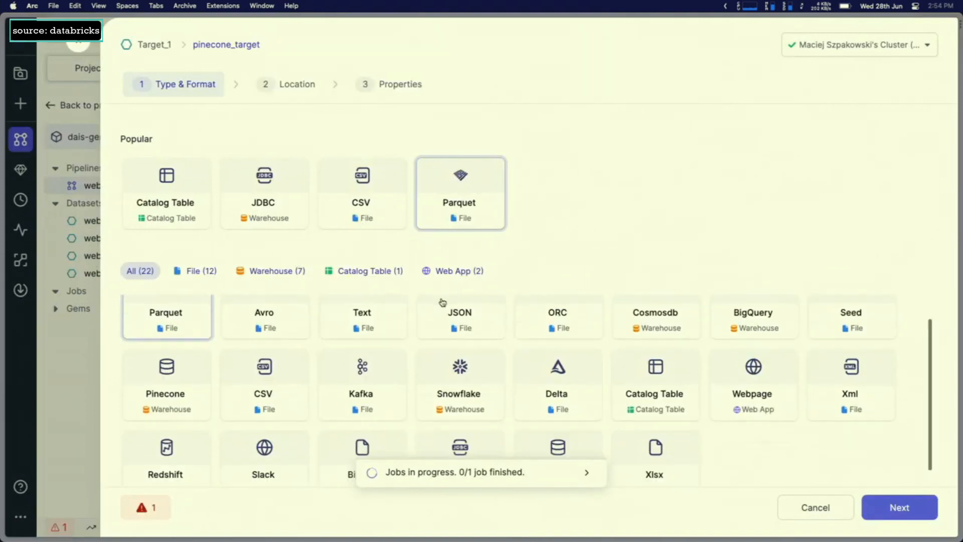
- Make pinecone_target a Pinecone warehouse dataset writing to index dais-all-vectors, status write off
{"action": "scroll", "scroll_direction": "down", "scroll_amount": 3}
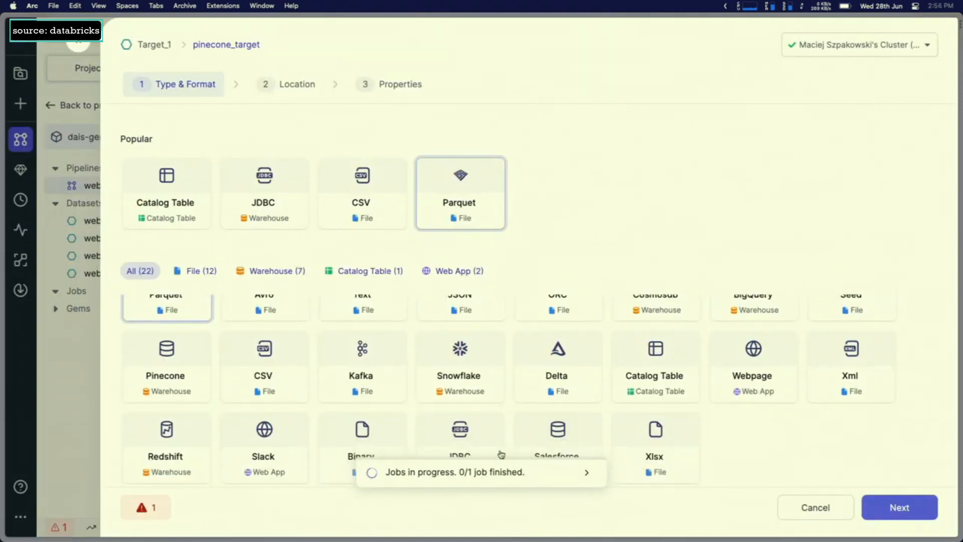
{"action": "left_click", "coordinate": [275, 271]}
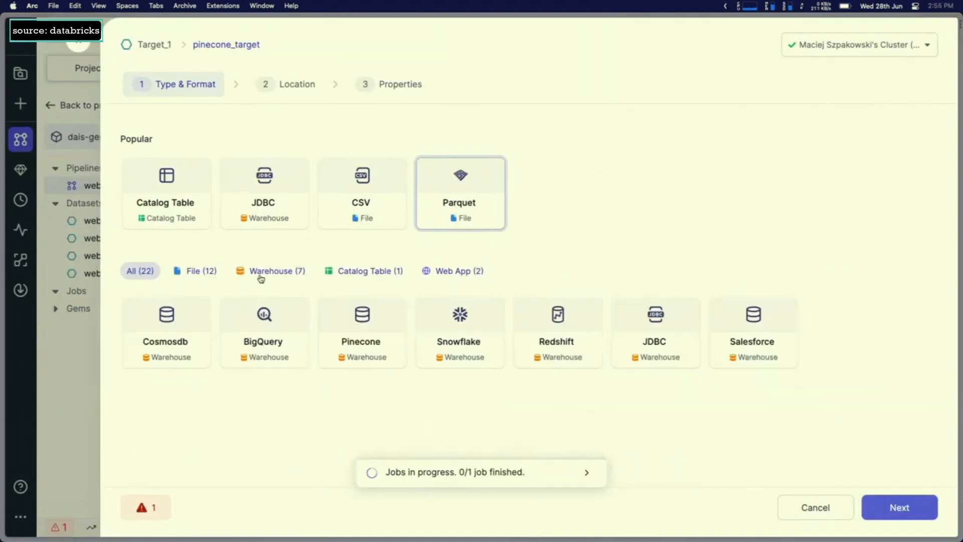
{"action": "left_click", "coordinate": [362, 332]}
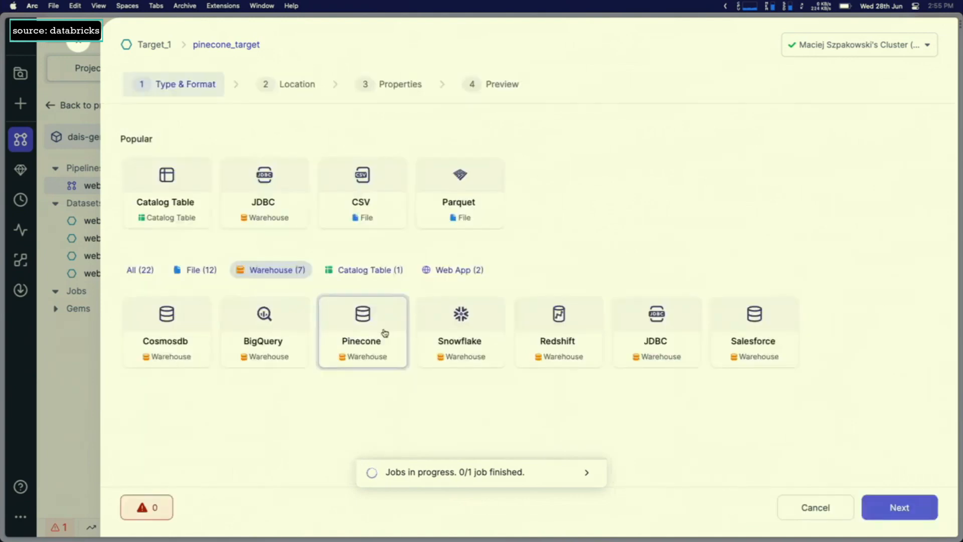
{"action": "left_click", "coordinate": [898, 507]}
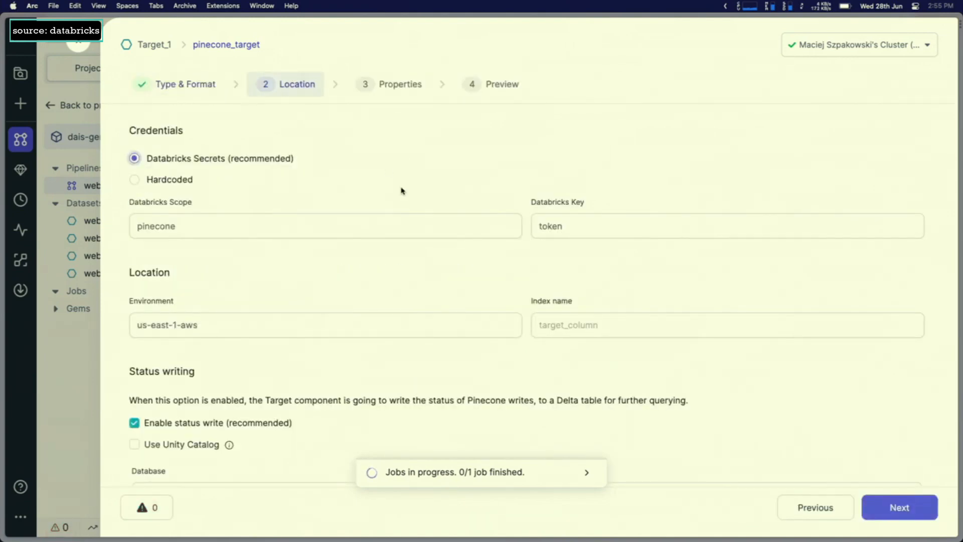
{"action": "left_click", "coordinate": [134, 423]}
{"action": "type", "text": "dais-all-vectors"}
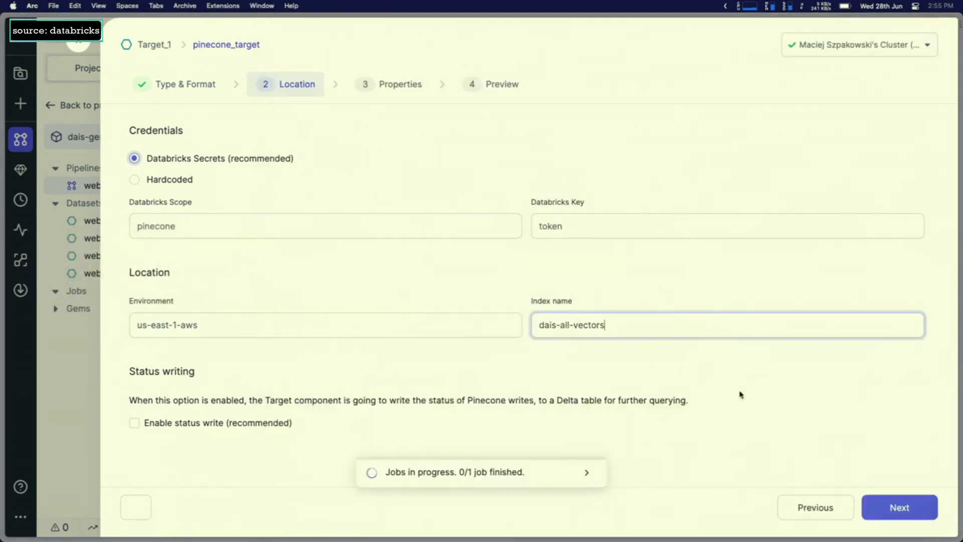
{"action": "left_click", "coordinate": [900, 507]}
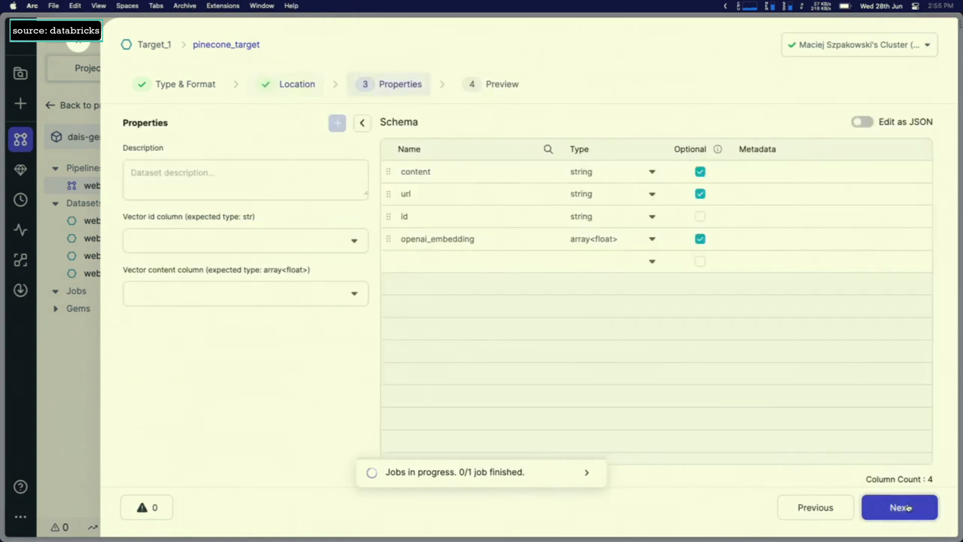
- Map vector id to column id and vector content to openai_embedding, then continue to preview
{"action": "left_click", "coordinate": [246, 240]}
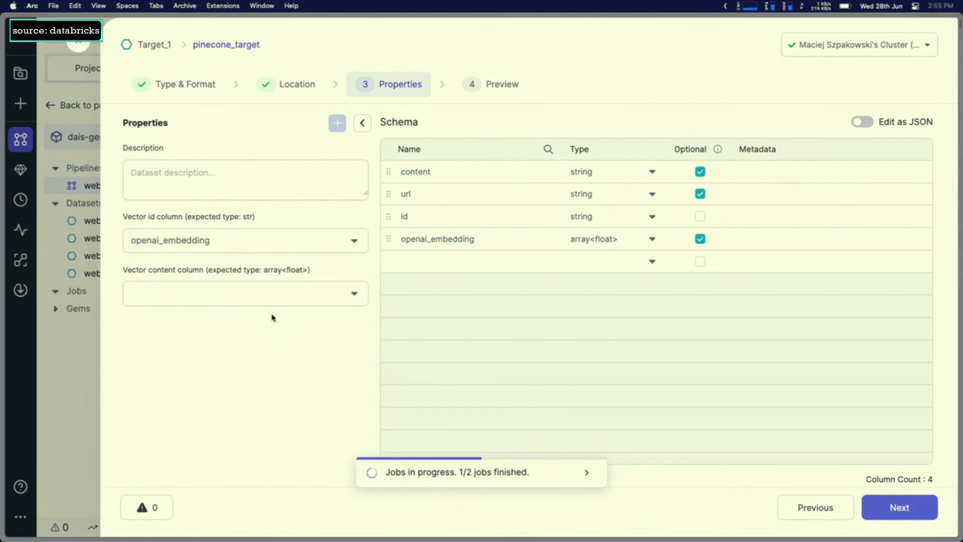
{"action": "left_click", "coordinate": [244, 240]}
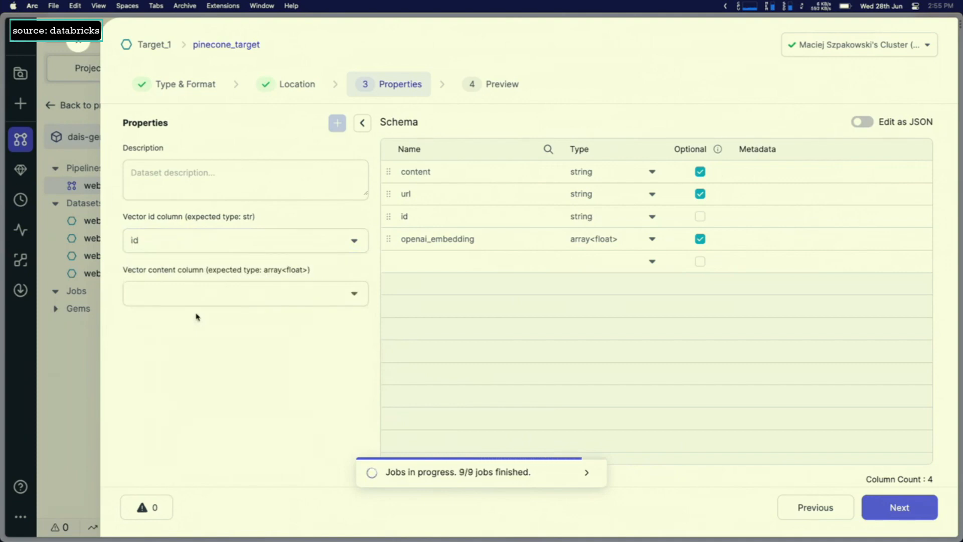
{"action": "mouse_move", "coordinate": [205, 285]}
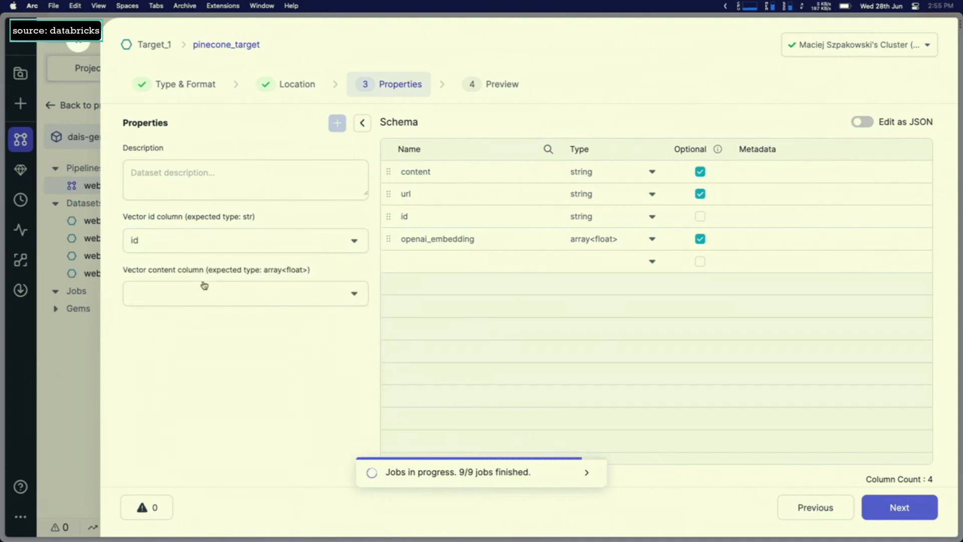
{"action": "left_click", "coordinate": [244, 293]}
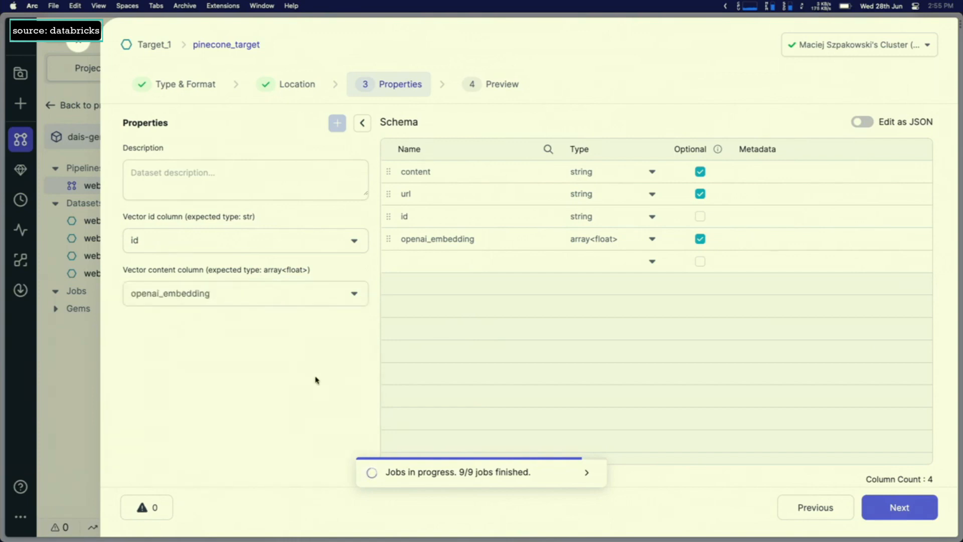
{"action": "mouse_move", "coordinate": [758, 458]}
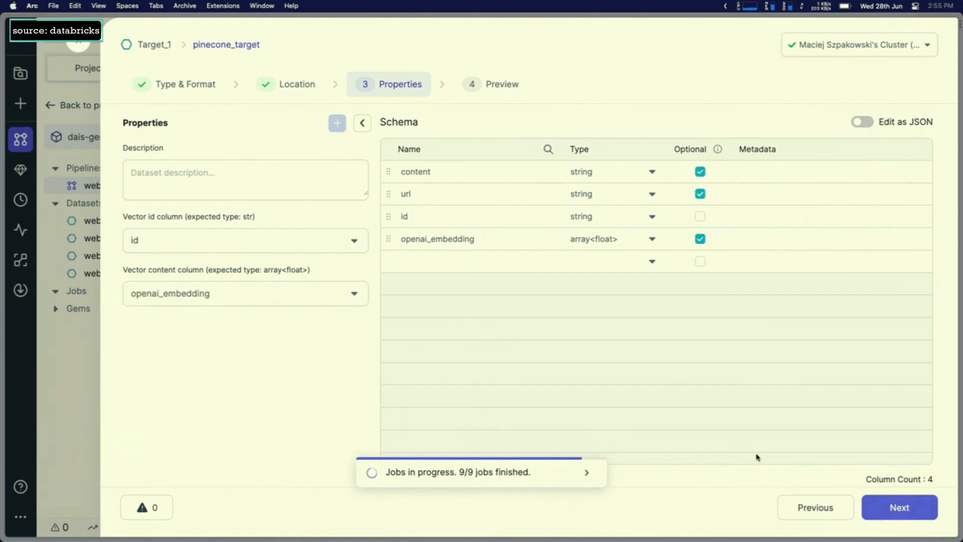
{"action": "mouse_move", "coordinate": [786, 411]}
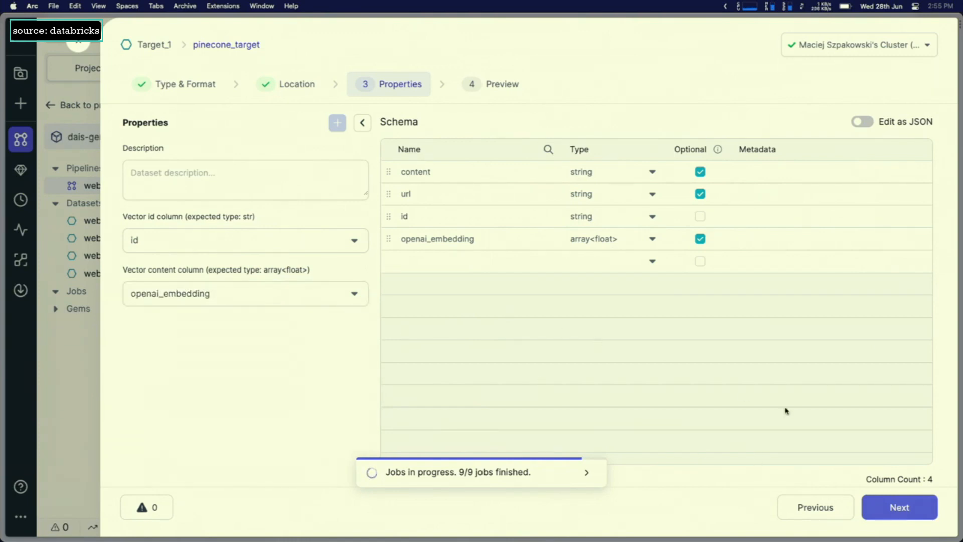
{"action": "left_click", "coordinate": [898, 507]}
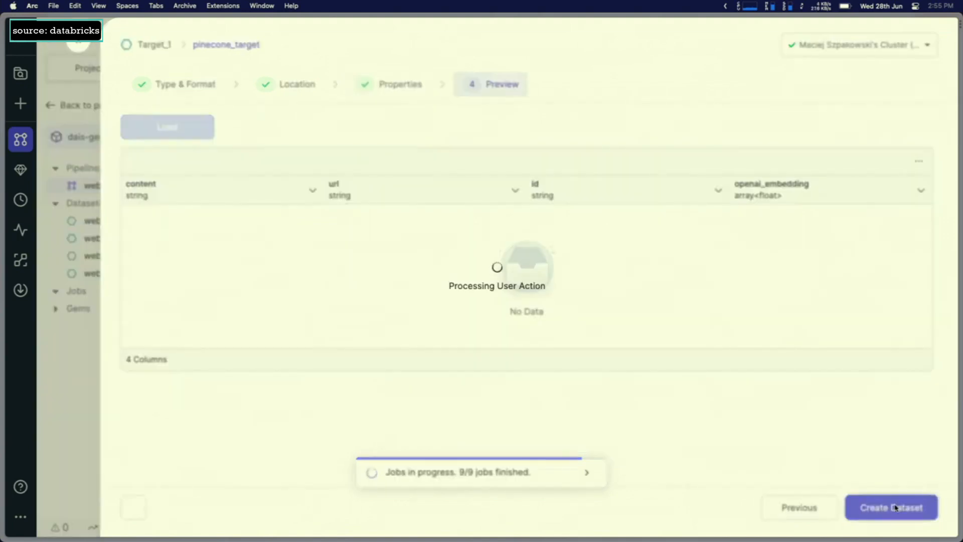
- Create the pinecone_target dataset, run it, and begin naming a new pipeline 'live'
{"action": "left_click", "coordinate": [891, 507]}
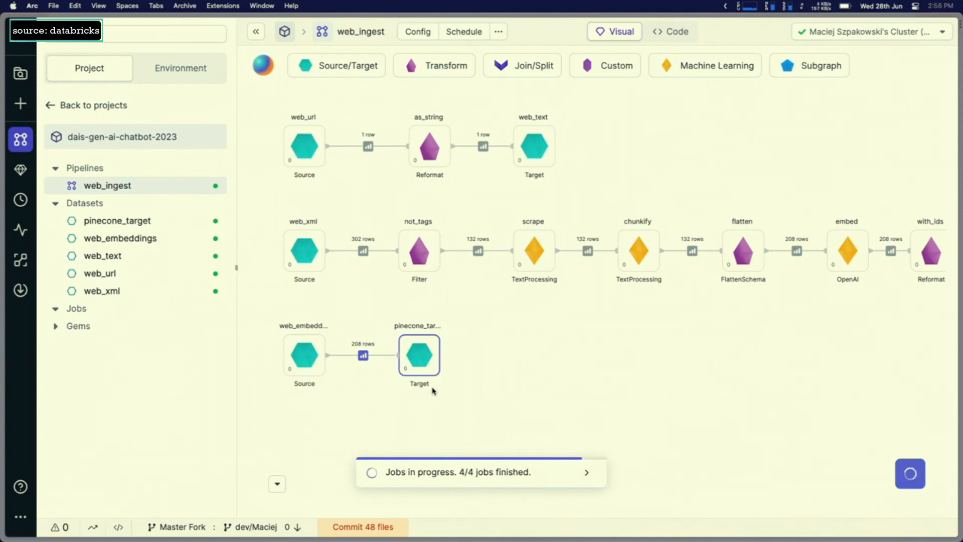
{"action": "mouse_move", "coordinate": [215, 359]}
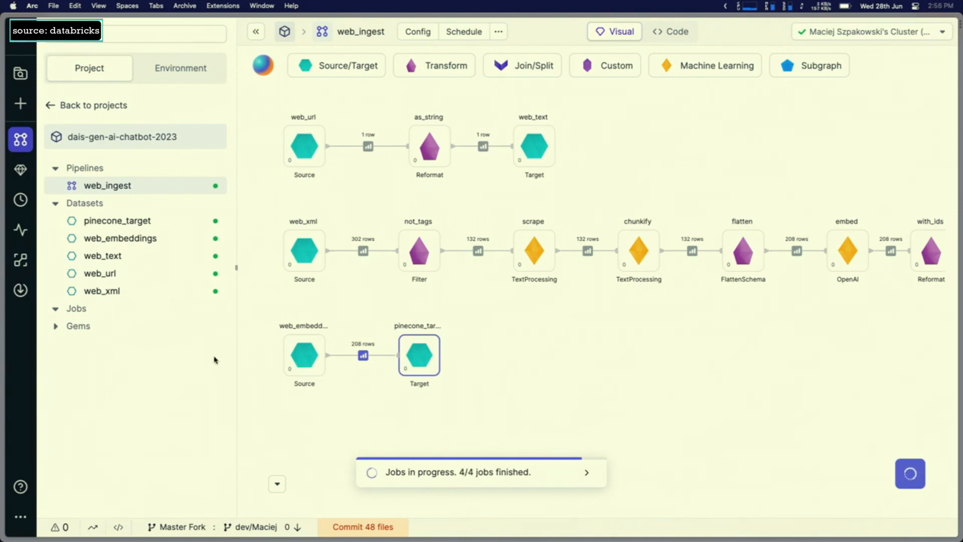
{"action": "mouse_move", "coordinate": [129, 255]}
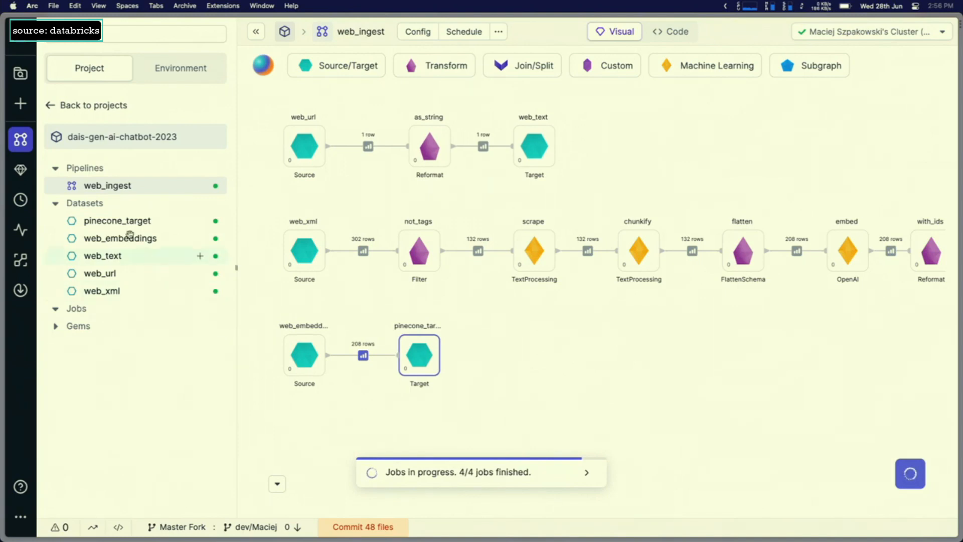
{"action": "mouse_move", "coordinate": [20, 139]}
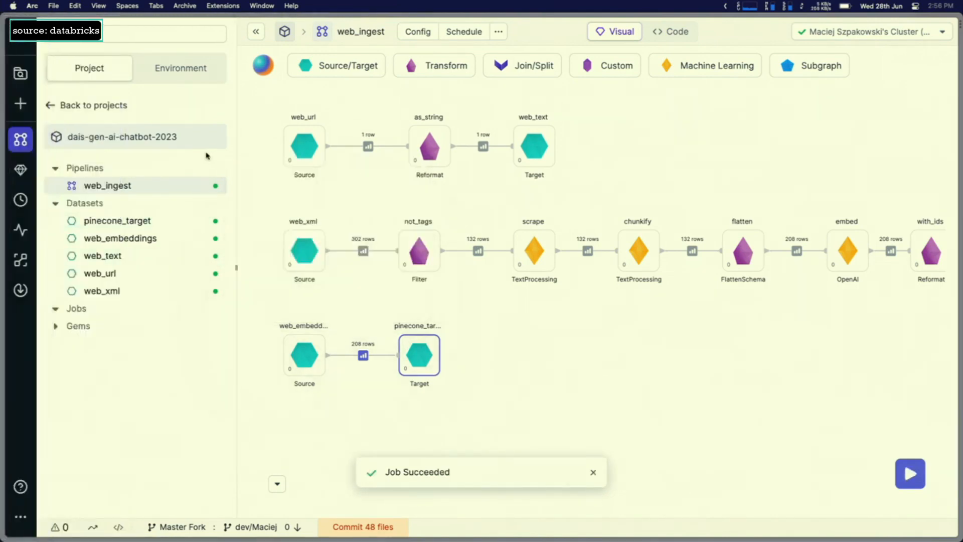
{"action": "type", "text": "live_chat"}
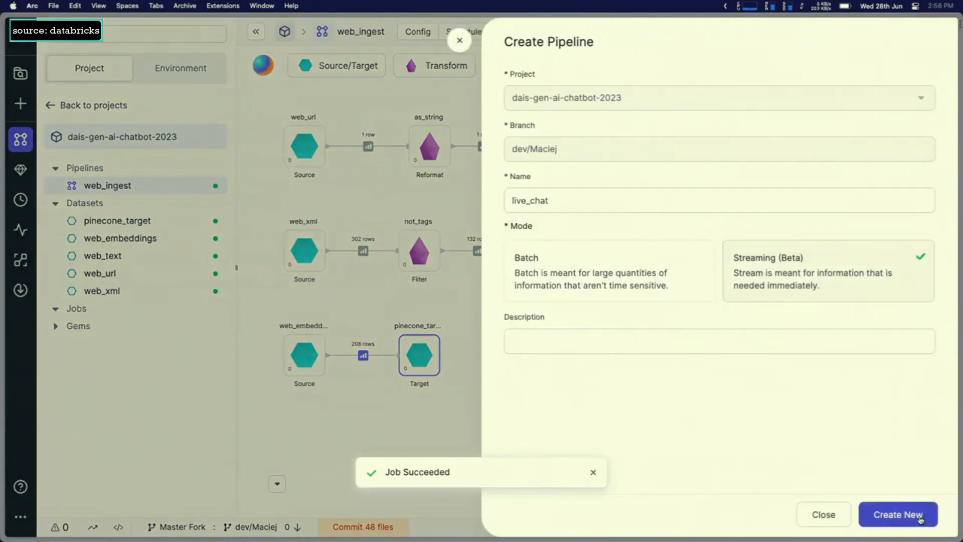
- Create the live_chat pipeline in Streaming (Beta) mode
{"action": "left_click", "coordinate": [898, 514]}
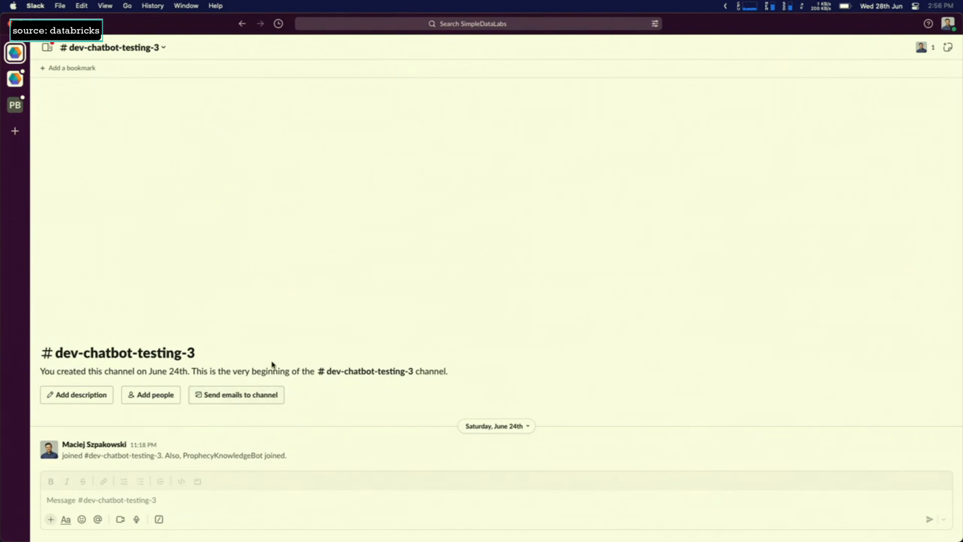
{"action": "mouse_move", "coordinate": [315, 364]}
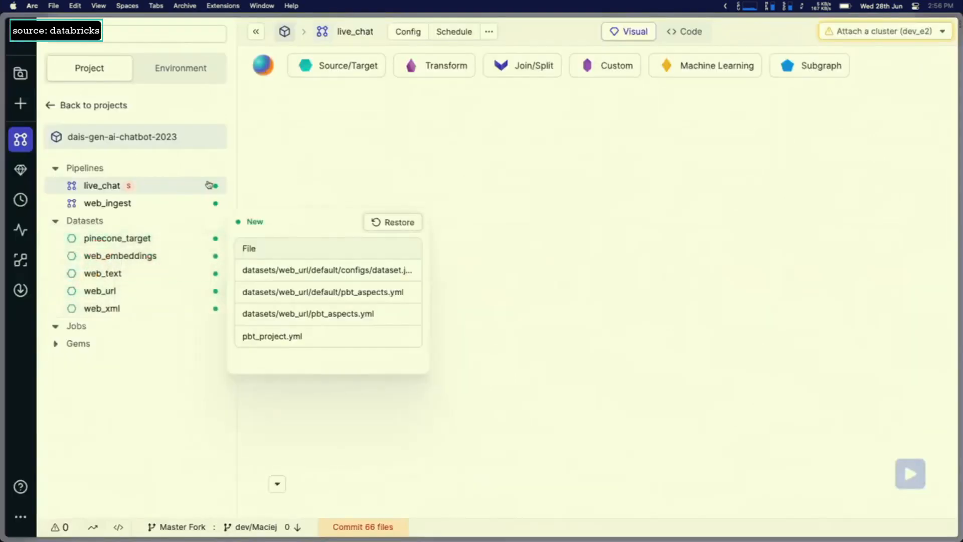
- Add a StreamingSource gem to live_chat and attach a compute cluster for its new dataset
{"action": "left_click", "coordinate": [337, 66]}
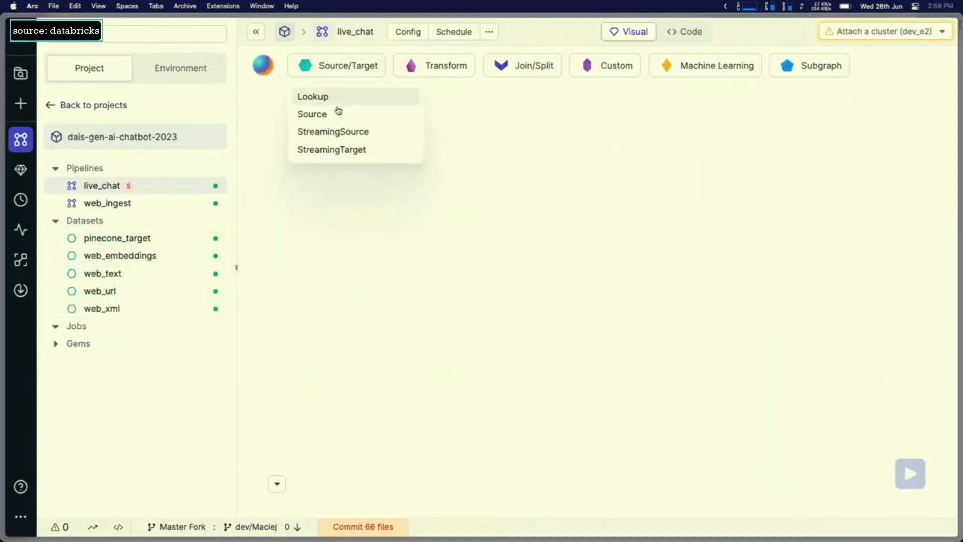
{"action": "left_click", "coordinate": [333, 131]}
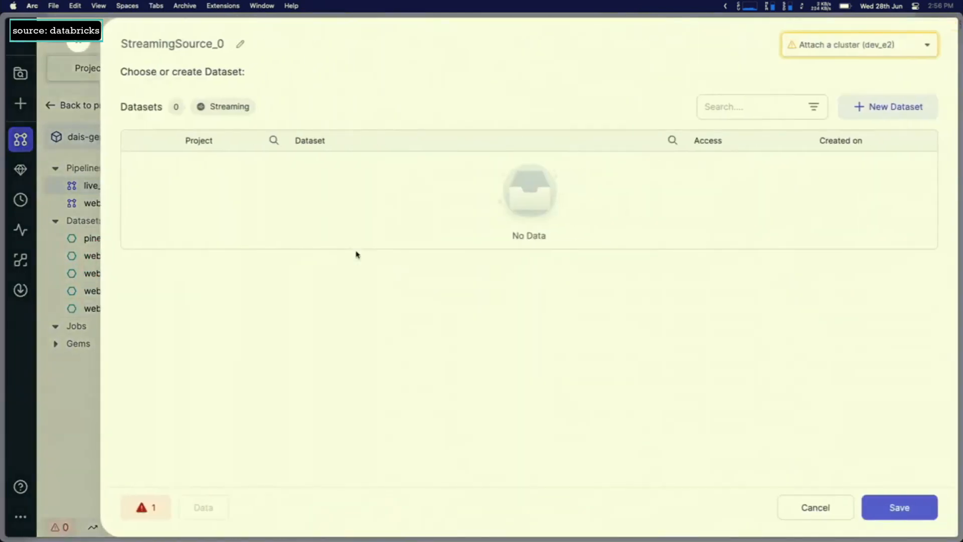
{"action": "left_click", "coordinate": [887, 106]}
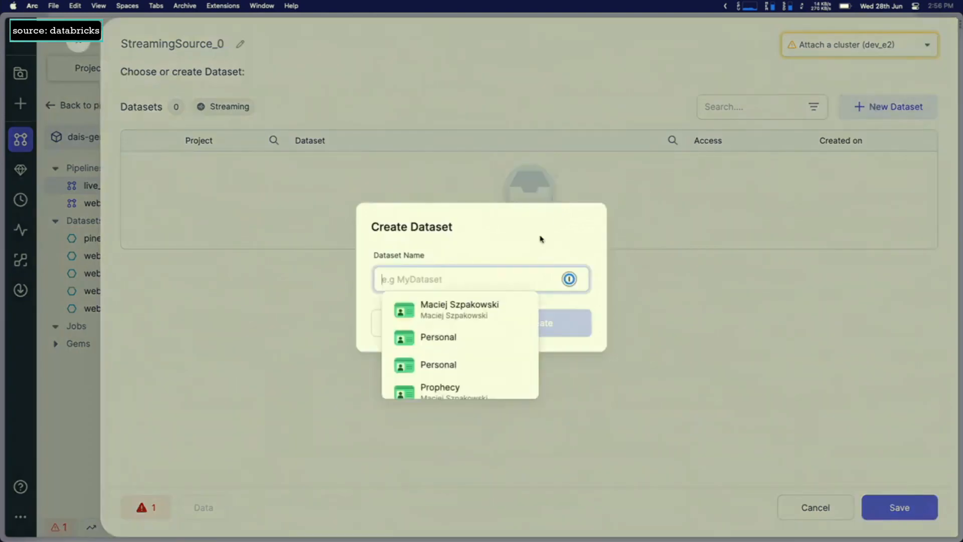
{"action": "type", "text": "slack_"}
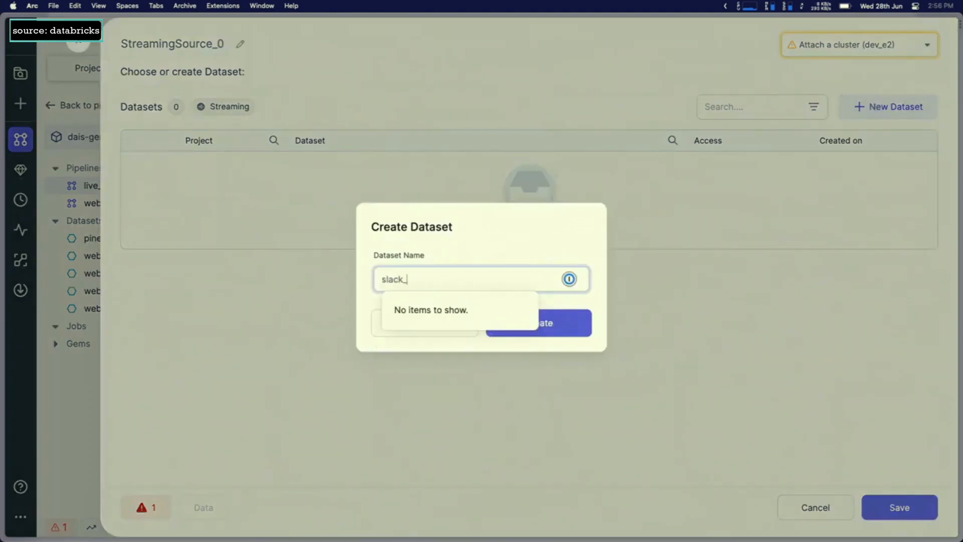
{"action": "left_click", "coordinate": [536, 323]}
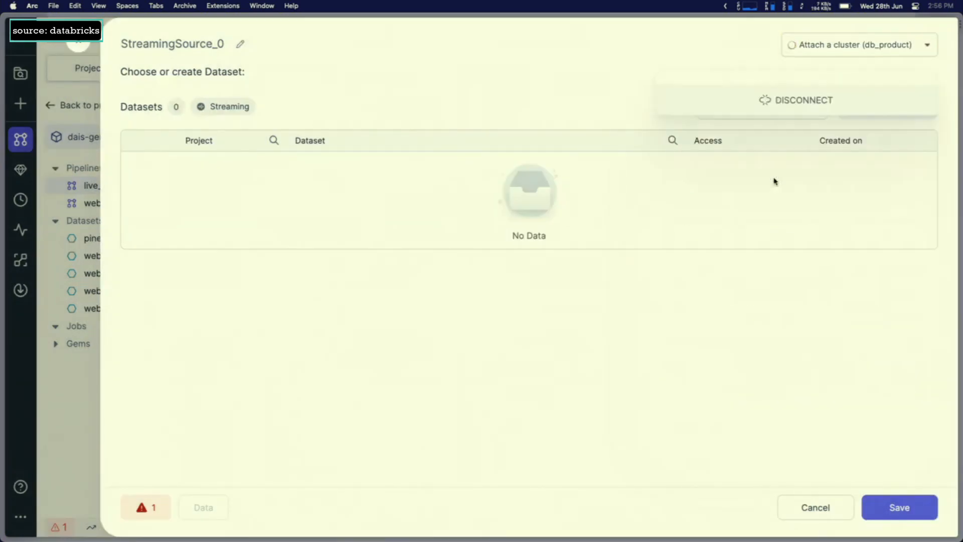
- Name the new streaming dataset slack_source and create it
{"action": "type", "text": "sc"}
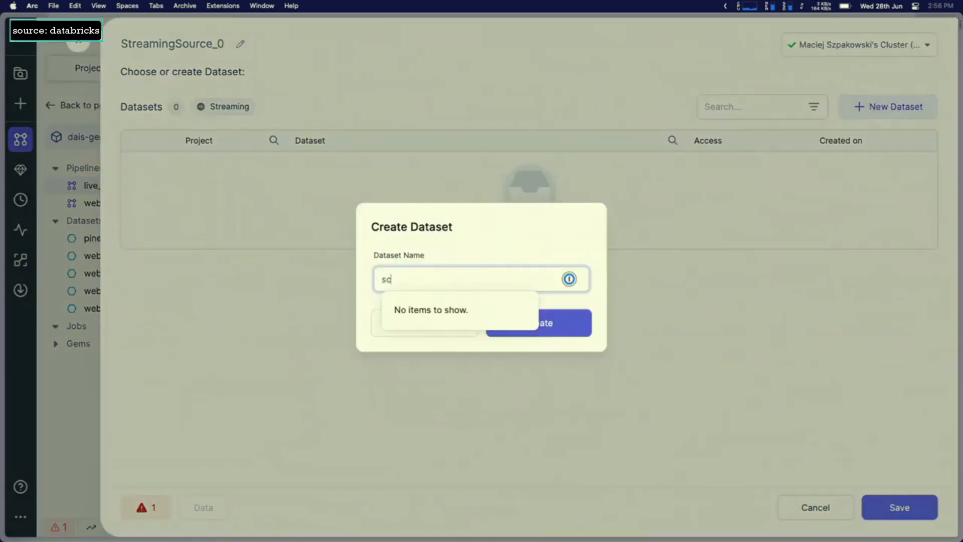
{"action": "type", "text": "lack_source"}
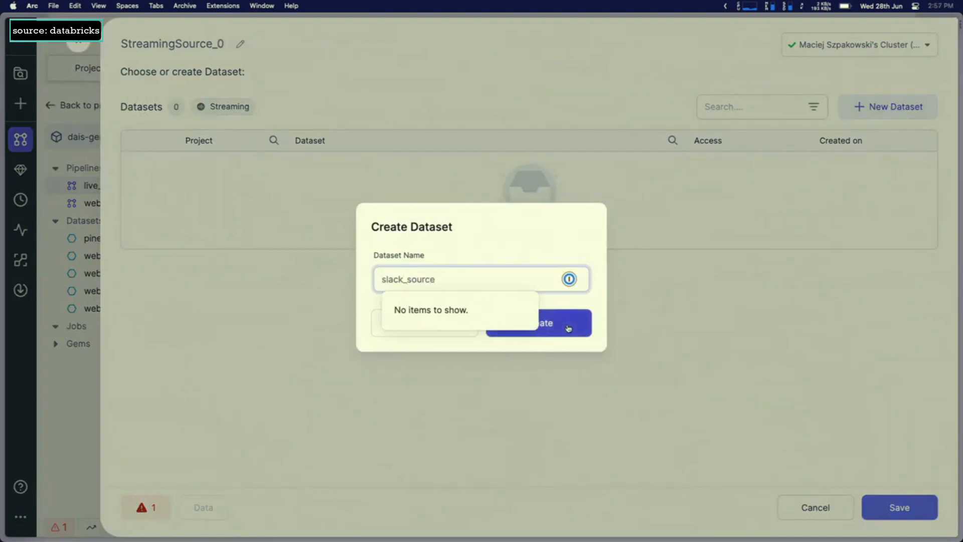
{"action": "left_click", "coordinate": [537, 322]}
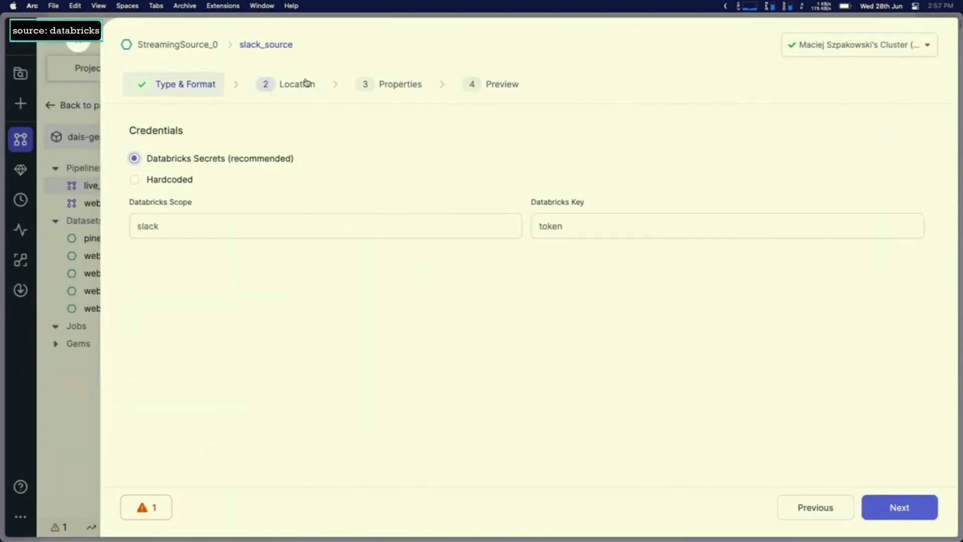
- Change the slack_source Databricks Secrets key from token to app_token
{"action": "left_click", "coordinate": [296, 84]}
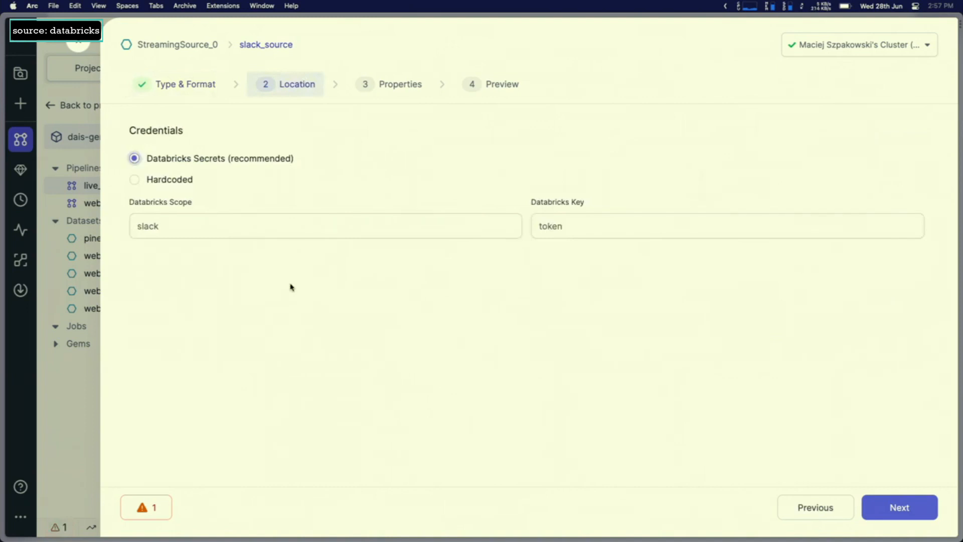
{"action": "mouse_move", "coordinate": [446, 270]}
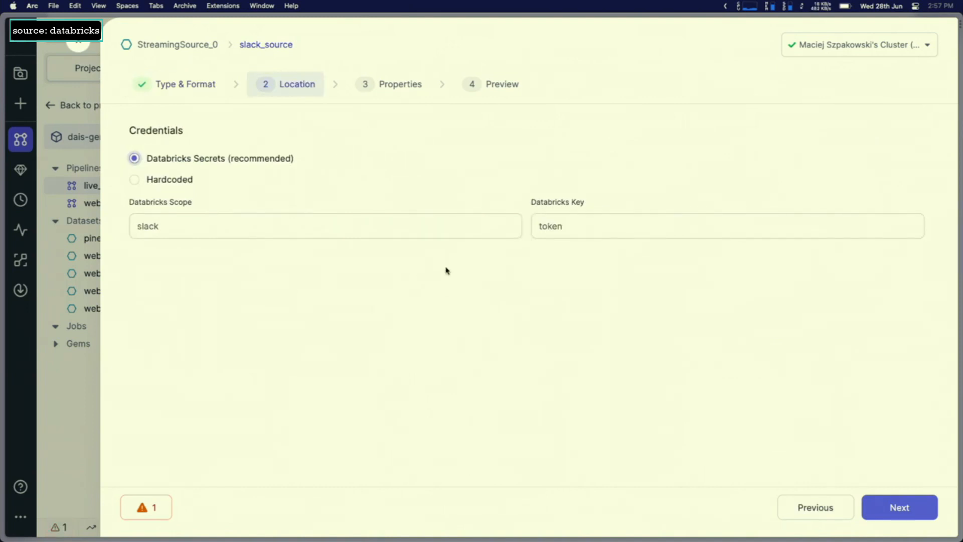
{"action": "type", "text": "app_toke"}
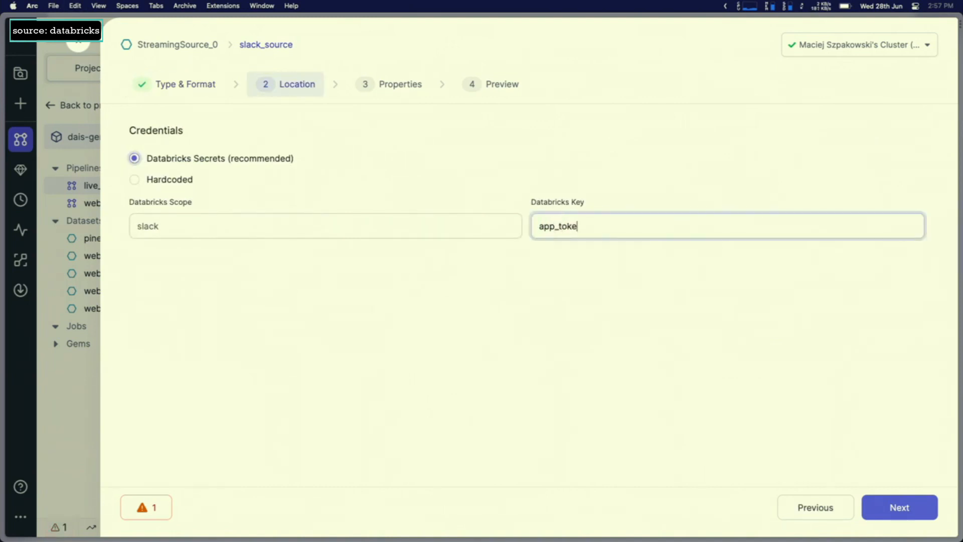
{"action": "type", "text": "n"}
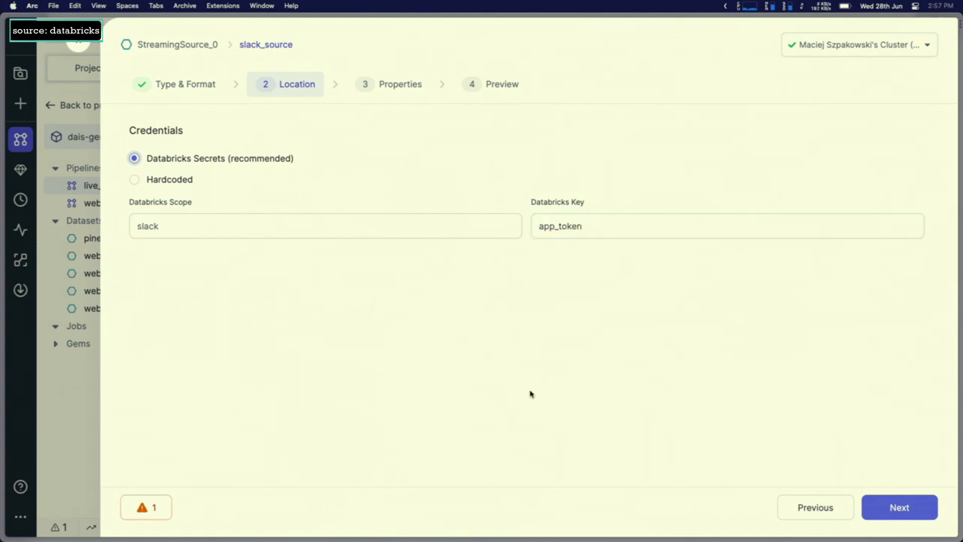
{"action": "mouse_move", "coordinate": [416, 96]}
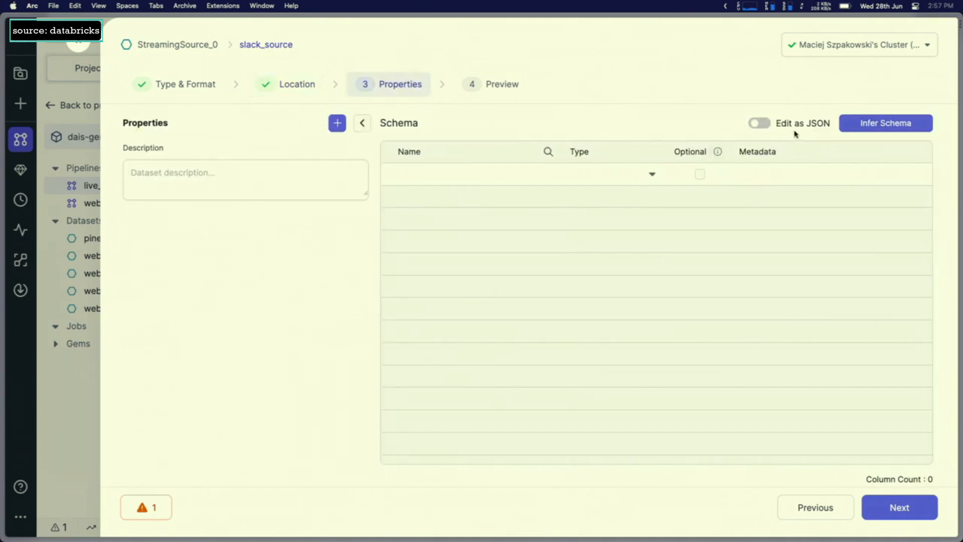
{"action": "mouse_move", "coordinate": [804, 127]}
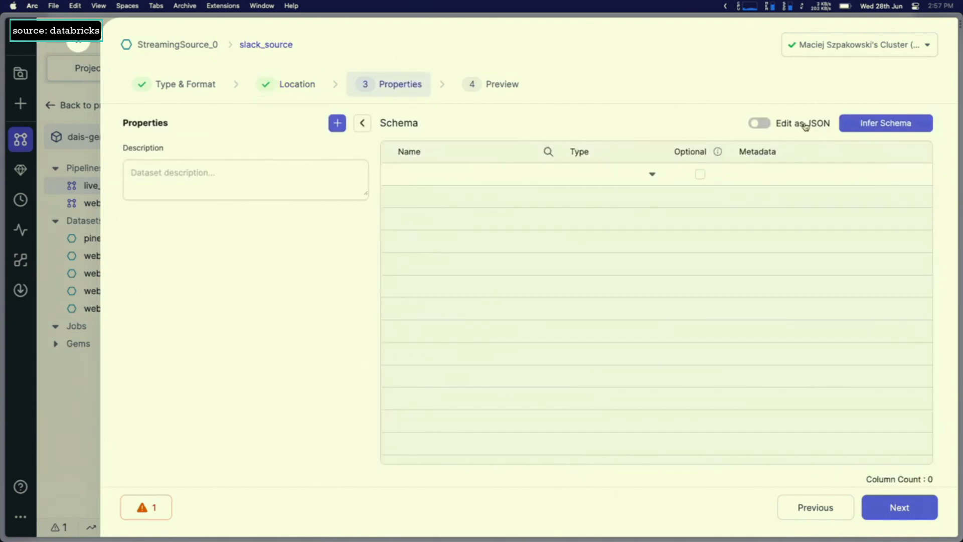
{"action": "mouse_move", "coordinate": [769, 213]}
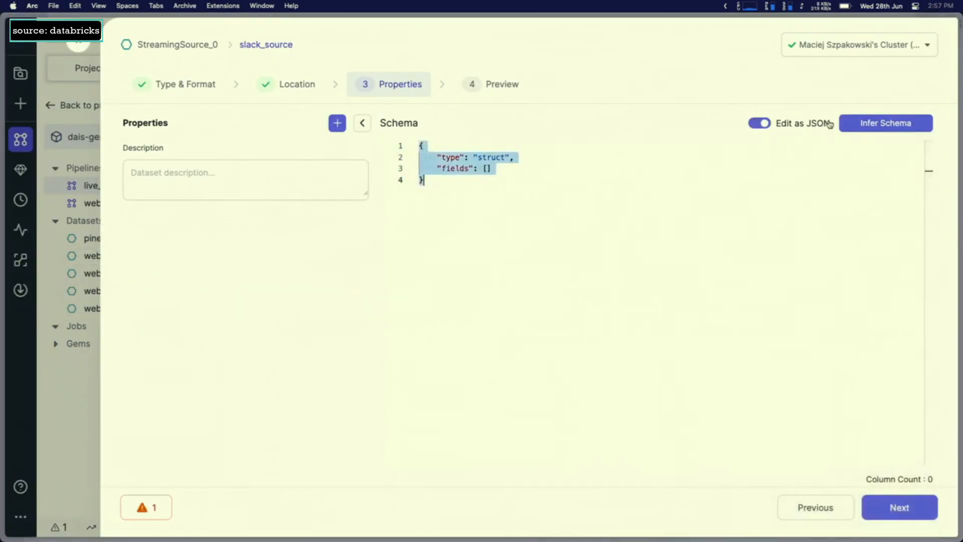
- Apply the five-column string schema (event, channel, ts, user, text) and create slack_source
{"action": "left_click", "coordinate": [759, 123]}
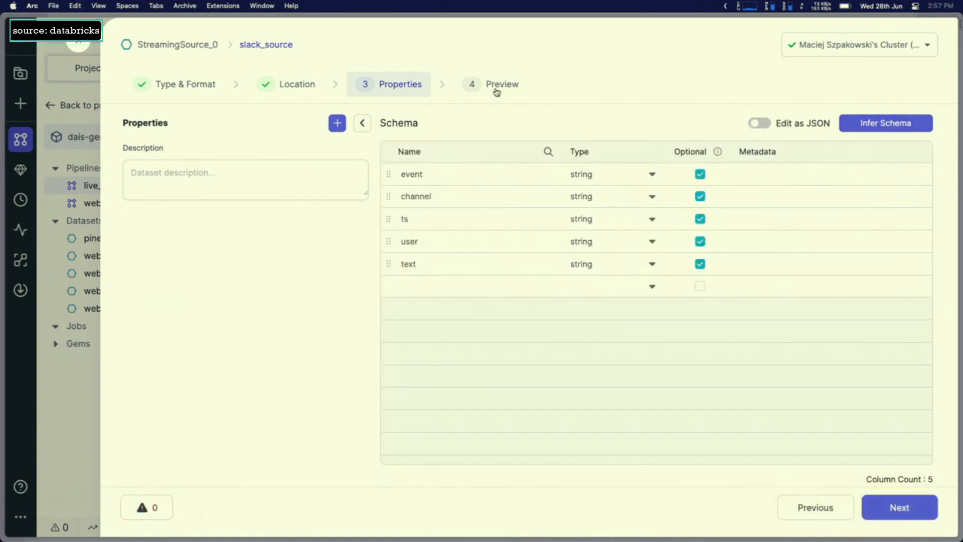
{"action": "mouse_move", "coordinate": [516, 101]}
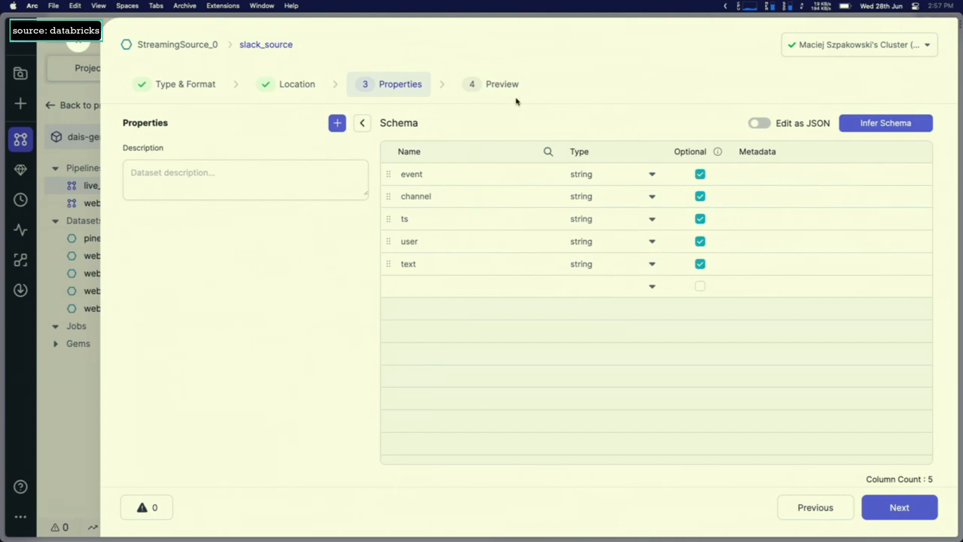
{"action": "left_click", "coordinate": [899, 507]}
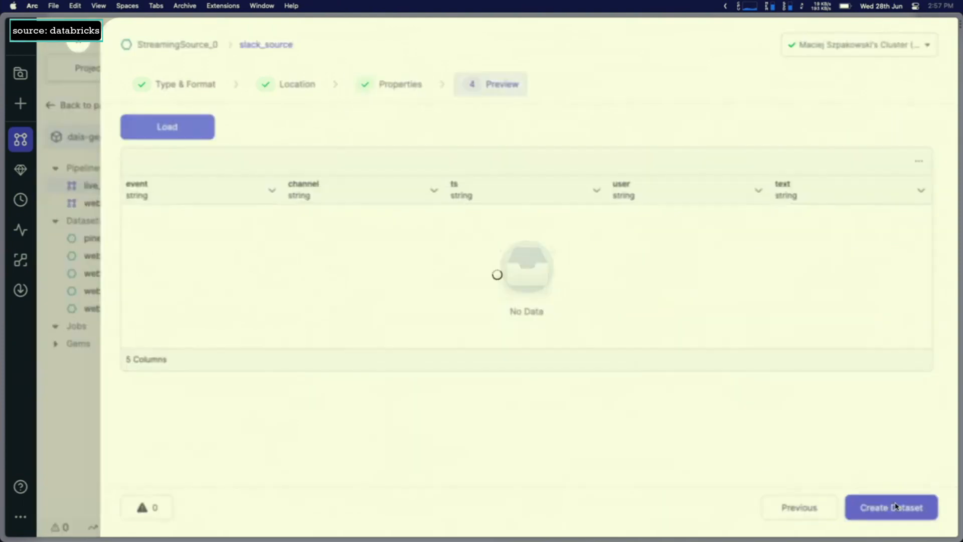
{"action": "left_click", "coordinate": [892, 507]}
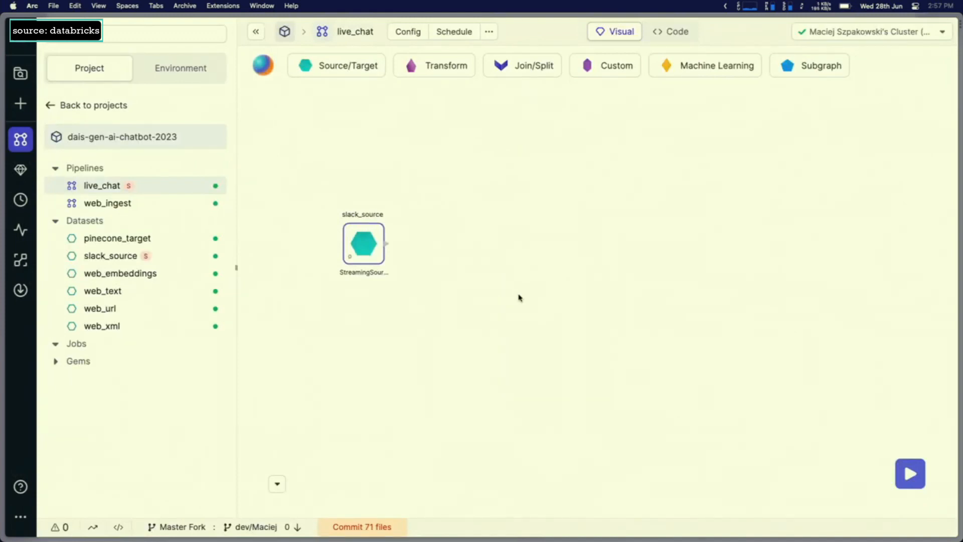
- Add a Filter gem keeping rows where user != U05AU1K4ELV, named is_not_bot, and save it
{"action": "left_click", "coordinate": [434, 65]}
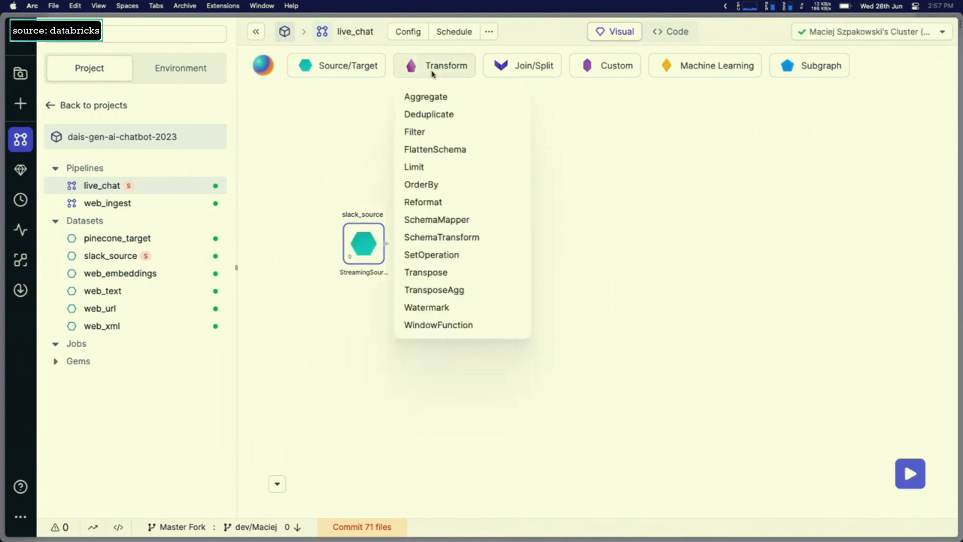
{"action": "left_click", "coordinate": [415, 131]}
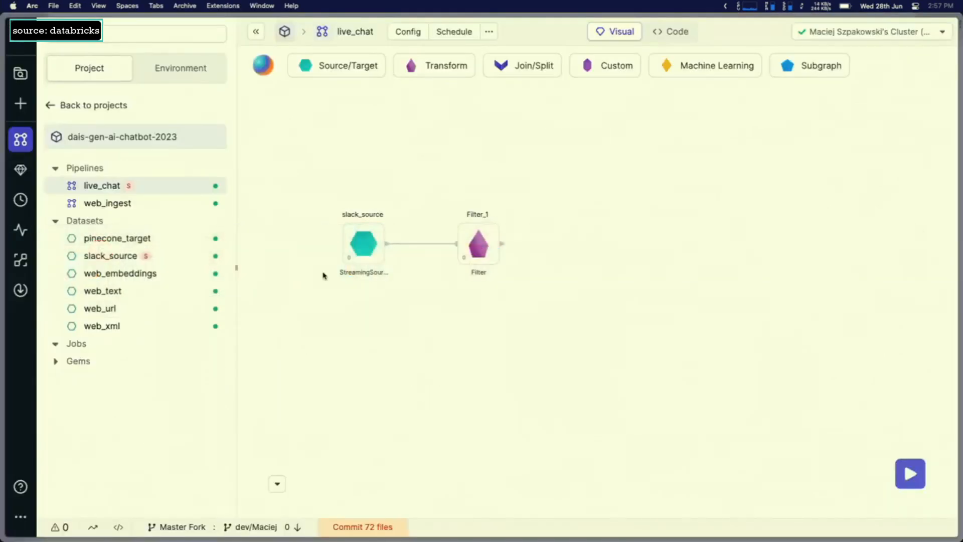
{"action": "double_click", "coordinate": [478, 243]}
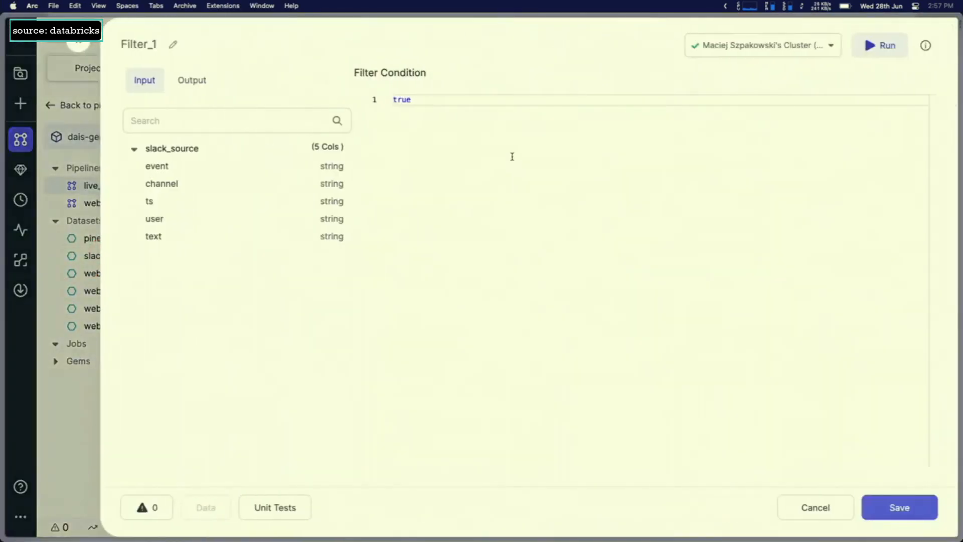
{"action": "type", "text": "user ="}
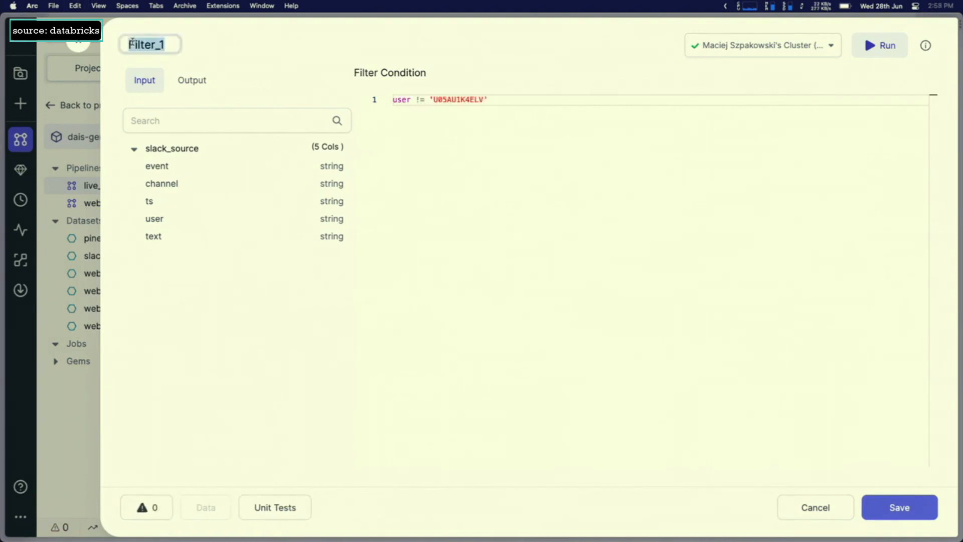
{"action": "type", "text": "is_not_bot"}
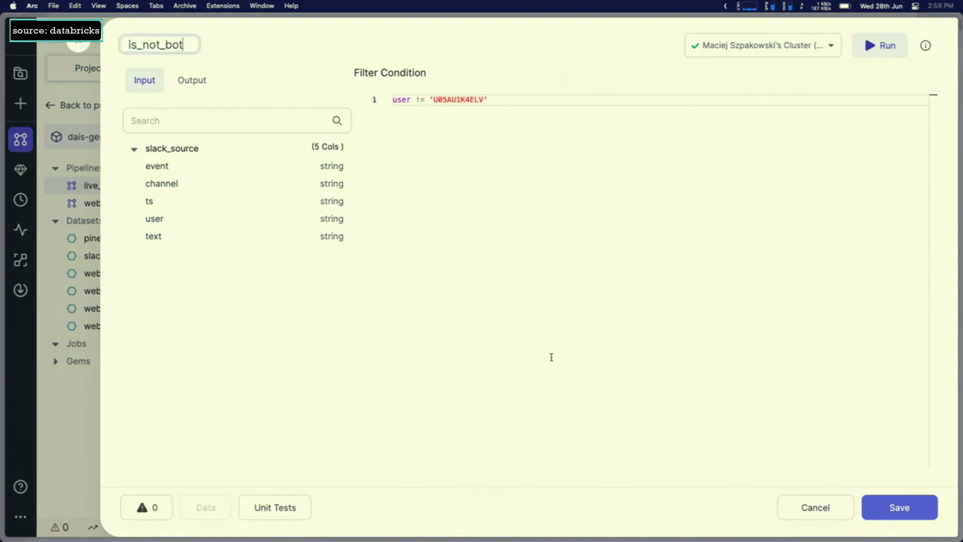
{"action": "left_click", "coordinate": [899, 508]}
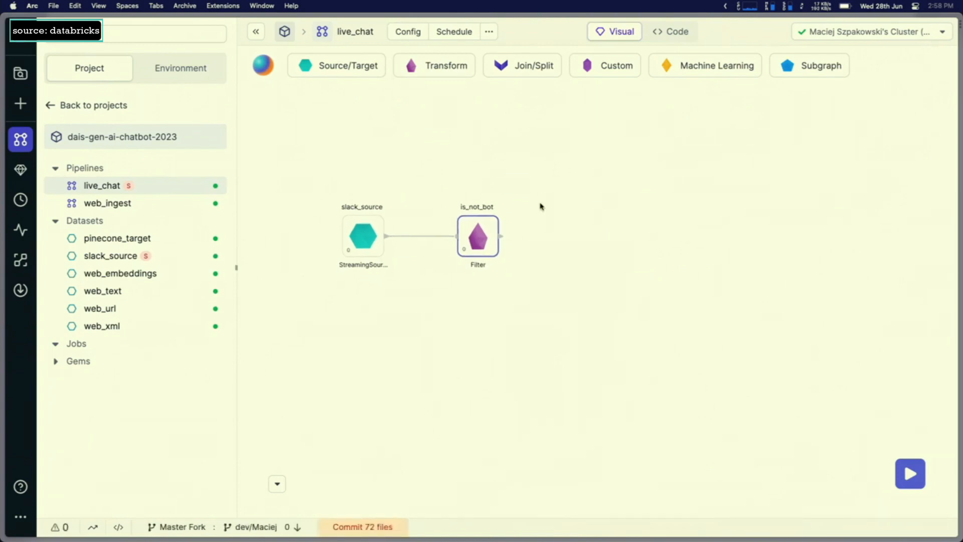
- Add an OpenAI gem named vectorize embedding the text column with grouping off, and infer its output
{"action": "left_click", "coordinate": [704, 66]}
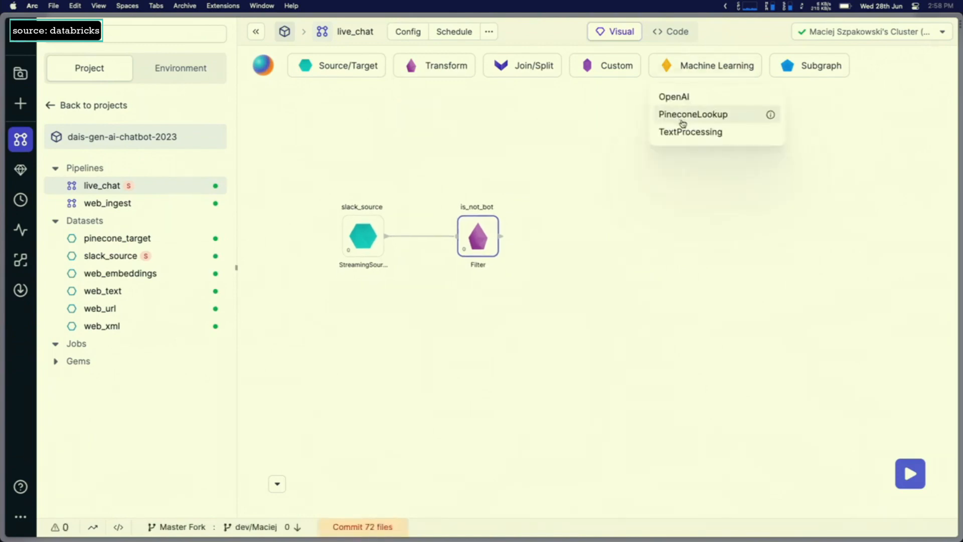
{"action": "left_click", "coordinate": [674, 96]}
{"action": "type", "text": "vectorize"}
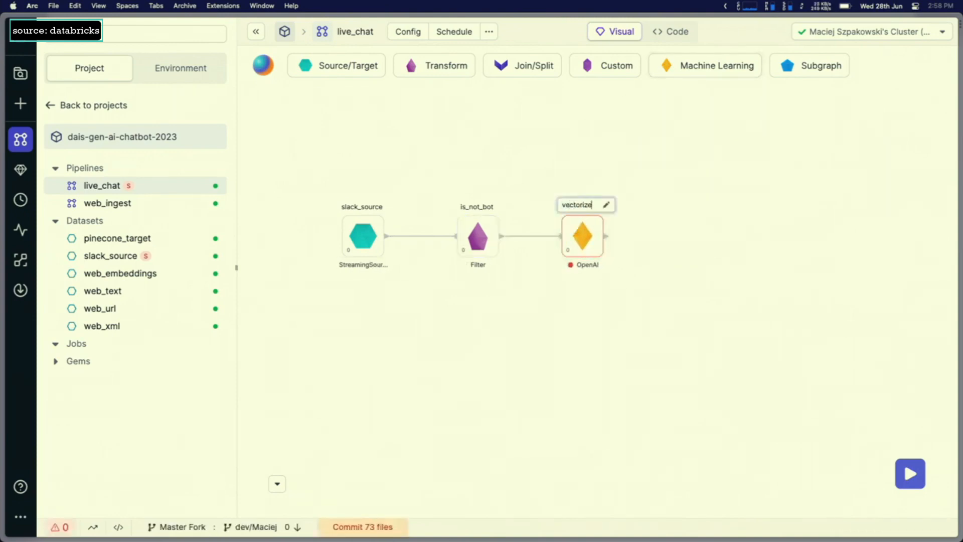
{"action": "double_click", "coordinate": [581, 236]}
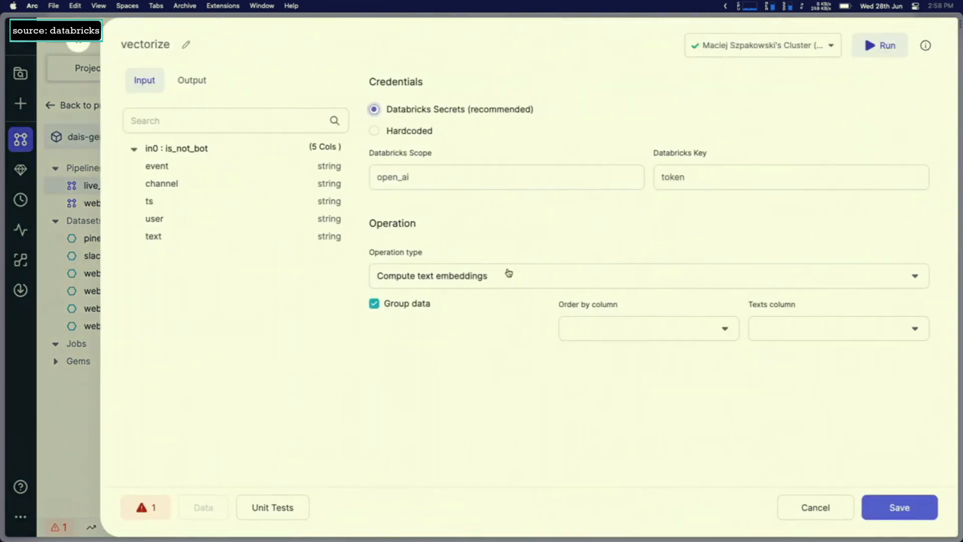
{"action": "left_click", "coordinate": [647, 276]}
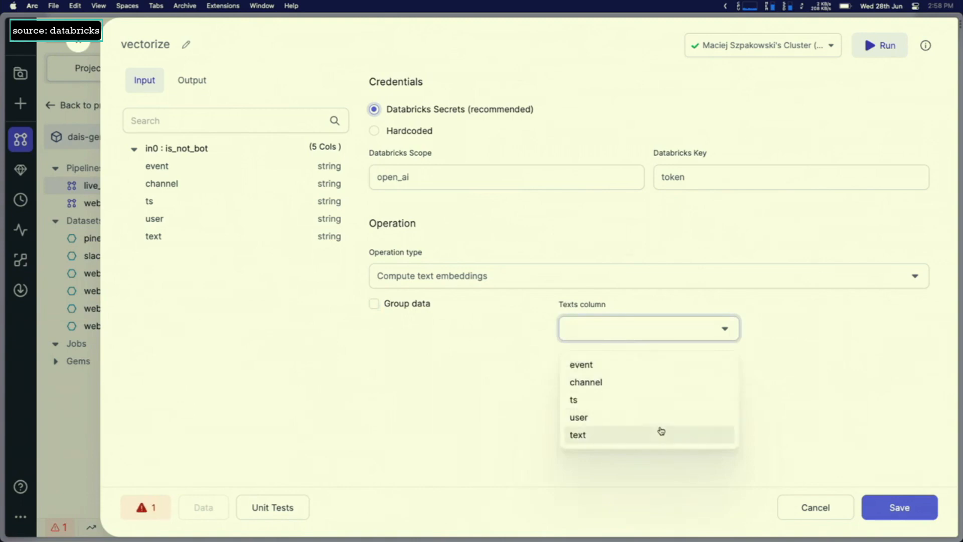
{"action": "left_click", "coordinate": [577, 435]}
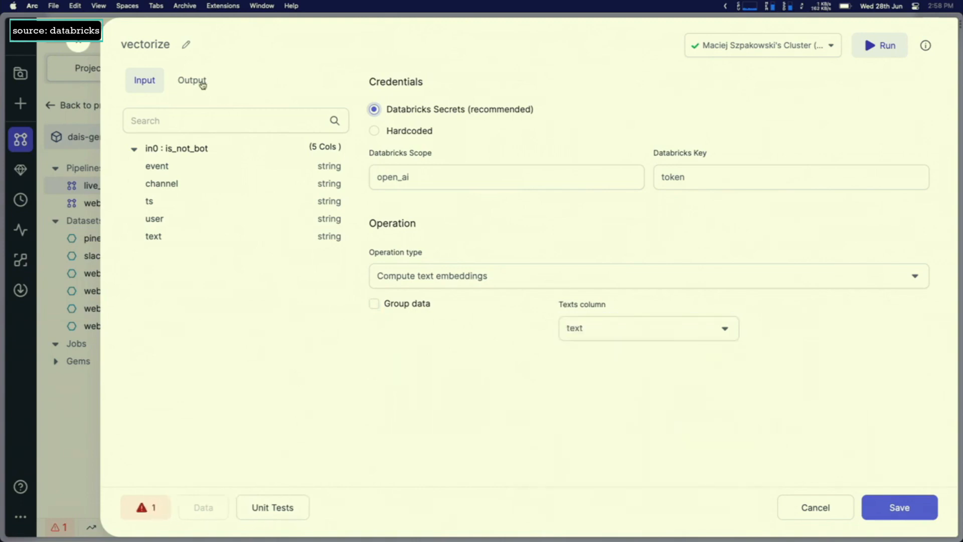
{"action": "left_click", "coordinate": [192, 80]}
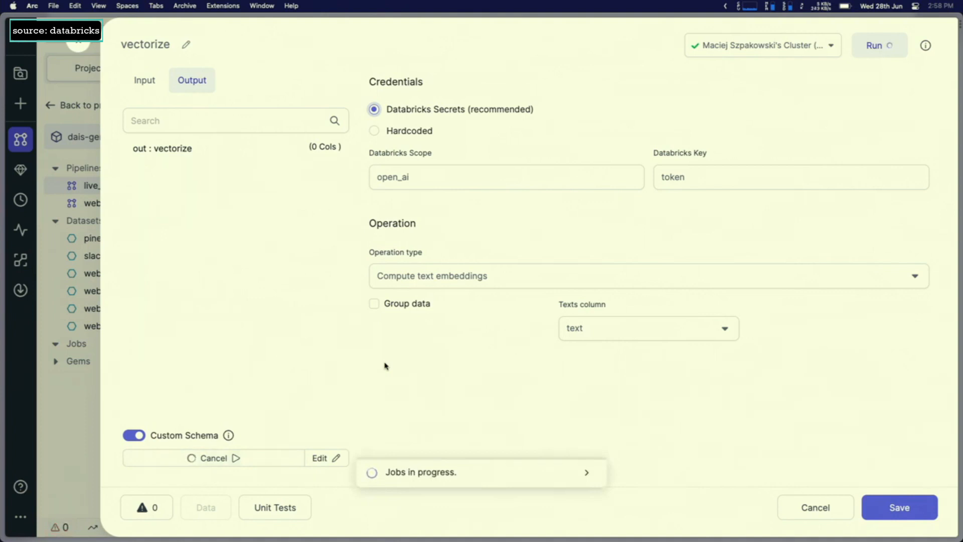
{"action": "mouse_move", "coordinate": [623, 388]}
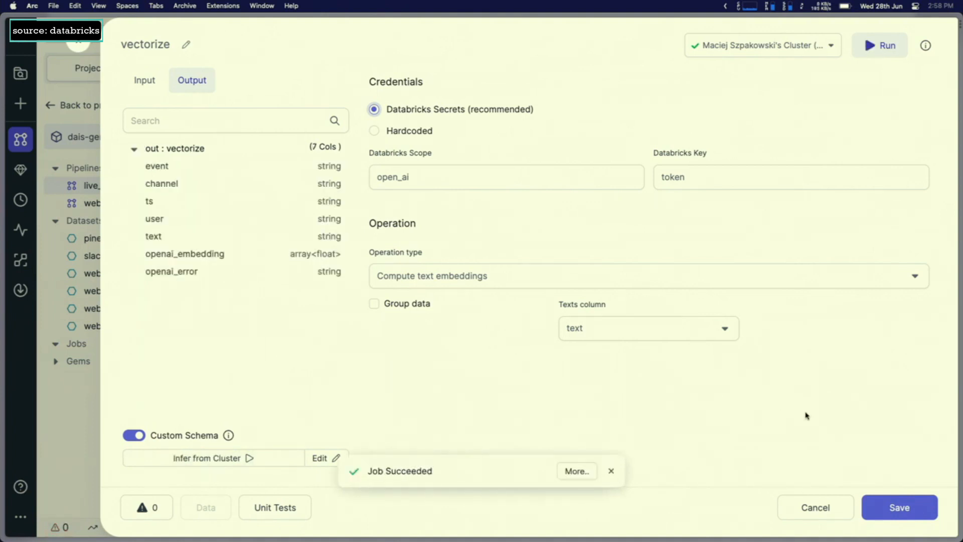
{"action": "mouse_move", "coordinate": [791, 462]}
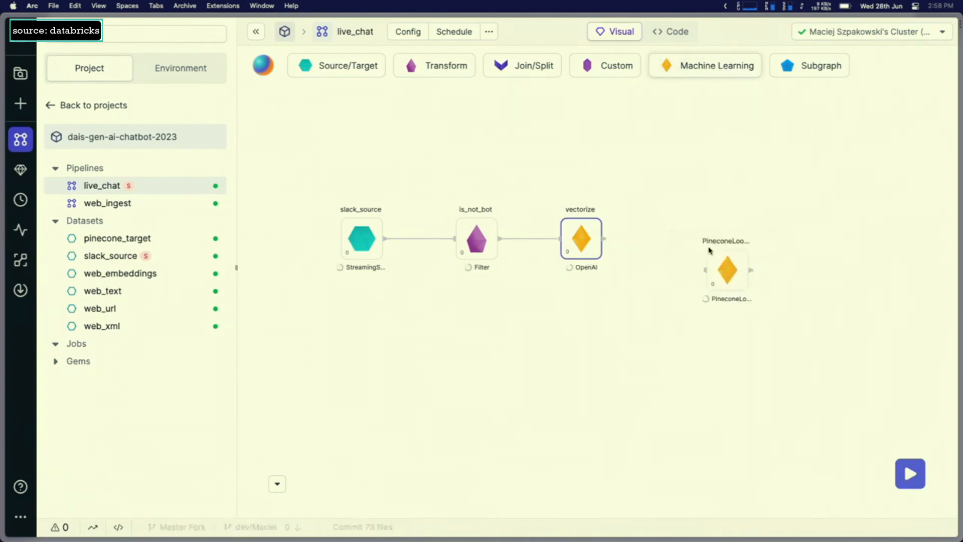
- Connect vectorize into the Pinecone lookup gem querying index dais-all-vectors for 1 match
{"action": "left_click_drag", "start_coordinate": [727, 269], "coordinate": [685, 239]}
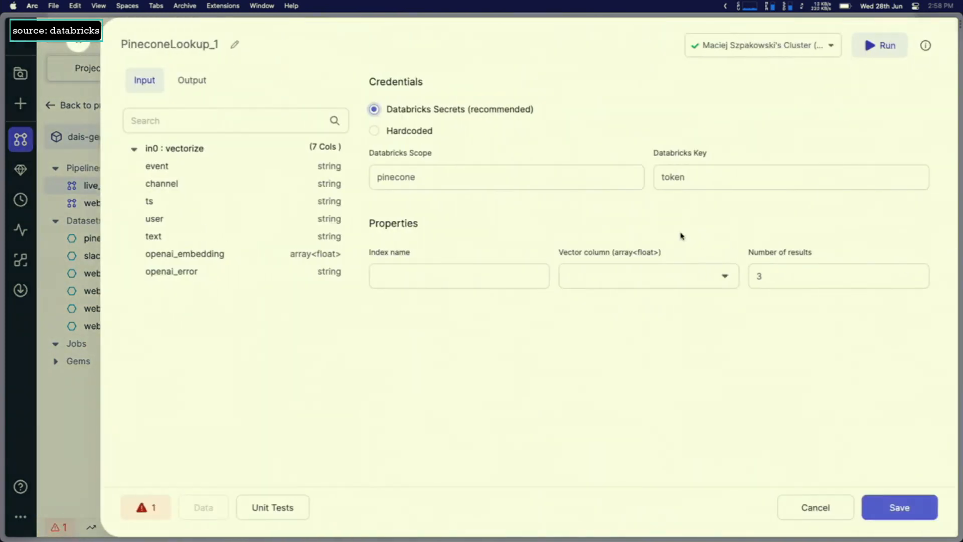
{"action": "left_click", "coordinate": [458, 276]}
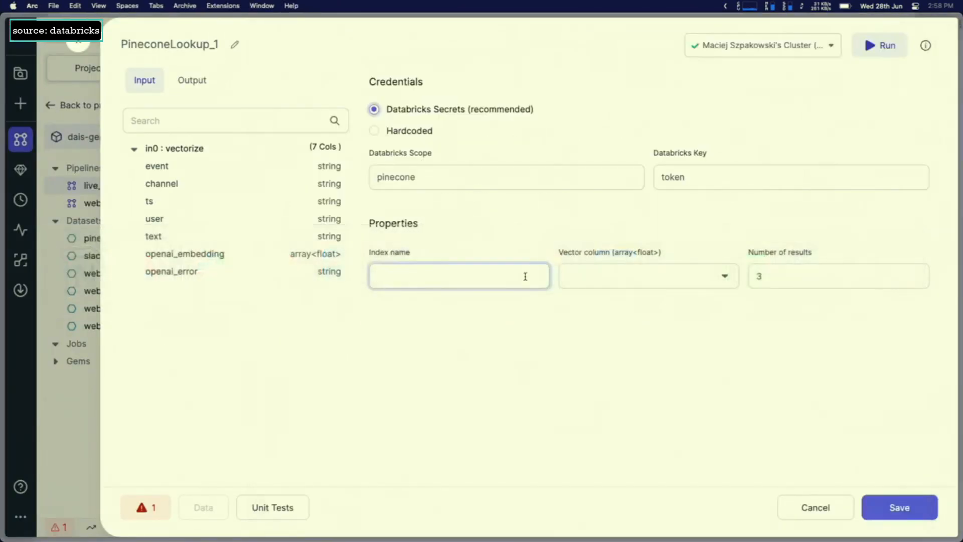
{"action": "type", "text": "dais-all-vectors"}
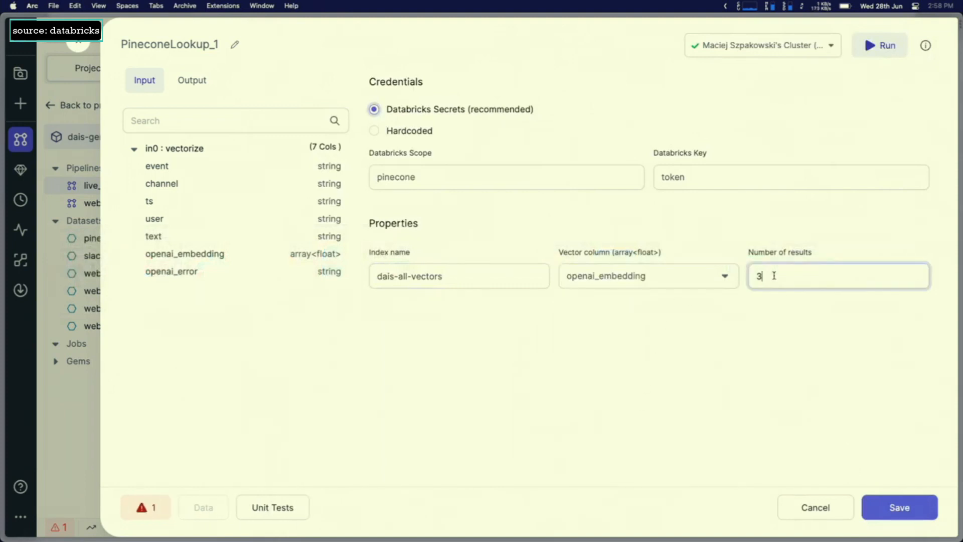
{"action": "type", "text": "1"}
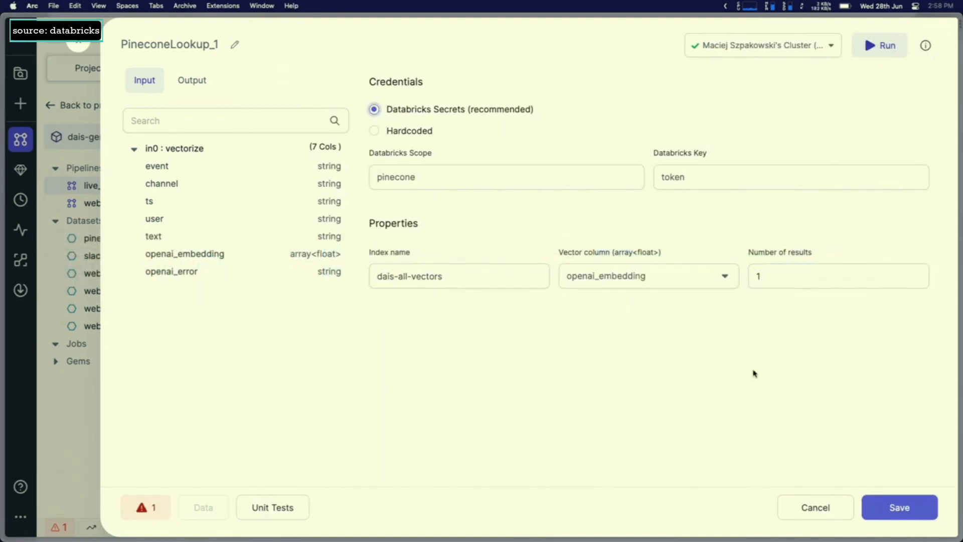
{"action": "mouse_move", "coordinate": [550, 199]}
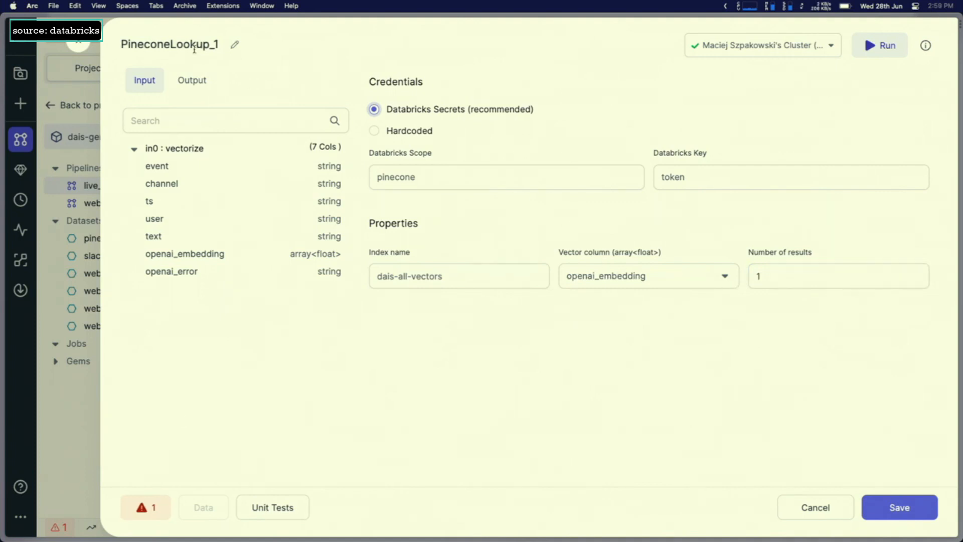
- Rename the gem to lookup, run it to infer the pinecone_matches output, and save
{"action": "left_click", "coordinate": [169, 44]}
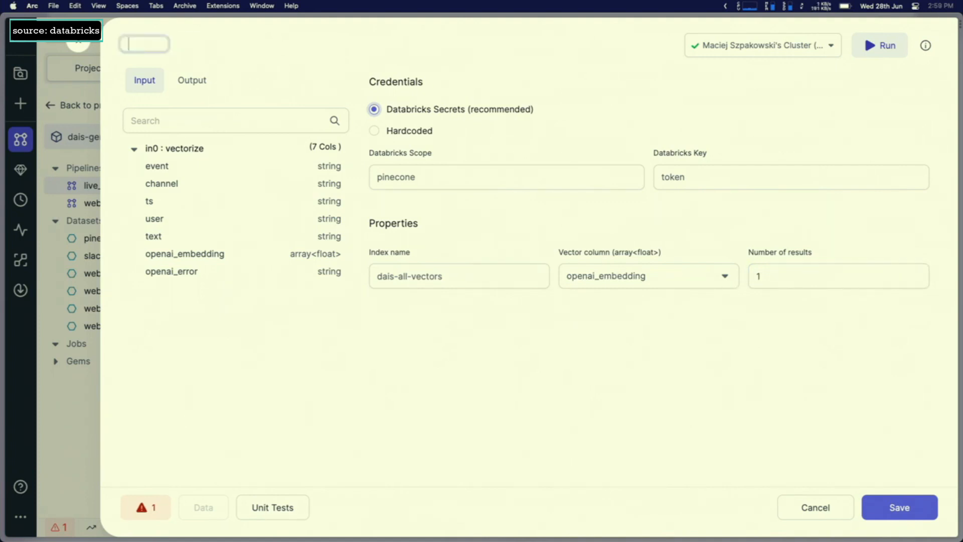
{"action": "type", "text": "lookup"}
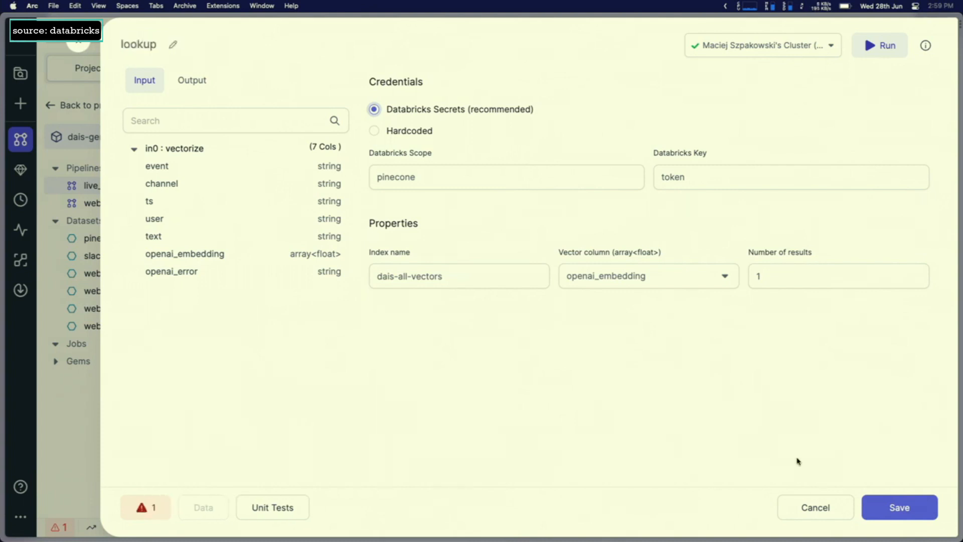
{"action": "left_click", "coordinate": [192, 80]}
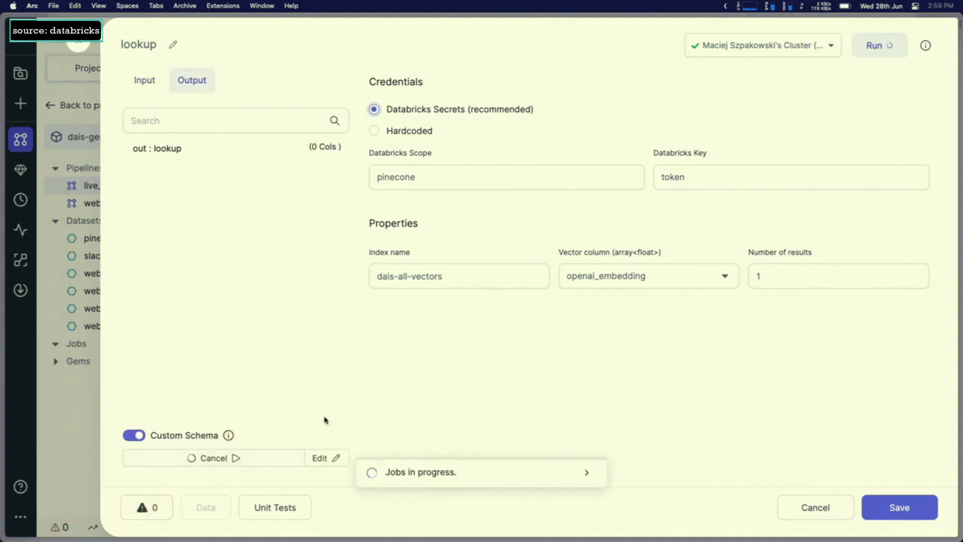
{"action": "mouse_move", "coordinate": [398, 332]}
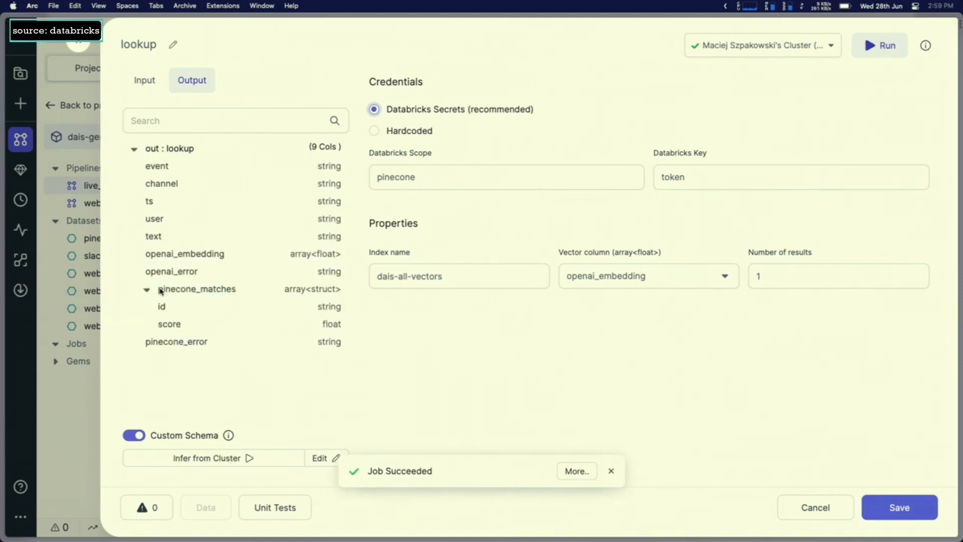
{"action": "left_click", "coordinate": [814, 507]}
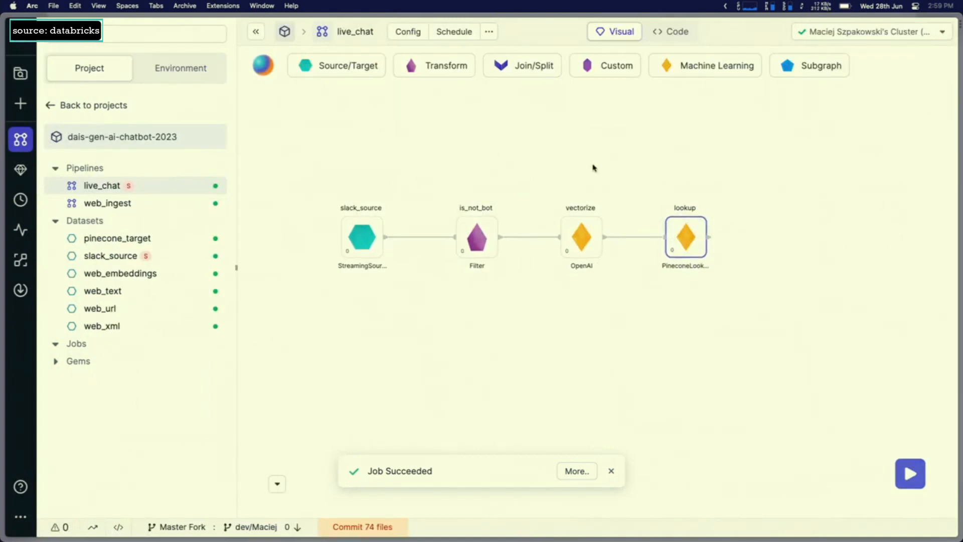
- Add a FlattenSchema gem named flat exploding pinecone_matches.id into pinecone_id, keeping ts, channel and text
{"action": "left_click", "coordinate": [434, 66]}
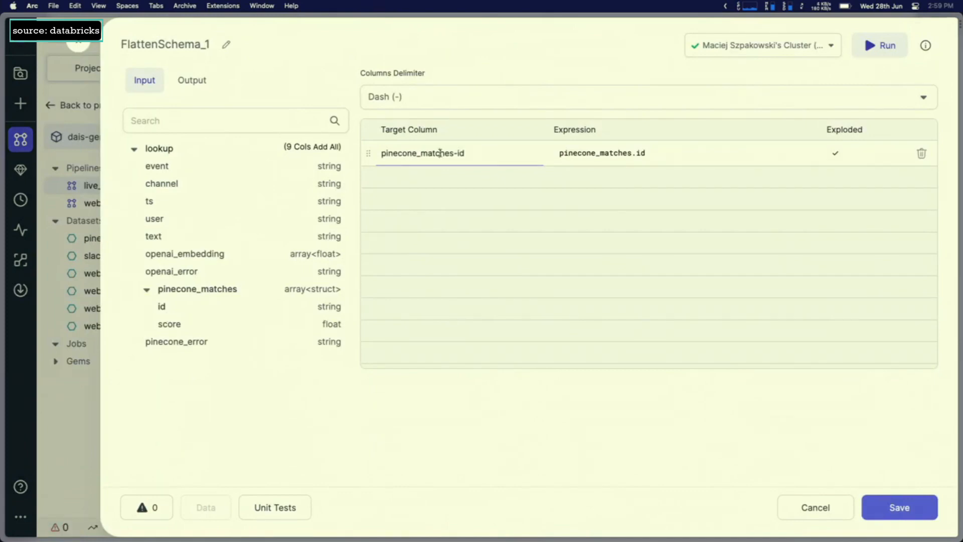
{"action": "type", "text": "pinecone_id"}
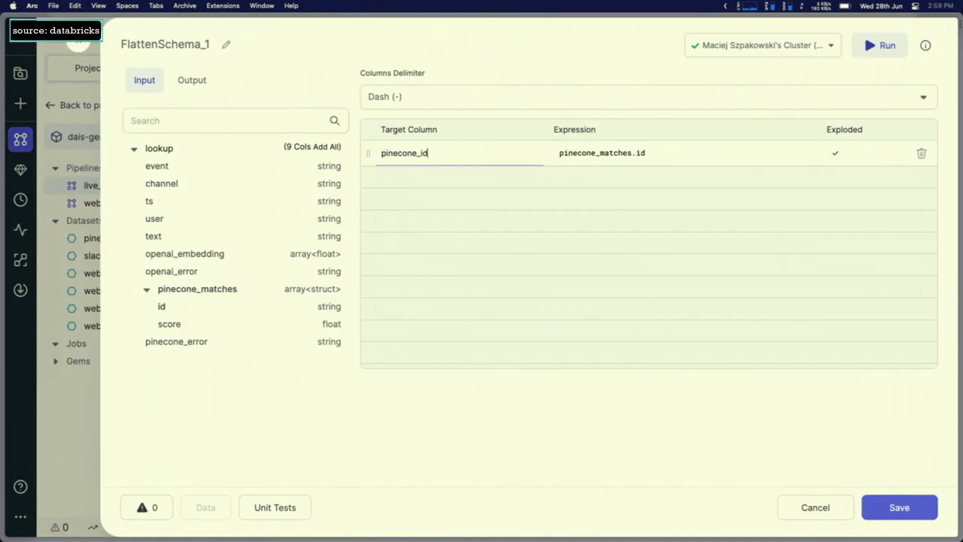
{"action": "type", "text": "pine"}
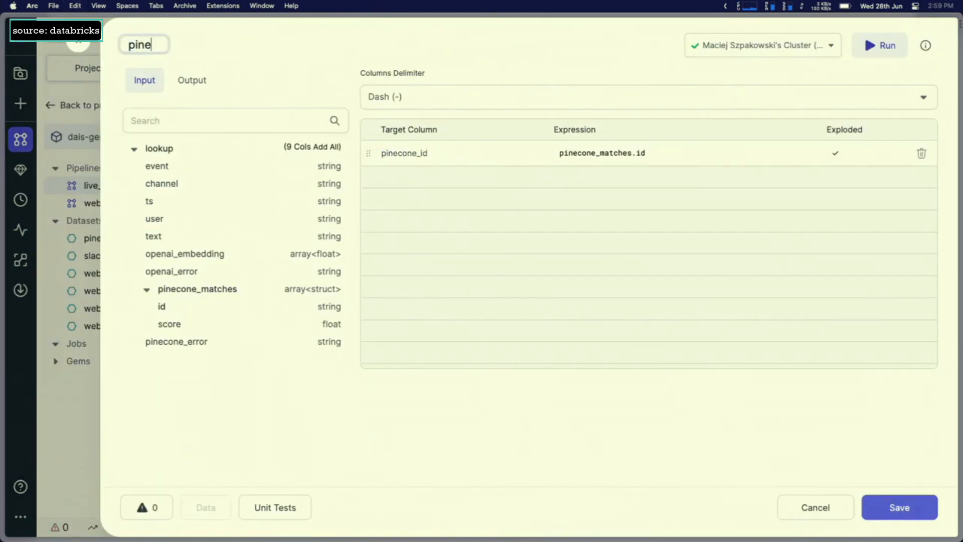
{"action": "type", "text": "flat"}
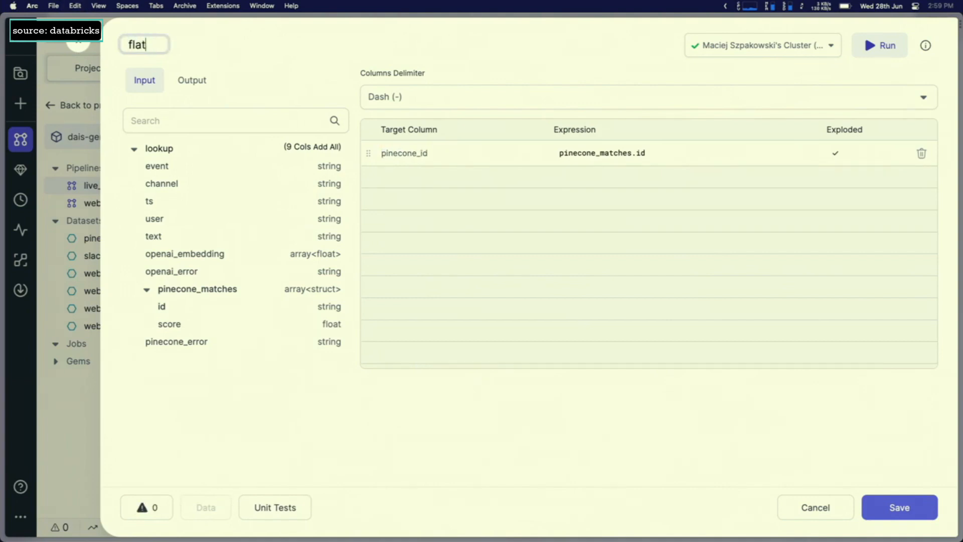
{"action": "left_click", "coordinate": [899, 507]}
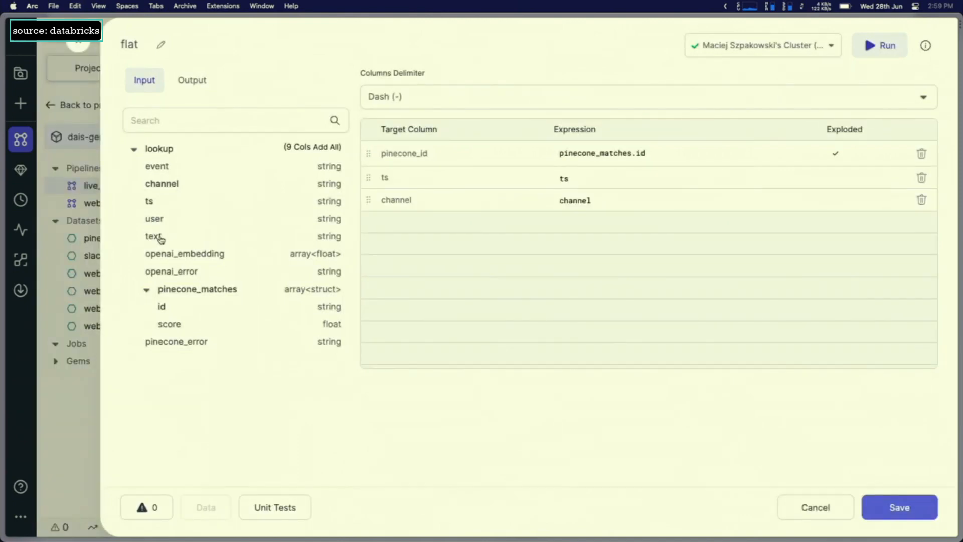
{"action": "left_click", "coordinate": [153, 237]}
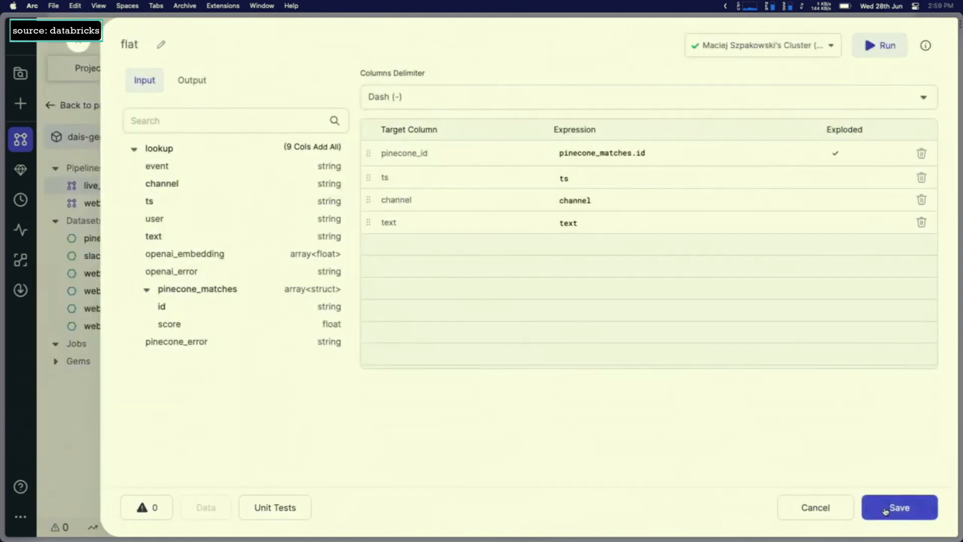
{"action": "left_click", "coordinate": [901, 507]}
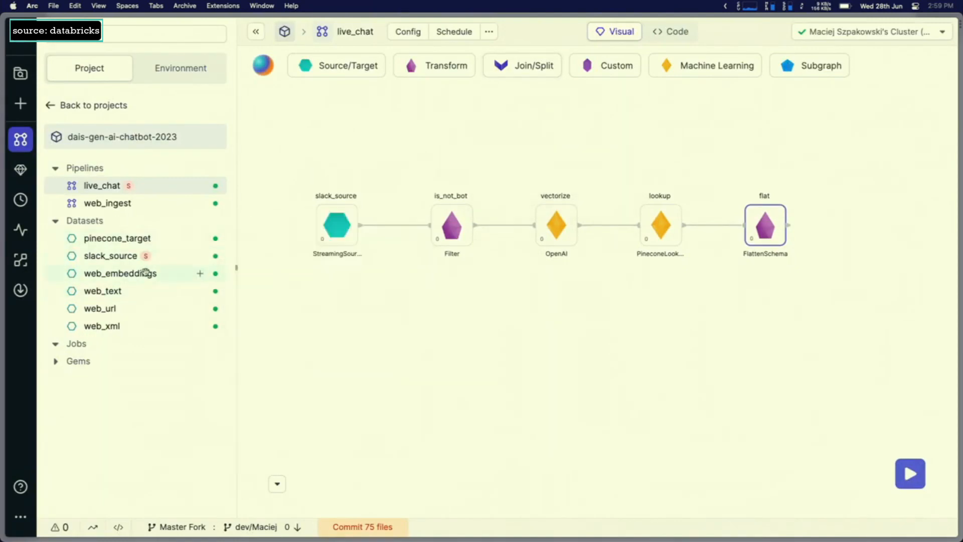
{"action": "mouse_move", "coordinate": [120, 273]}
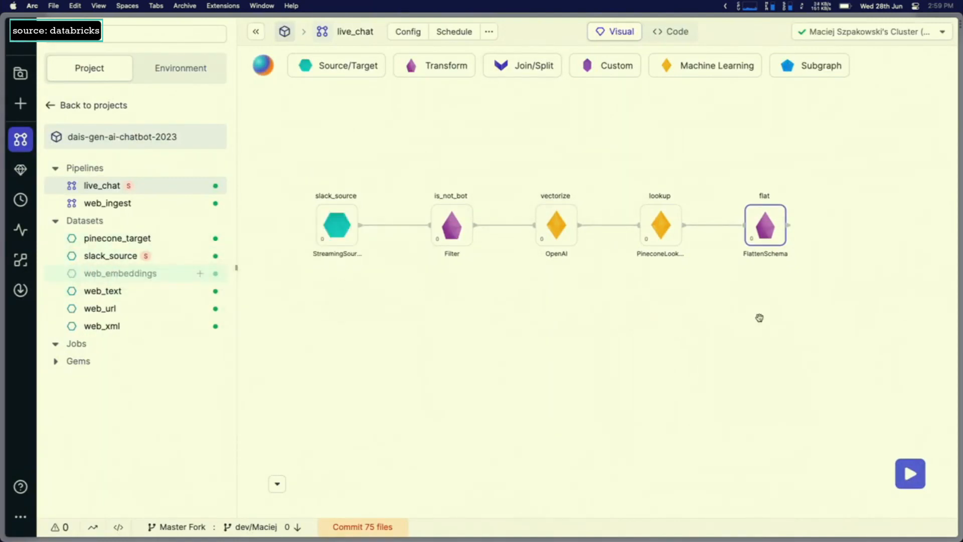
- Join flat with web_embeddings on flat.pinecone_id = in1.id, aliasing web_embeddings as in1
{"action": "left_click_drag", "start_coordinate": [121, 274], "coordinate": [770, 342]}
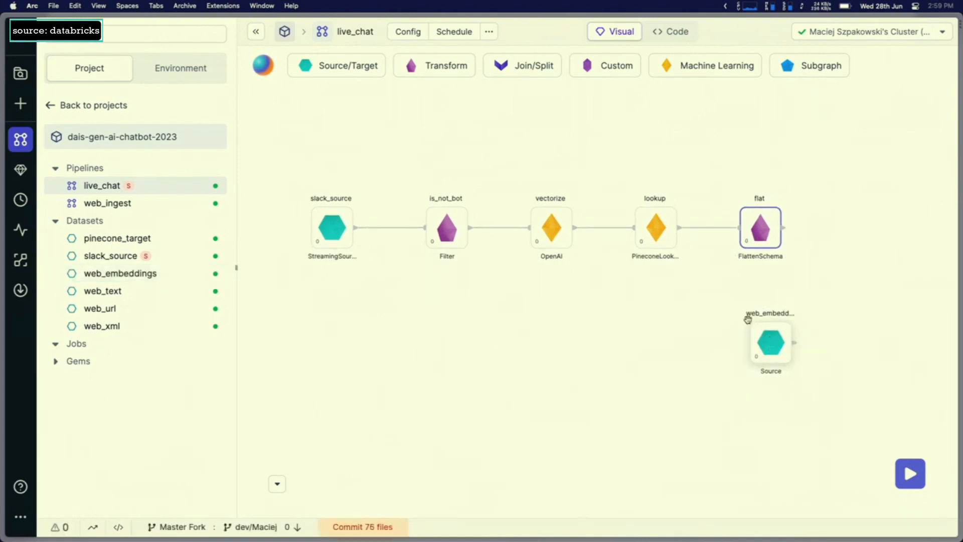
{"action": "left_click", "coordinate": [521, 66]}
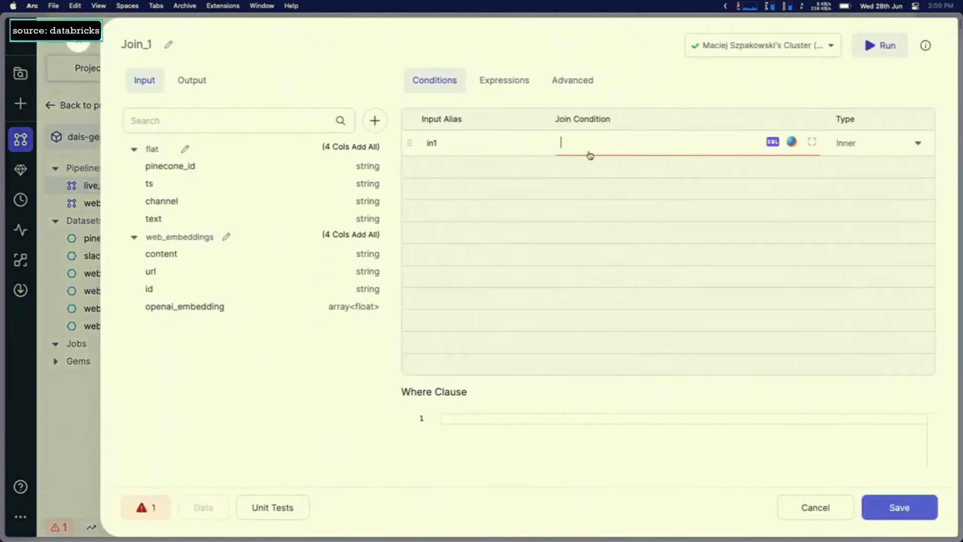
{"action": "type", "text": "pinecone_"}
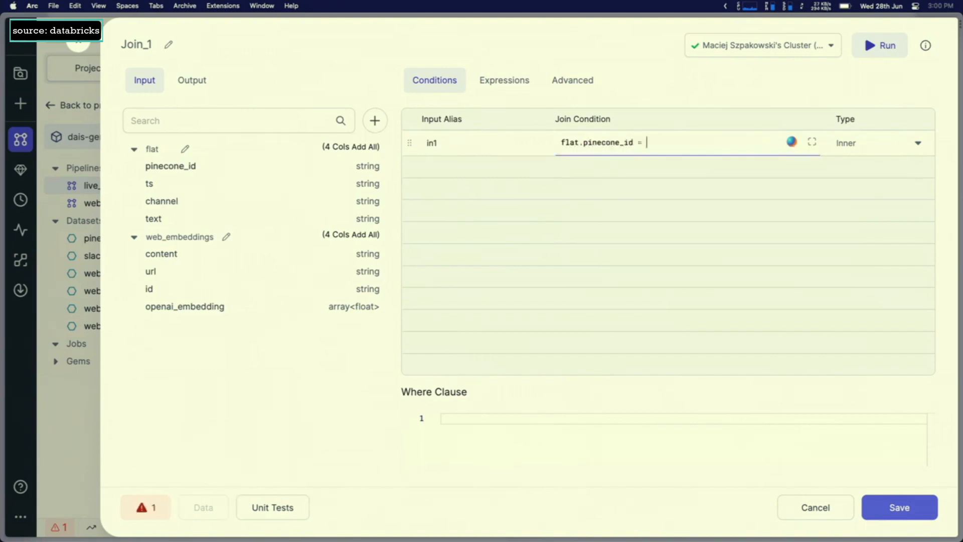
{"action": "type", "text": "id"}
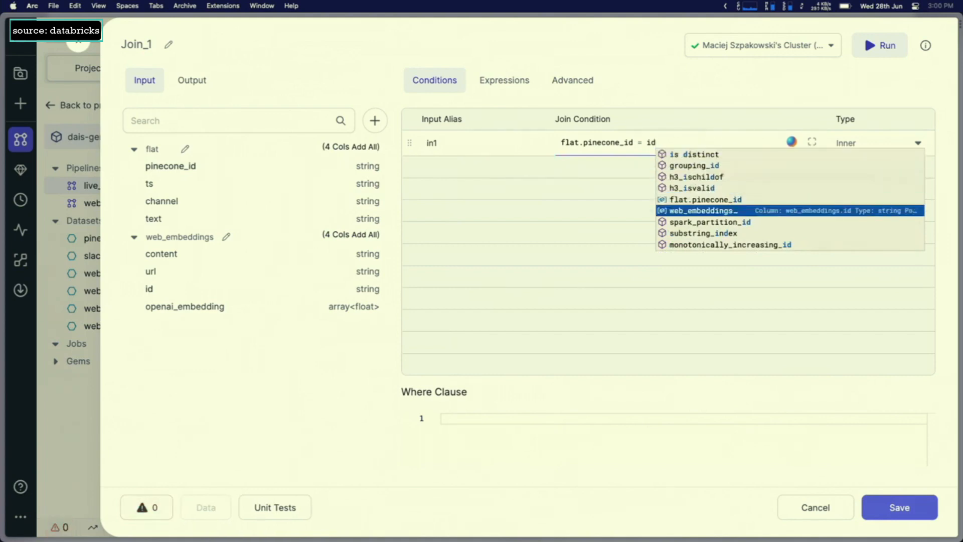
{"action": "left_click", "coordinate": [706, 211]}
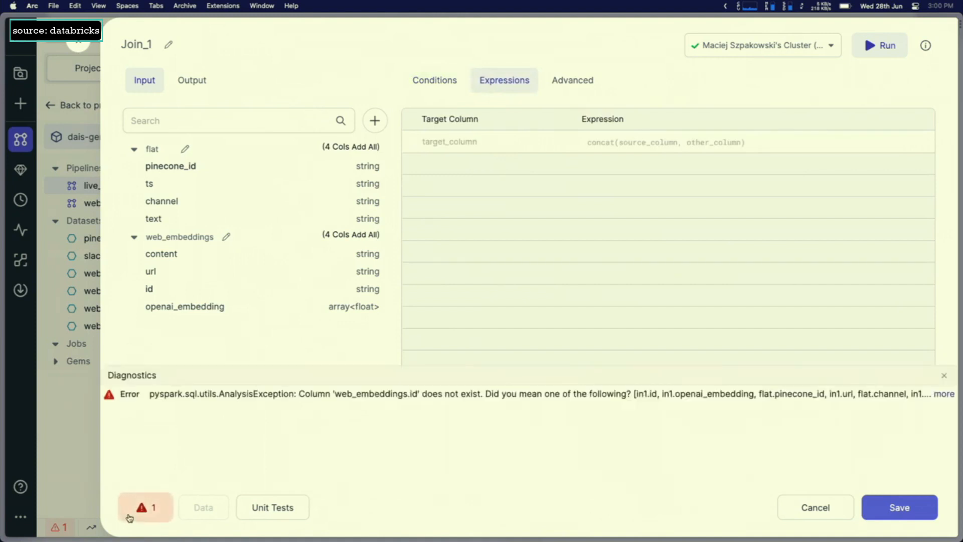
{"action": "left_click", "coordinate": [145, 507]}
{"action": "type", "text": "in1"}
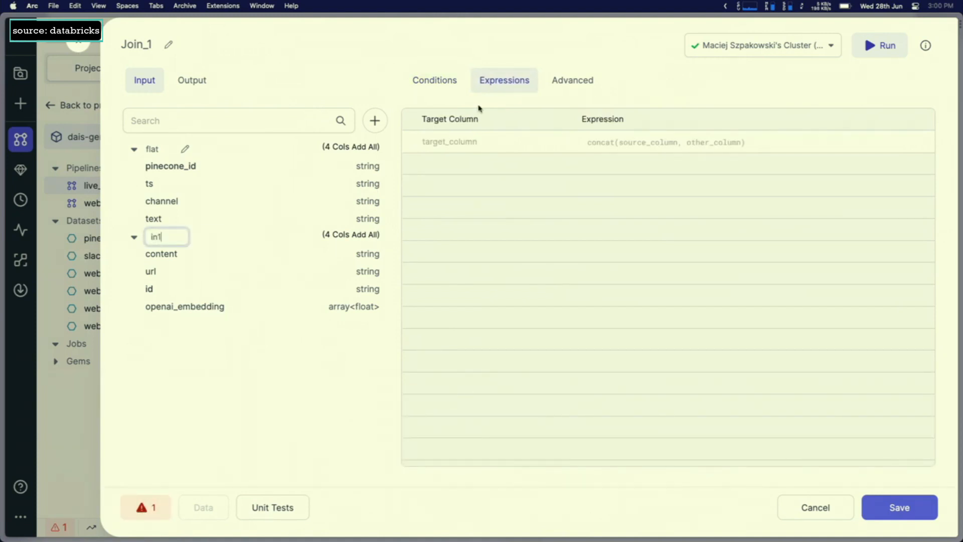
{"action": "left_click", "coordinate": [434, 80]}
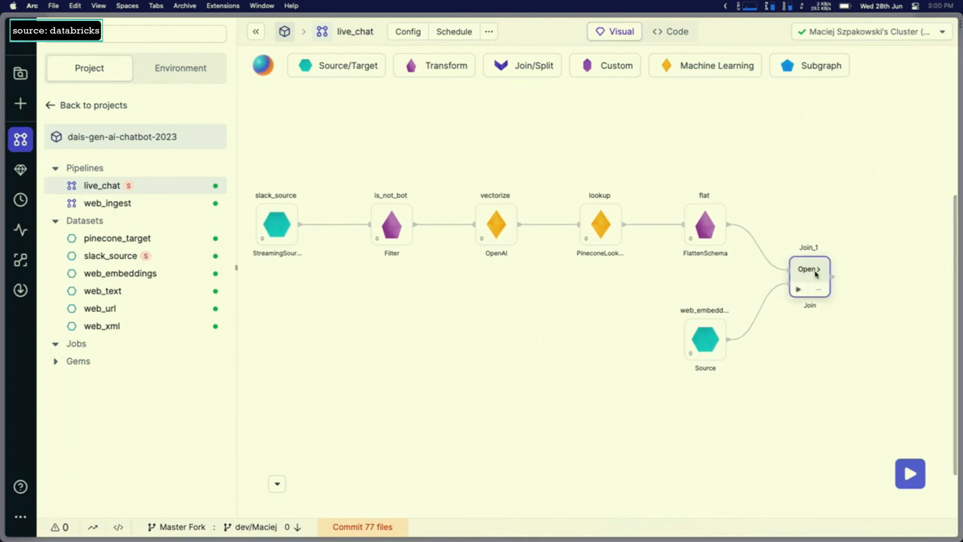
- Check the join's eight output columns, rename it by_id, and save
{"action": "left_click", "coordinate": [808, 269]}
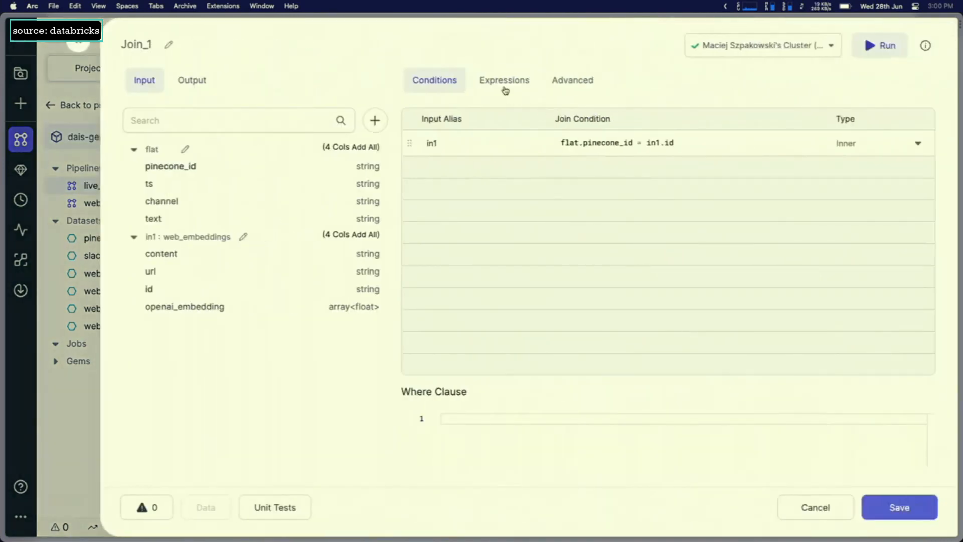
{"action": "left_click", "coordinate": [503, 80]}
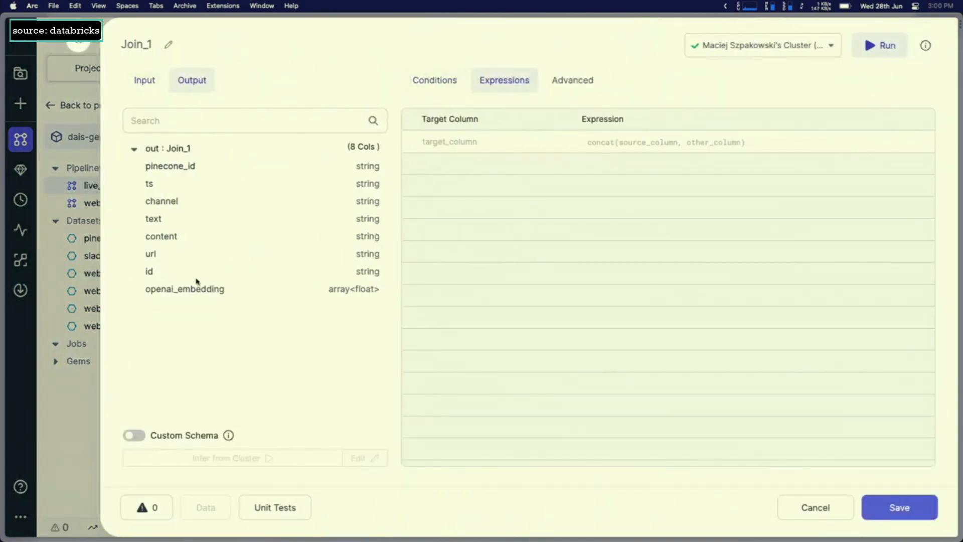
{"action": "double_click", "coordinate": [161, 236]}
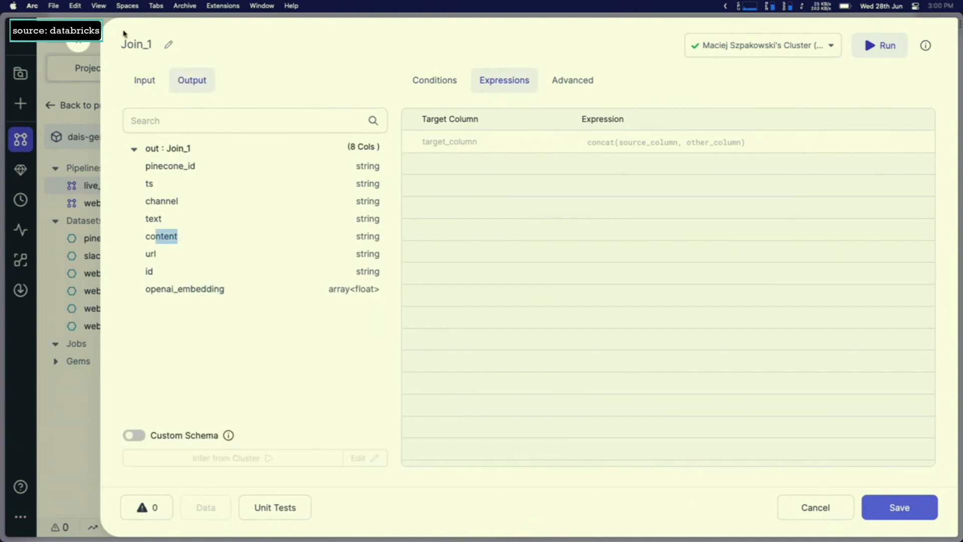
{"action": "type", "text": "by_id"}
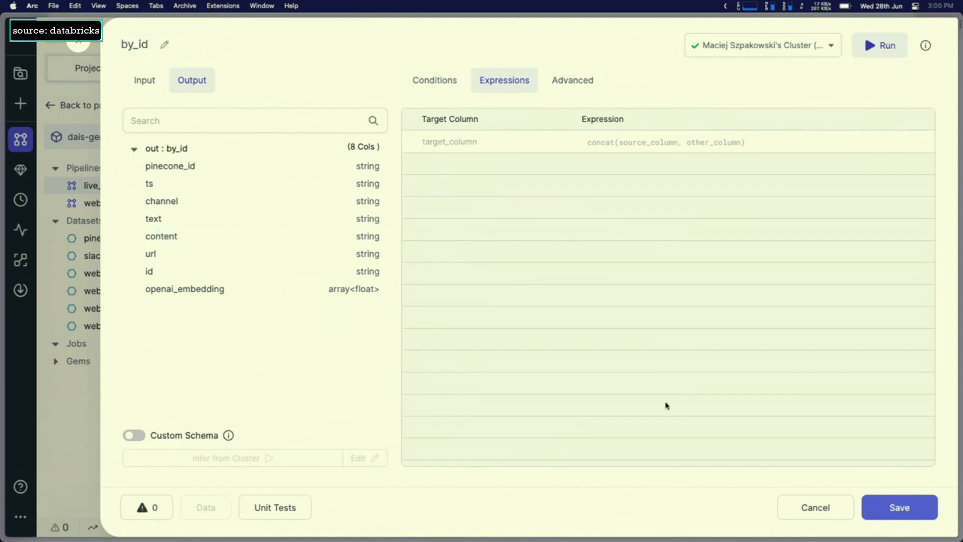
{"action": "left_click", "coordinate": [816, 507]}
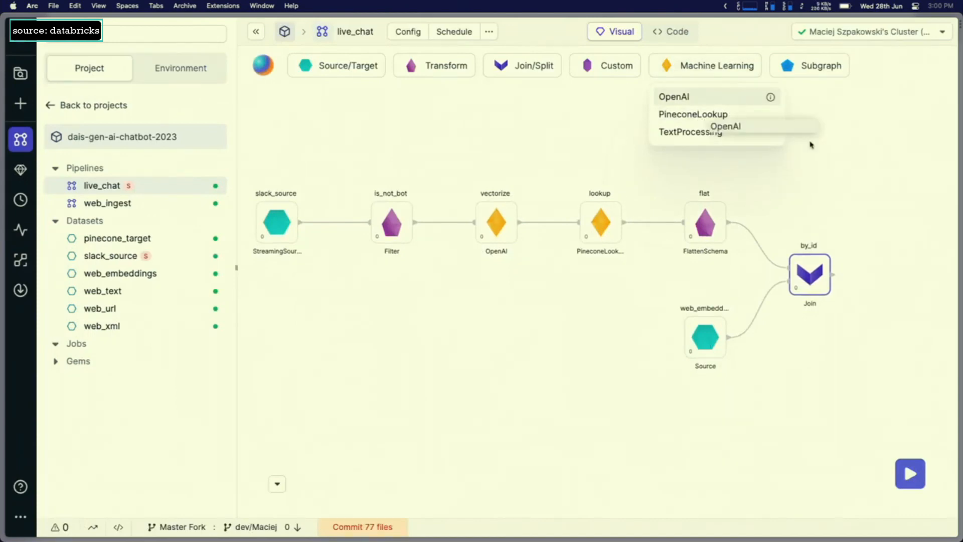
- Add an OpenAI_1 gem set to answer questions from context with prompt 'Answer the question based on the context below.'
{"action": "left_click", "coordinate": [674, 96]}
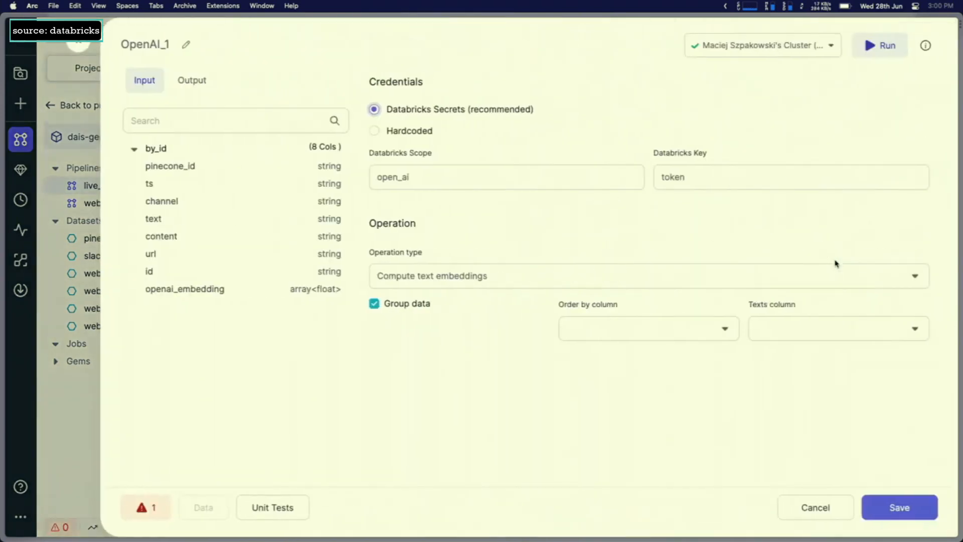
{"action": "left_click", "coordinate": [646, 275]}
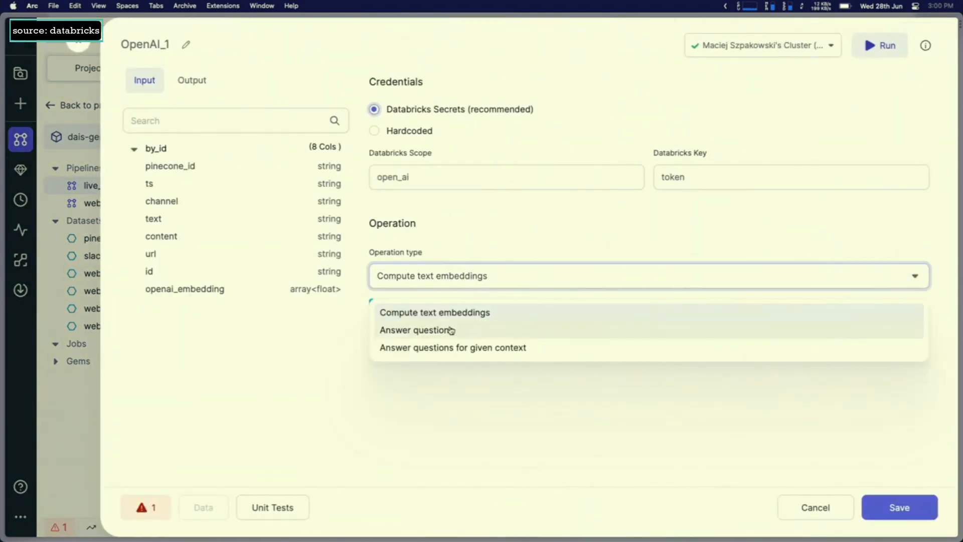
{"action": "left_click", "coordinate": [452, 348]}
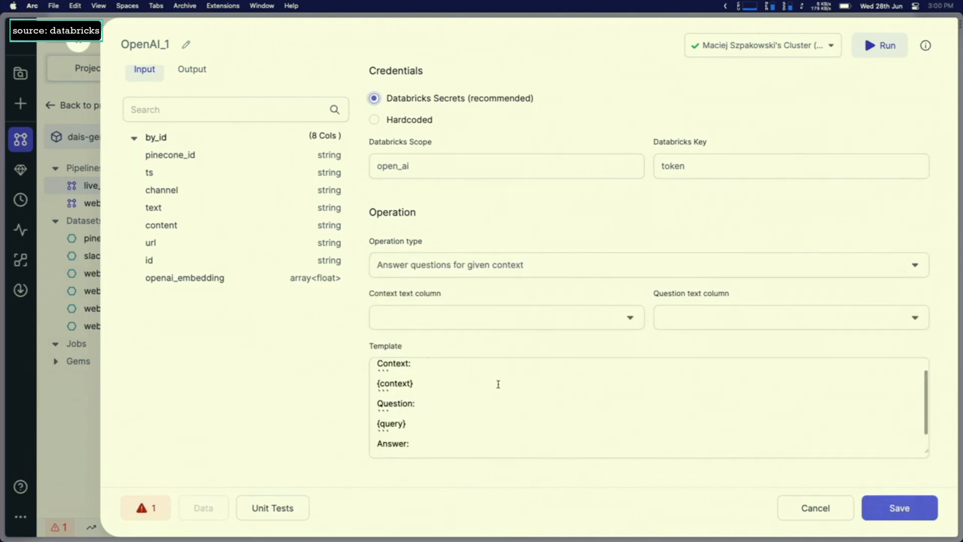
{"action": "type", "text": "Answer the question based on the context below."}
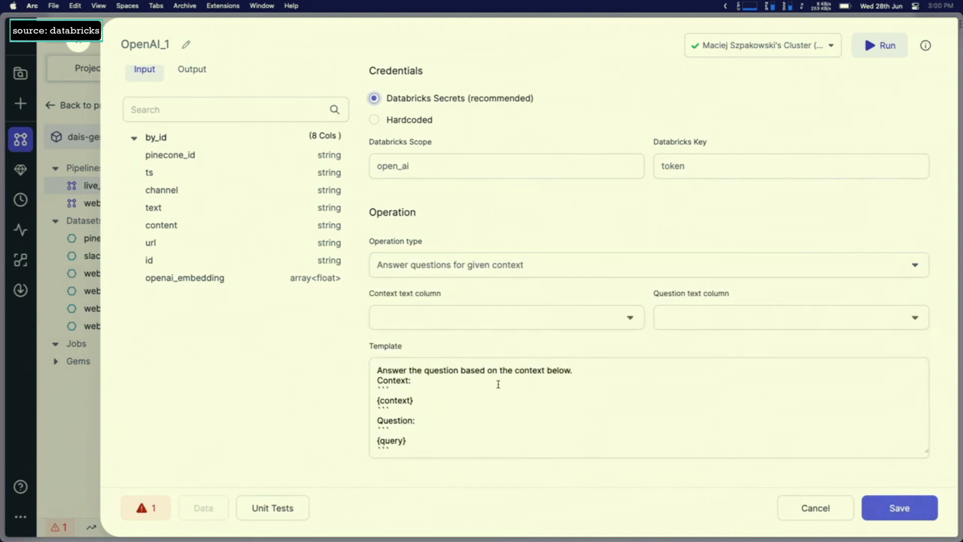
{"action": "mouse_move", "coordinate": [523, 323]}
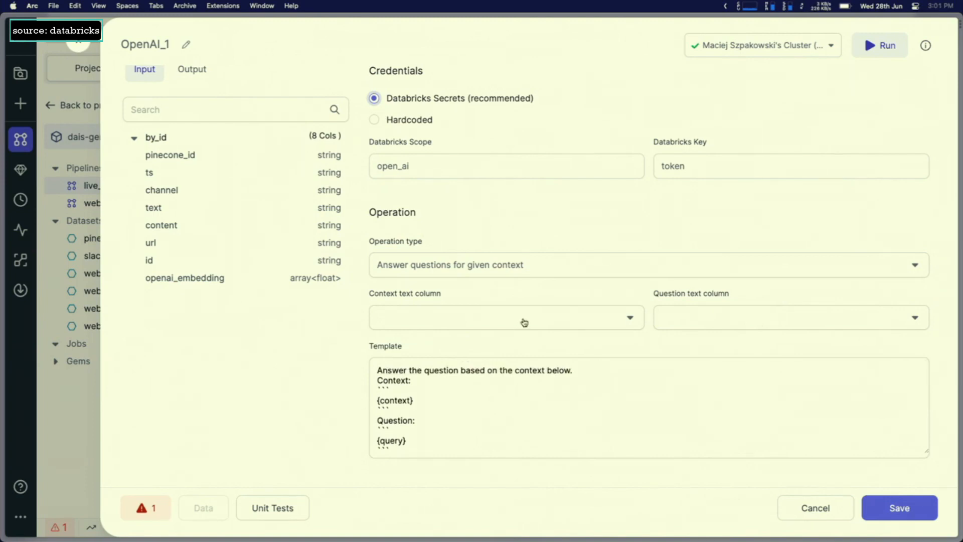
{"action": "mouse_move", "coordinate": [546, 315]}
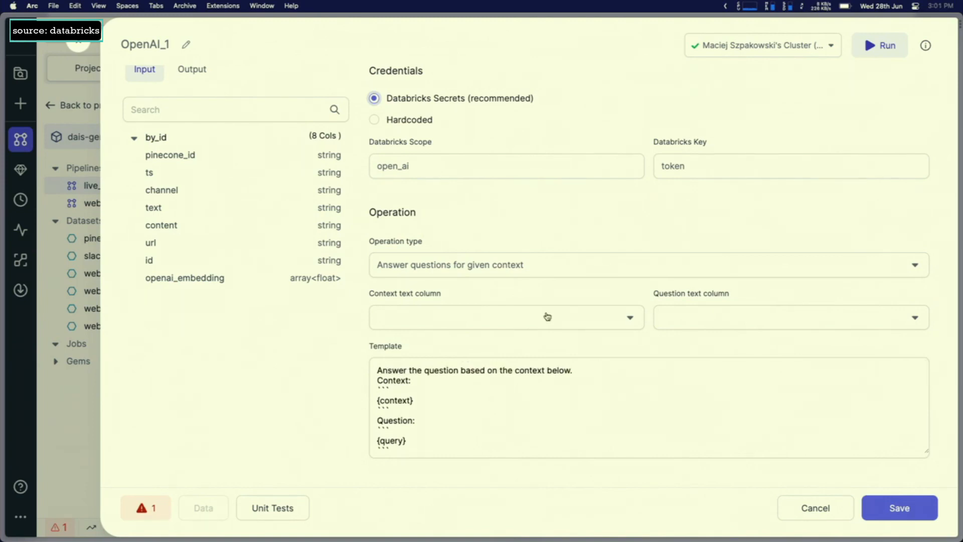
- Use content as the context column and text as the question, check the openai_answer output, and save
{"action": "left_click", "coordinate": [506, 317]}
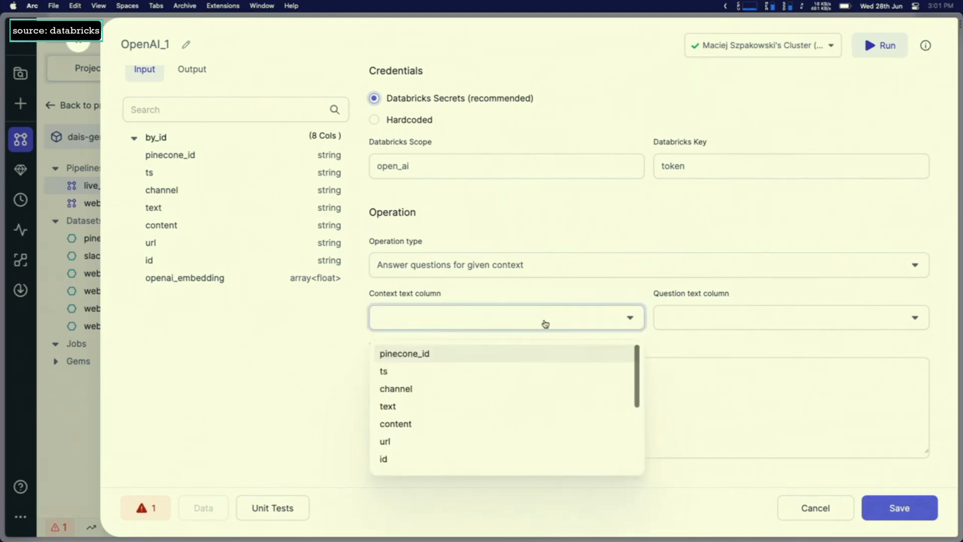
{"action": "mouse_move", "coordinate": [493, 424]}
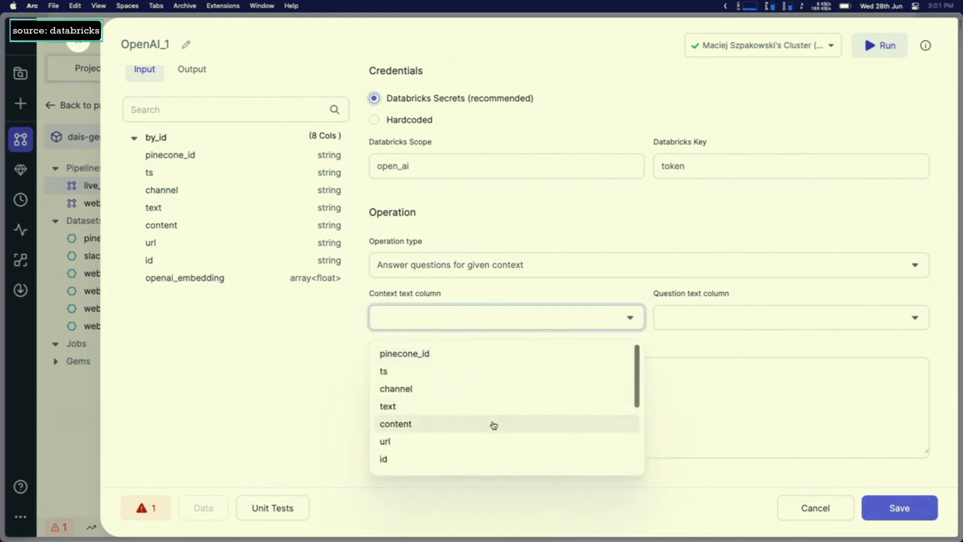
{"action": "left_click", "coordinate": [396, 424]}
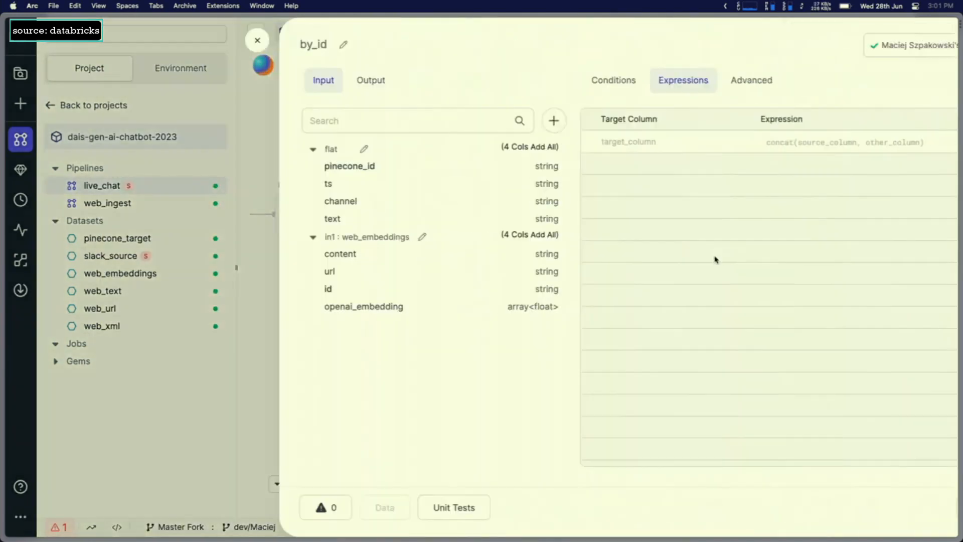
{"action": "left_click", "coordinate": [257, 40]}
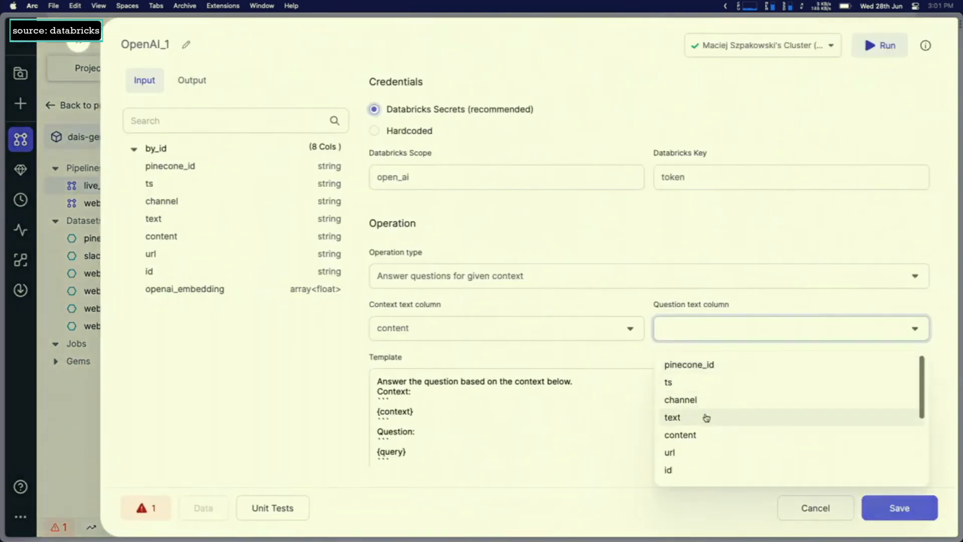
{"action": "left_click", "coordinate": [672, 417]}
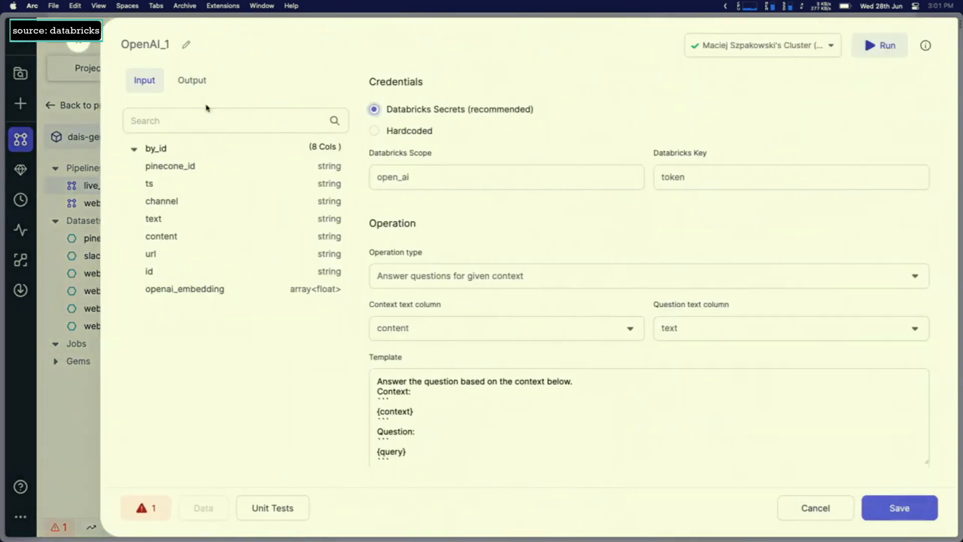
{"action": "left_click", "coordinate": [191, 80]}
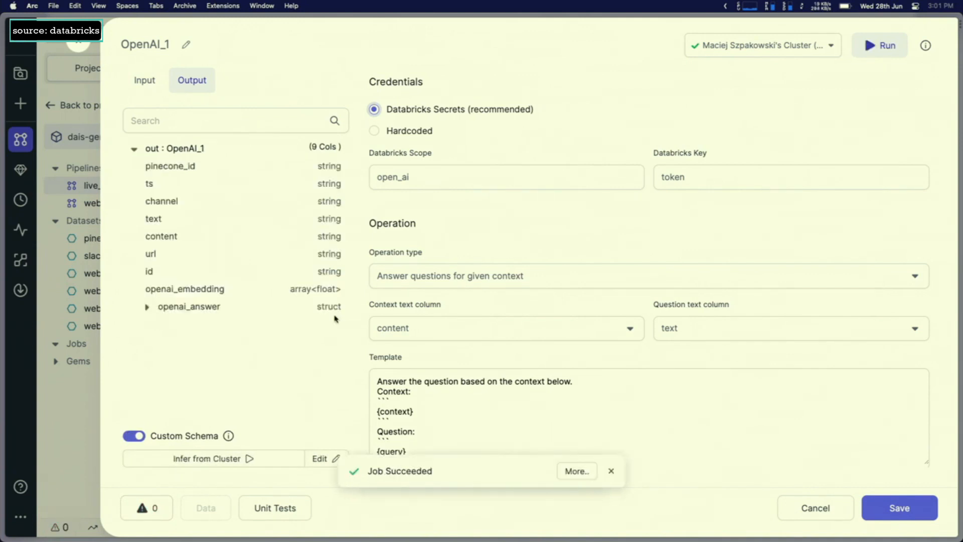
{"action": "left_click", "coordinate": [147, 306]}
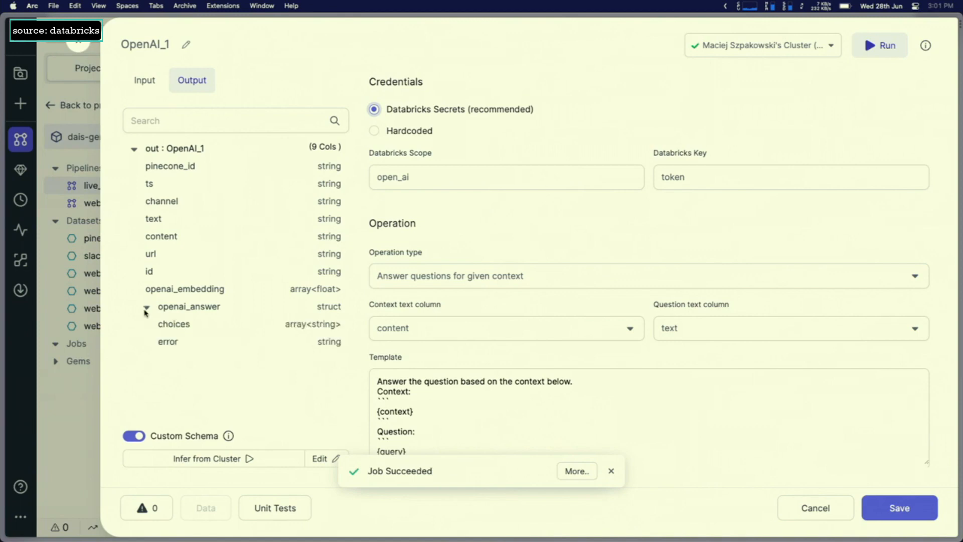
{"action": "left_click", "coordinate": [816, 508]}
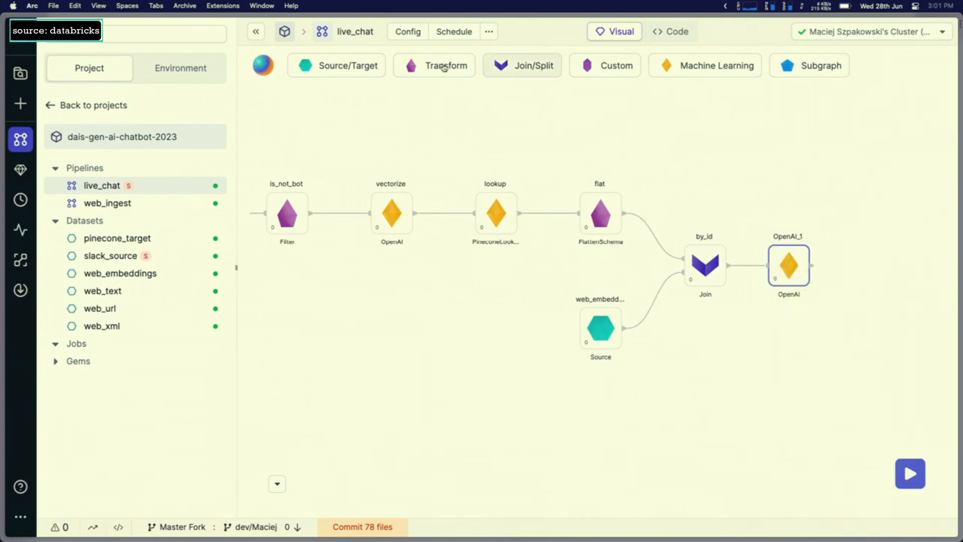
{"action": "mouse_move", "coordinate": [663, 206]}
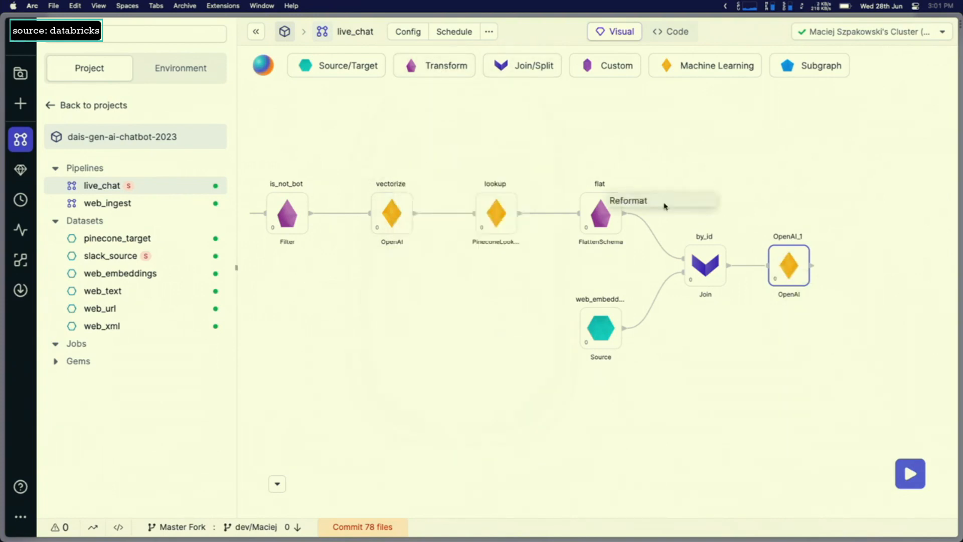
- Configure the Reformat gem with answer = openai_answer.choices[0], name it pick_answer, and save
{"action": "double_click", "coordinate": [600, 215]}
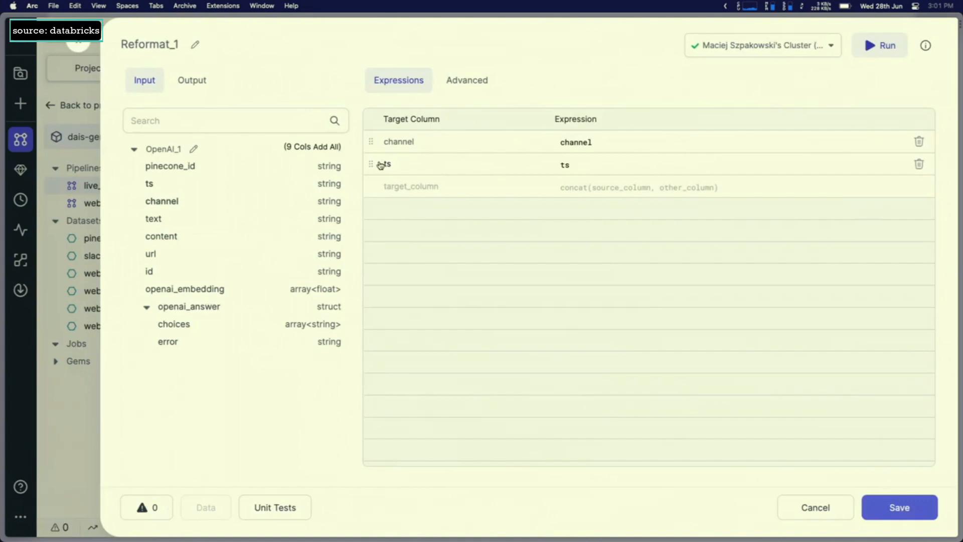
{"action": "type", "text": "choices"}
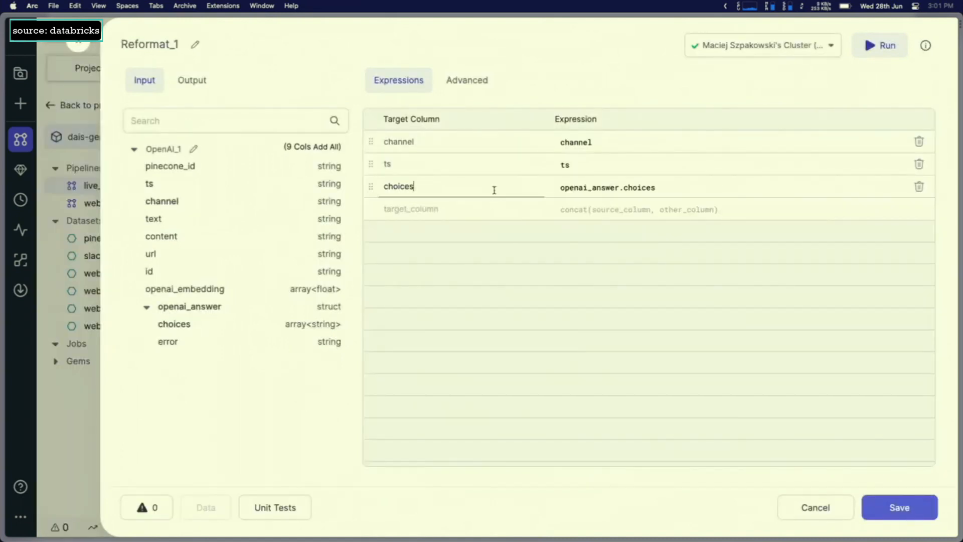
{"action": "type", "text": "answer"}
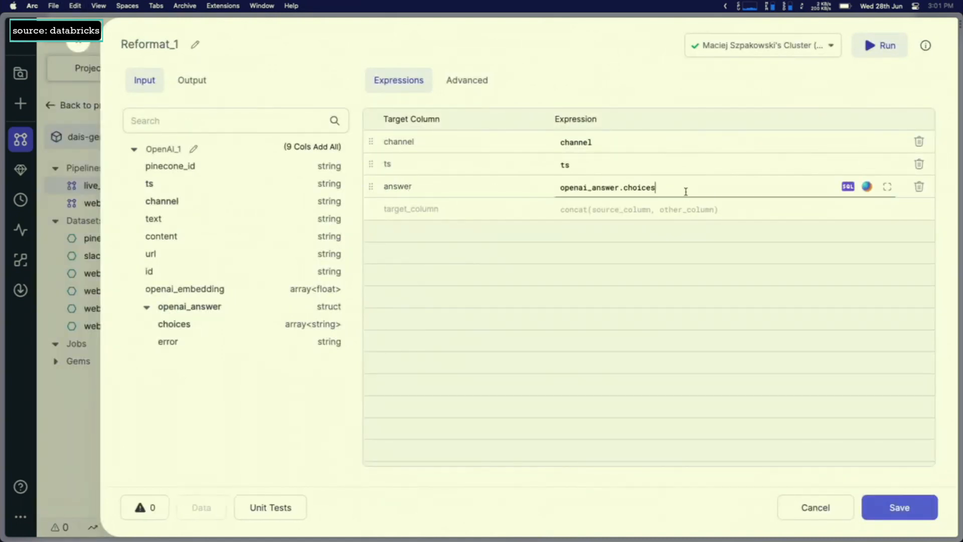
{"action": "type", "text": "[0]"}
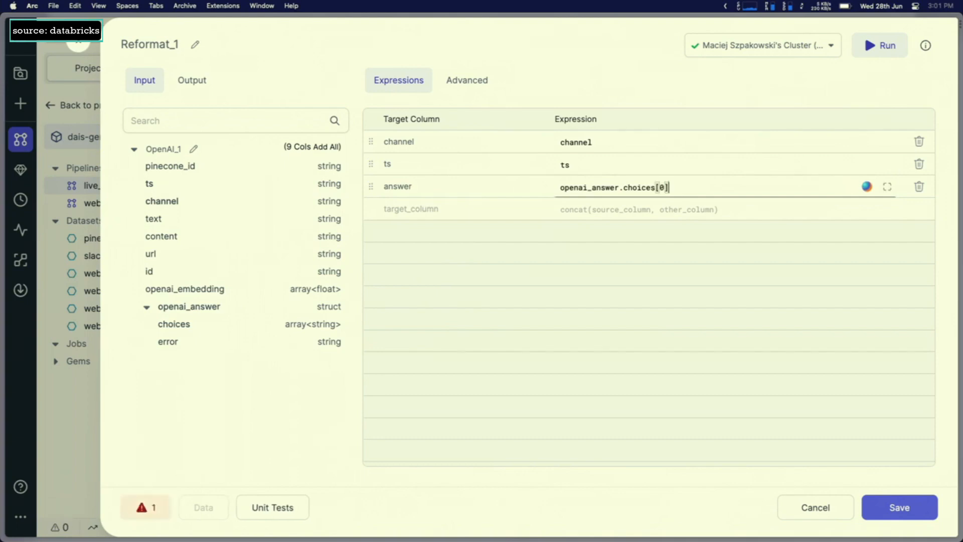
{"action": "type", "text": "pick_answer"}
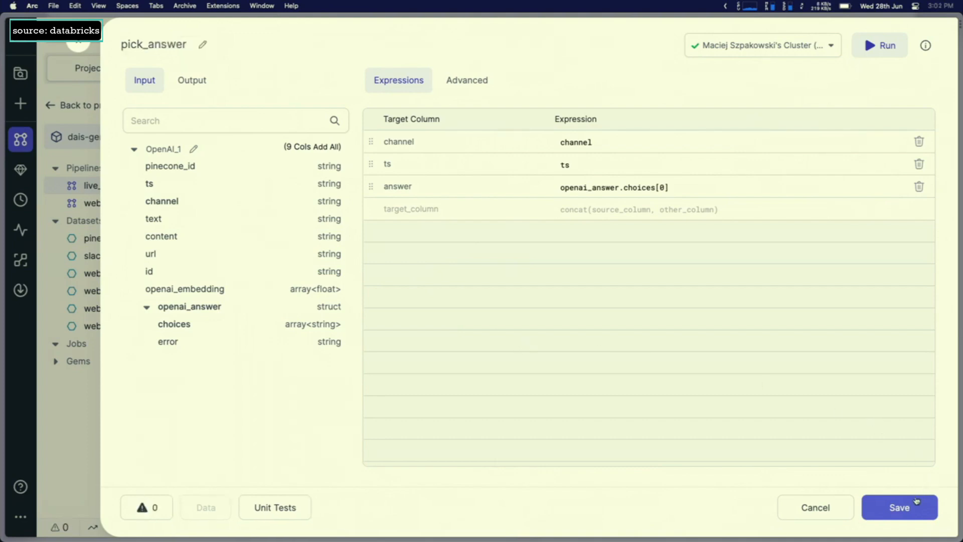
{"action": "left_click", "coordinate": [900, 507]}
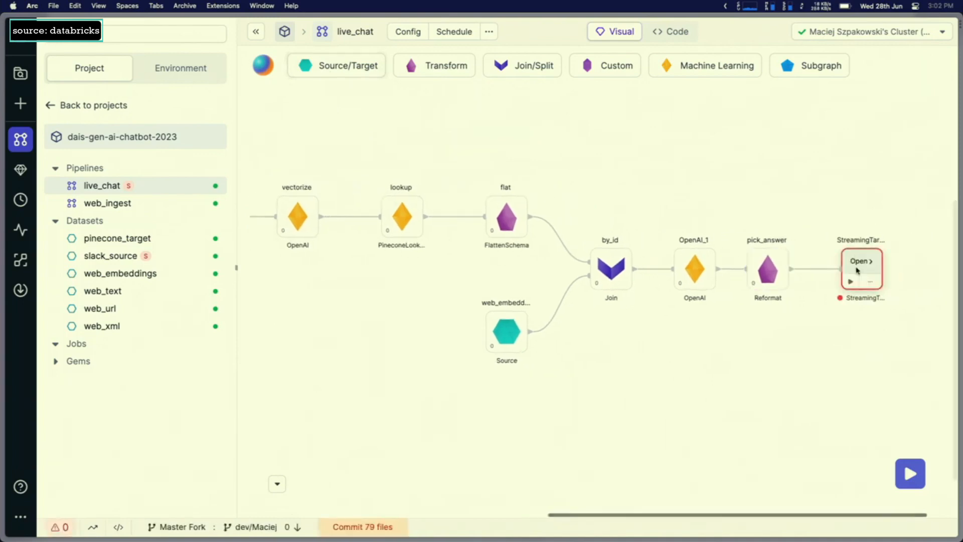
- Set the streaming target slack_target to Slack format with the slack/token secret and finish
{"action": "type", "text": "slack_target"}
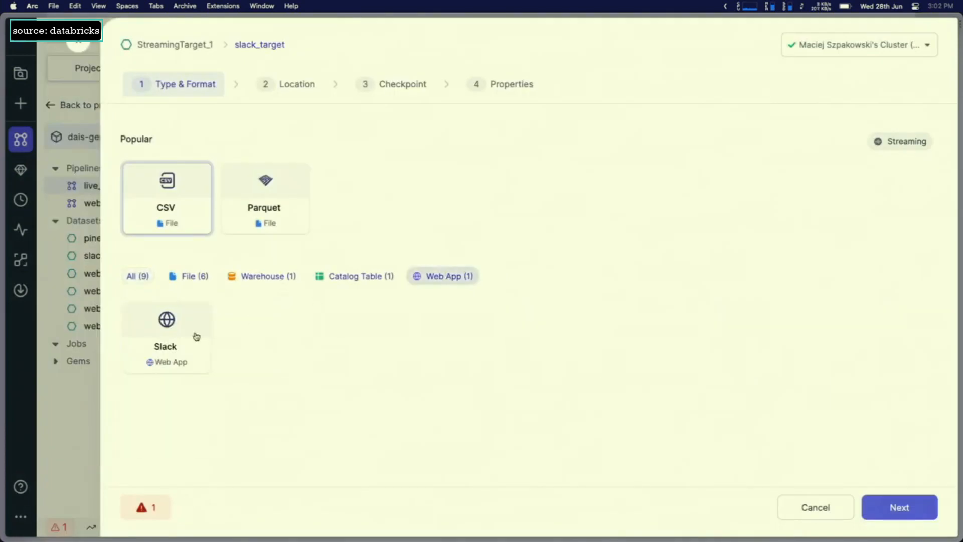
{"action": "left_click", "coordinate": [899, 507]}
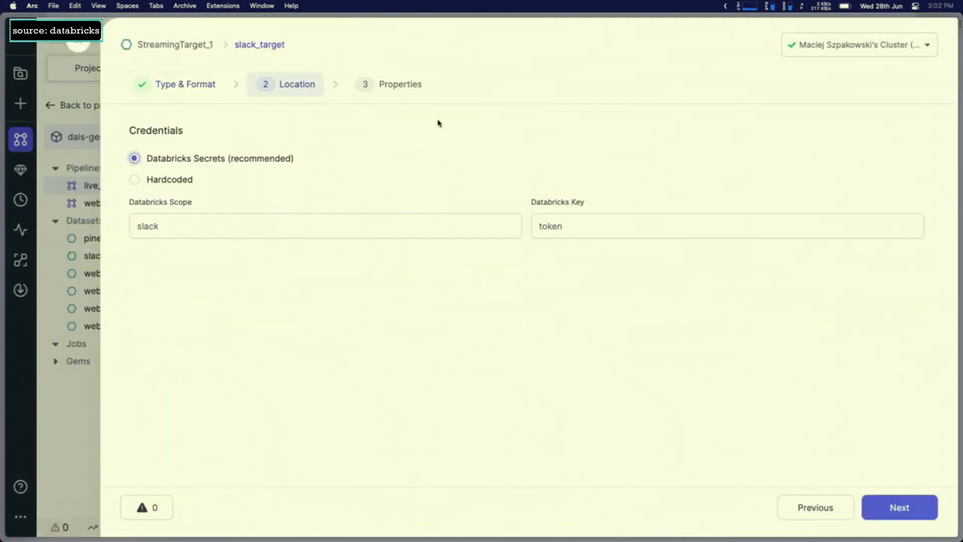
{"action": "left_click", "coordinate": [898, 507]}
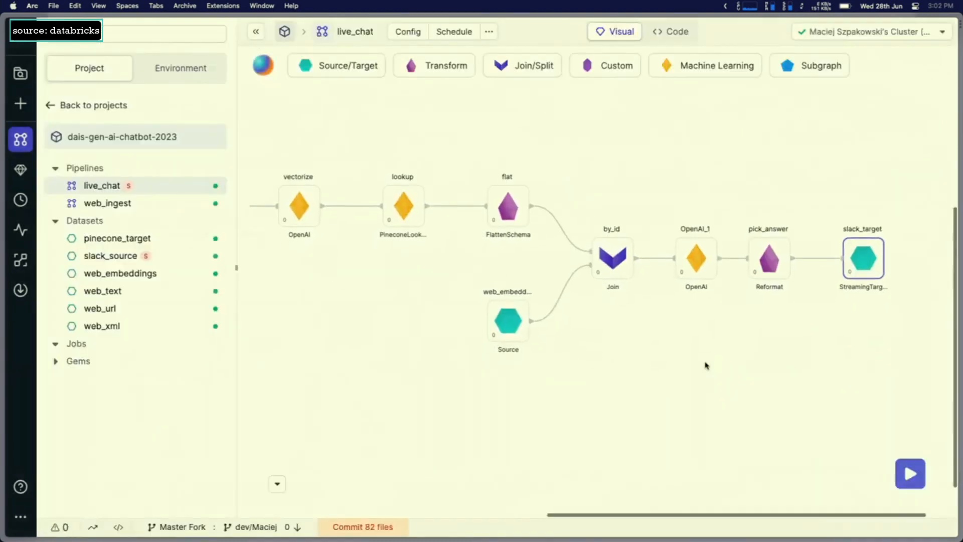
{"action": "left_click", "coordinate": [694, 257]}
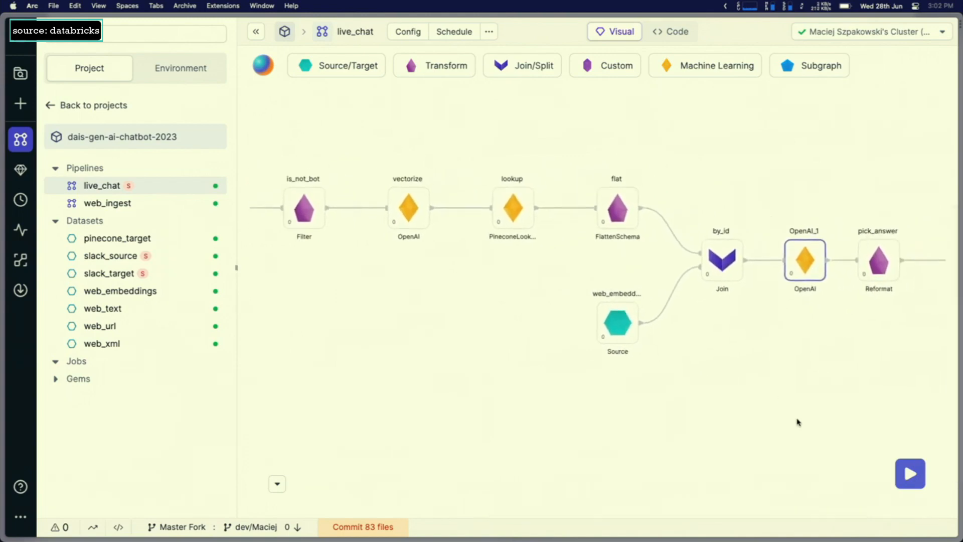
{"action": "left_click", "coordinate": [909, 473]}
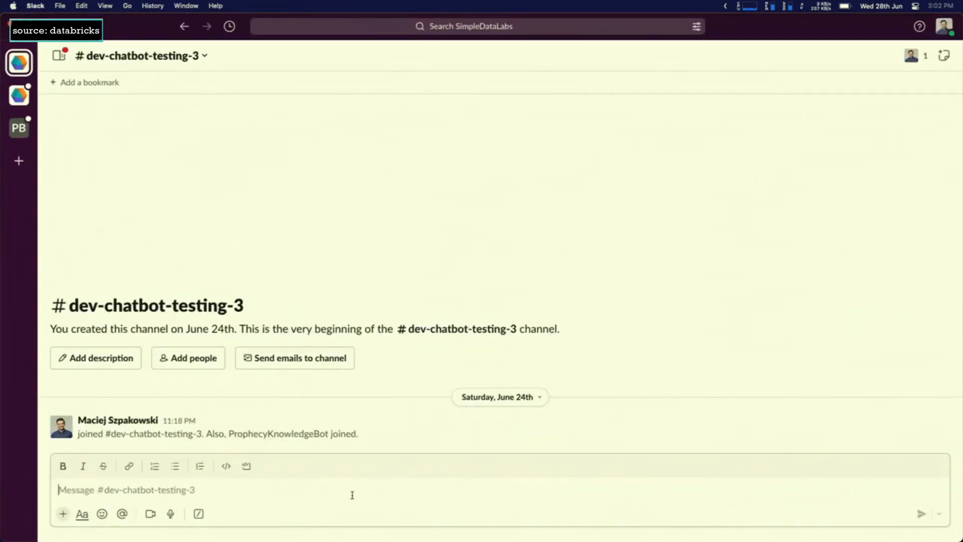
- Send 'Does Prophecy support custom UDFs?' in #dev-chatbot-testing-3
{"action": "type", "text": "Does Prophecy sup"}
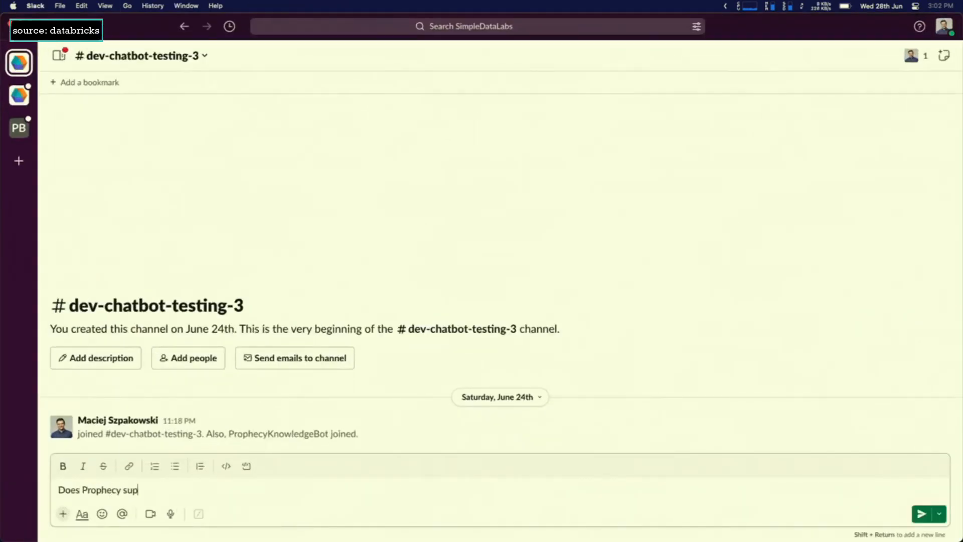
{"action": "type", "text": "port custom UDFs?"}
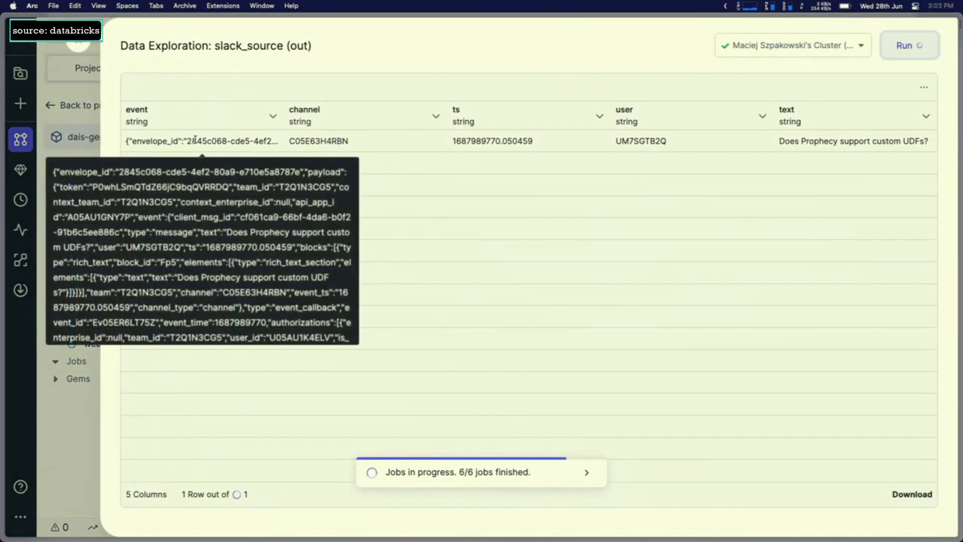
{"action": "mouse_move", "coordinate": [814, 136]}
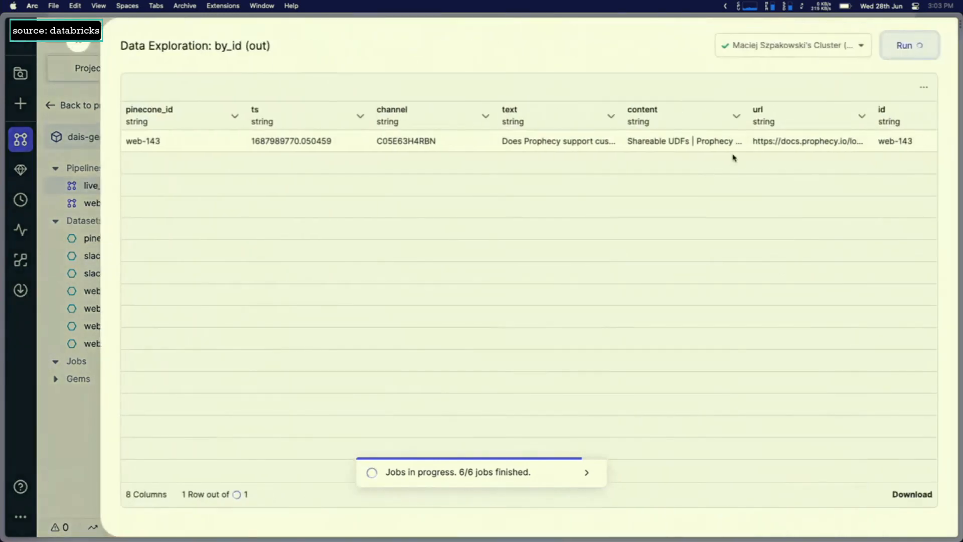
{"action": "mouse_move", "coordinate": [682, 140]}
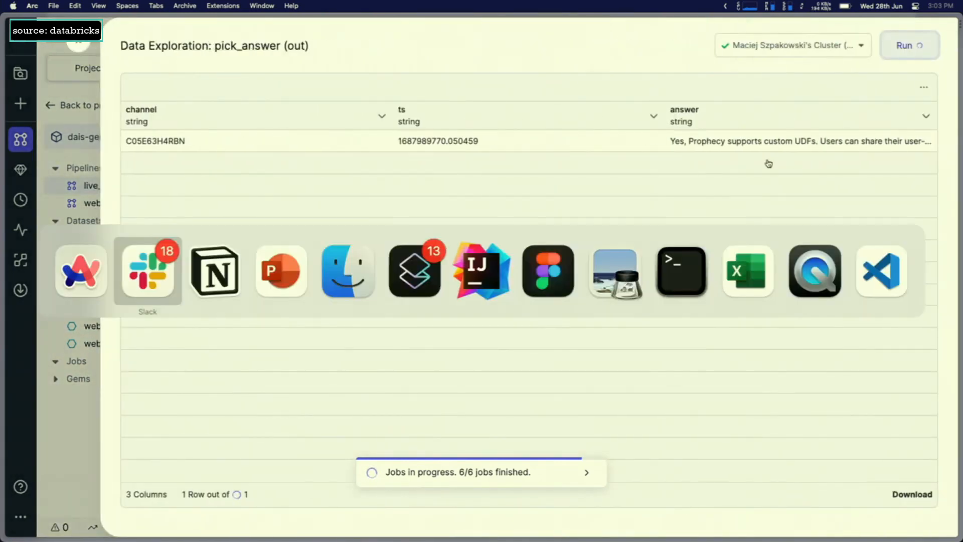
- Switch to Slack and open ProphecyKnowledgeBot's reply thread about custom UDFs
{"action": "left_click", "coordinate": [147, 270]}
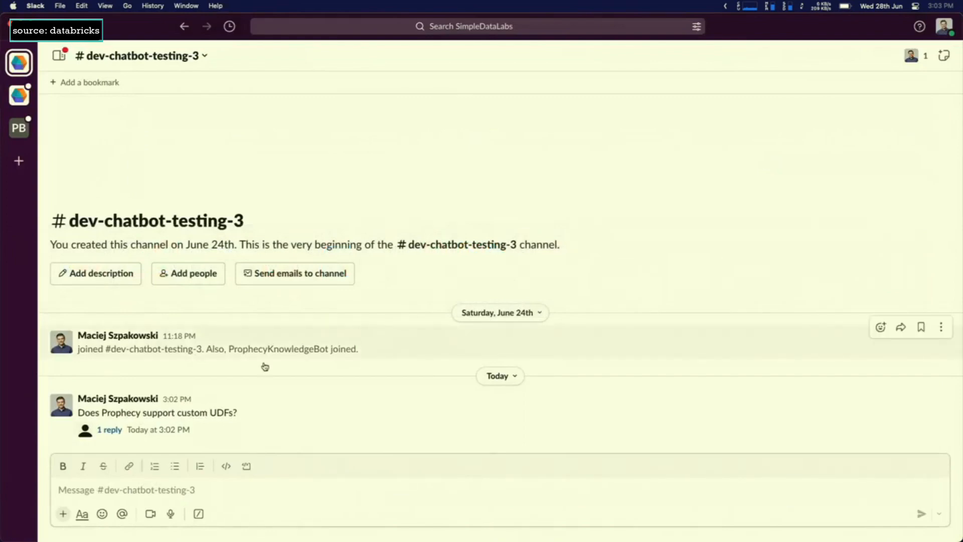
{"action": "left_click", "coordinate": [110, 429]}
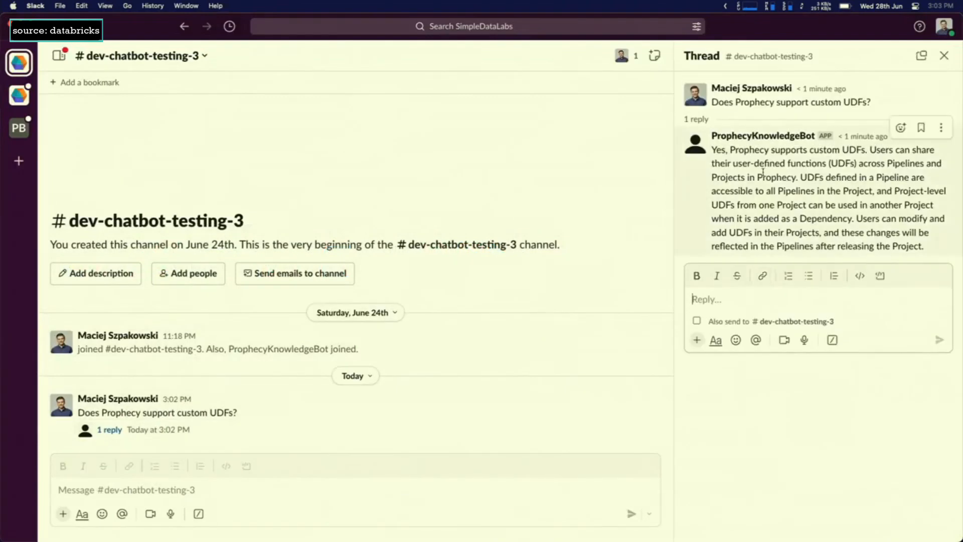